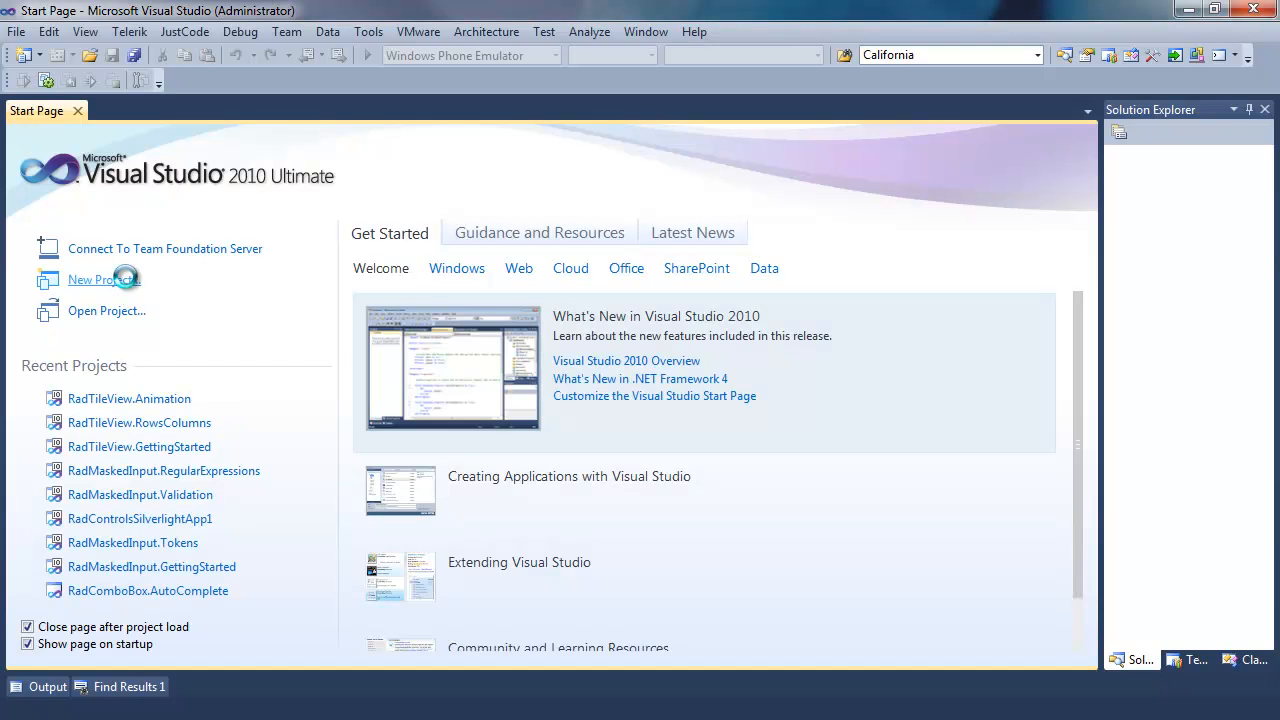
Create the Telerik C# RadControls Silverlight project RadTileView.FluidContent including Telerik.Windows.Controls.Navigation.
click(105, 279)
text(RadTileView.Fl)
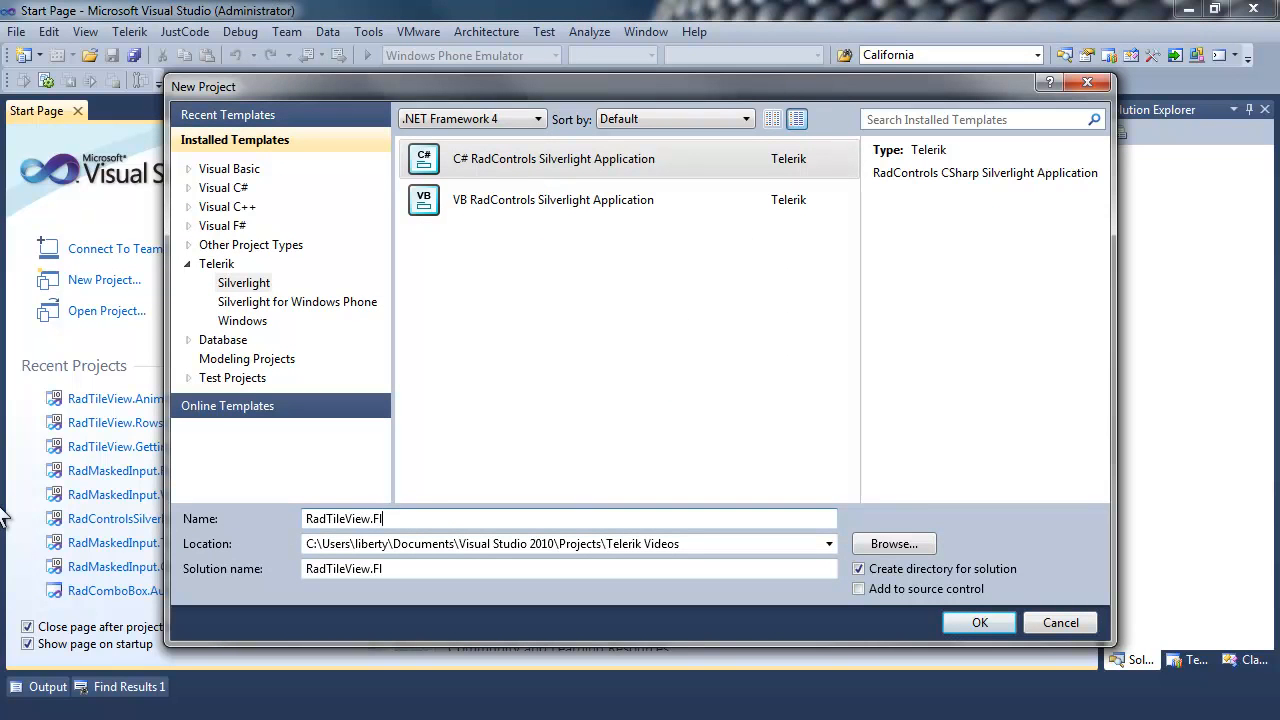
text(uidContent)
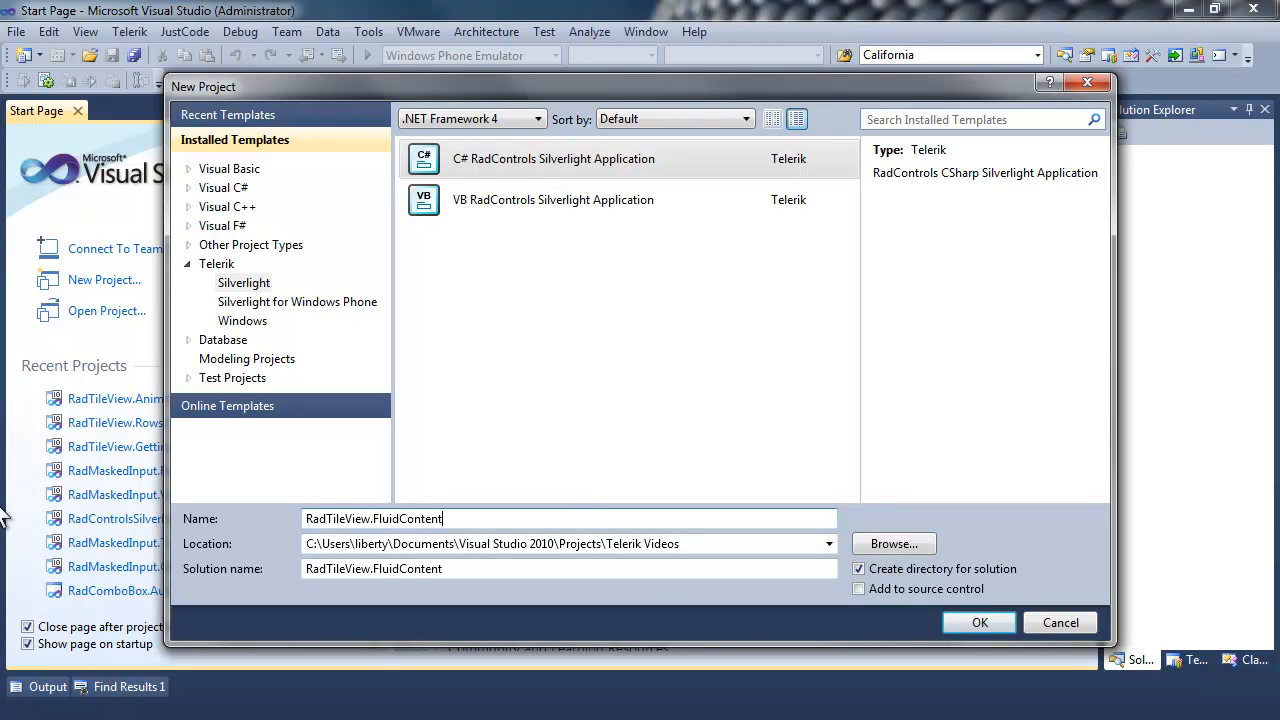
click(979, 622)
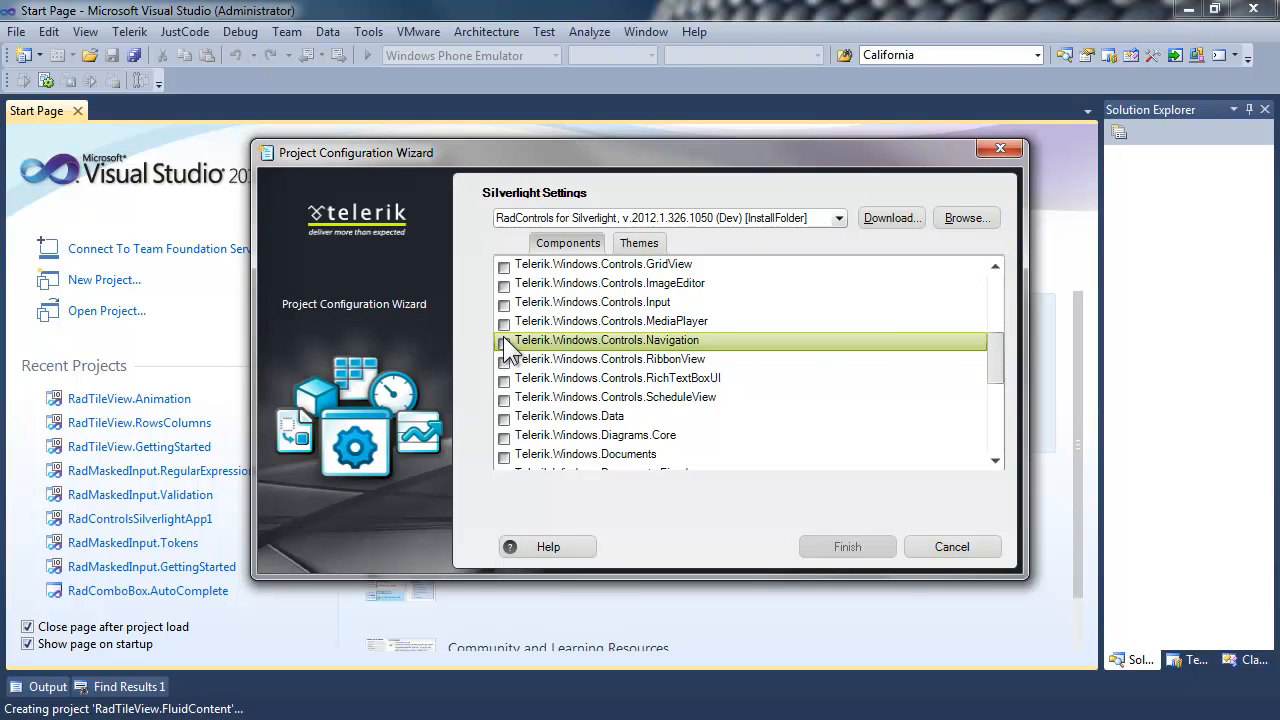
click(504, 340)
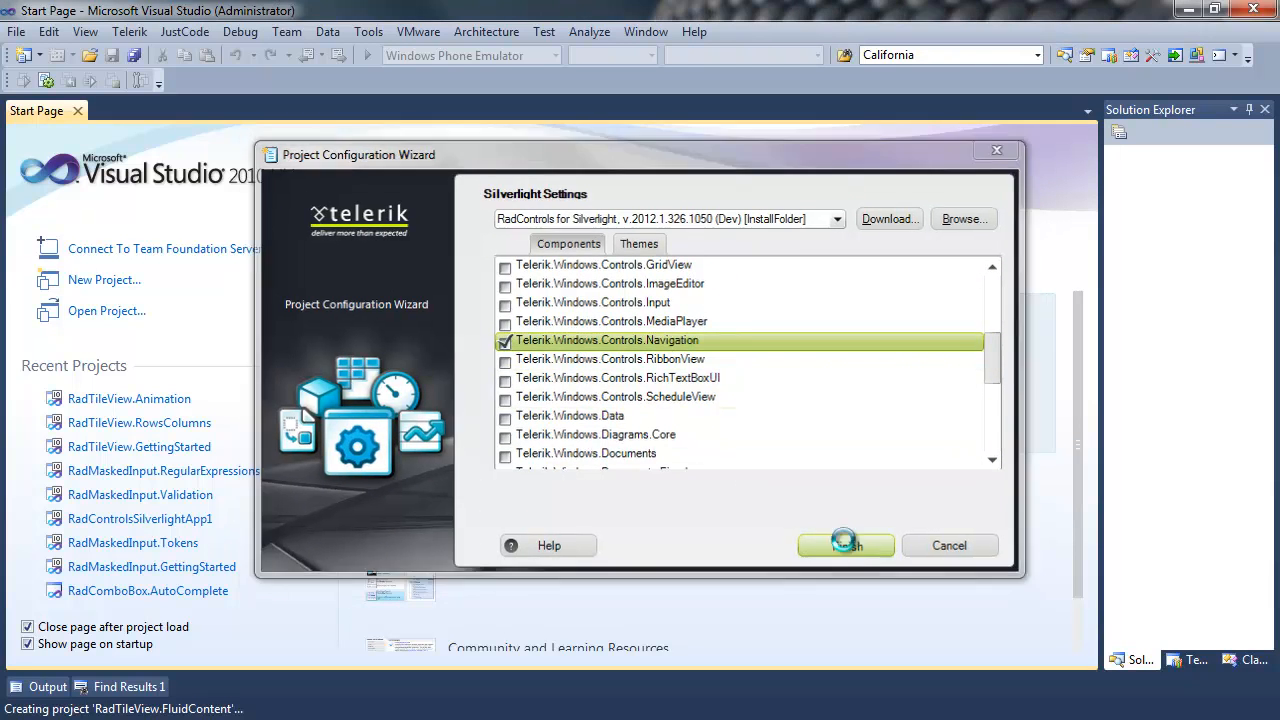
click(845, 545)
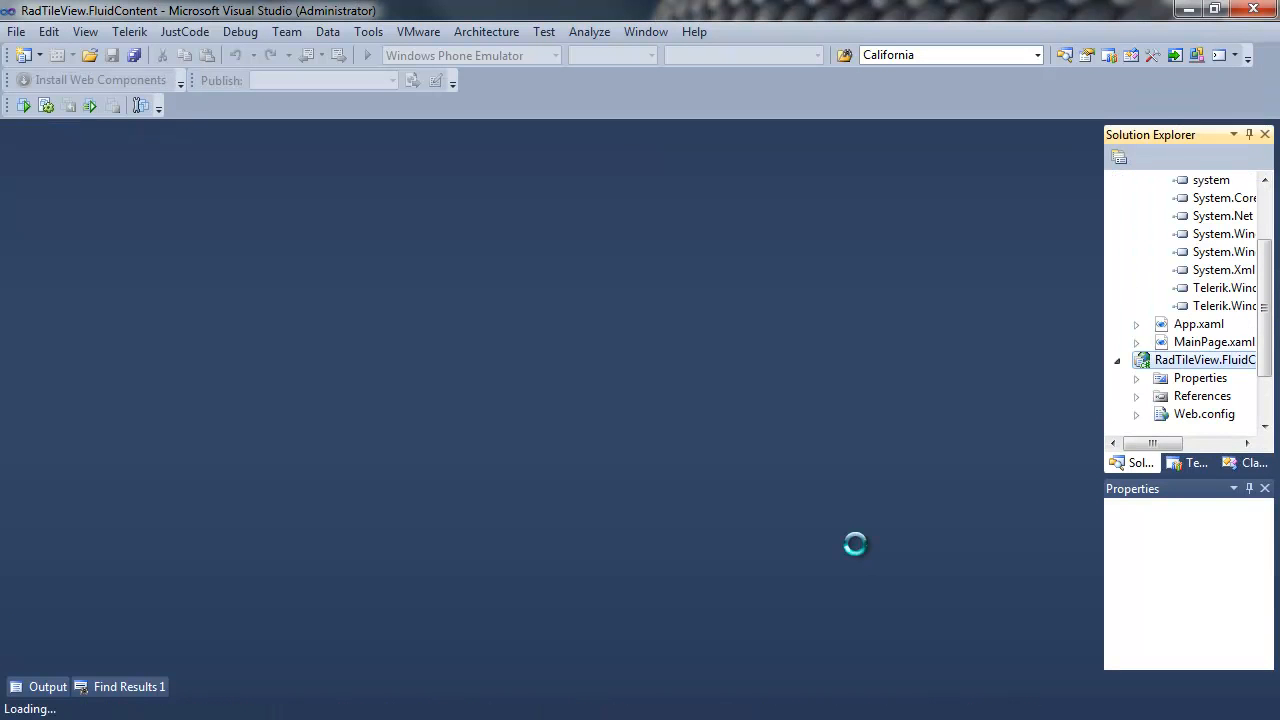
Add an empty MyViewModel class file to the RadTileView.FluidContent Silverlight project.
double_click(1215, 341)
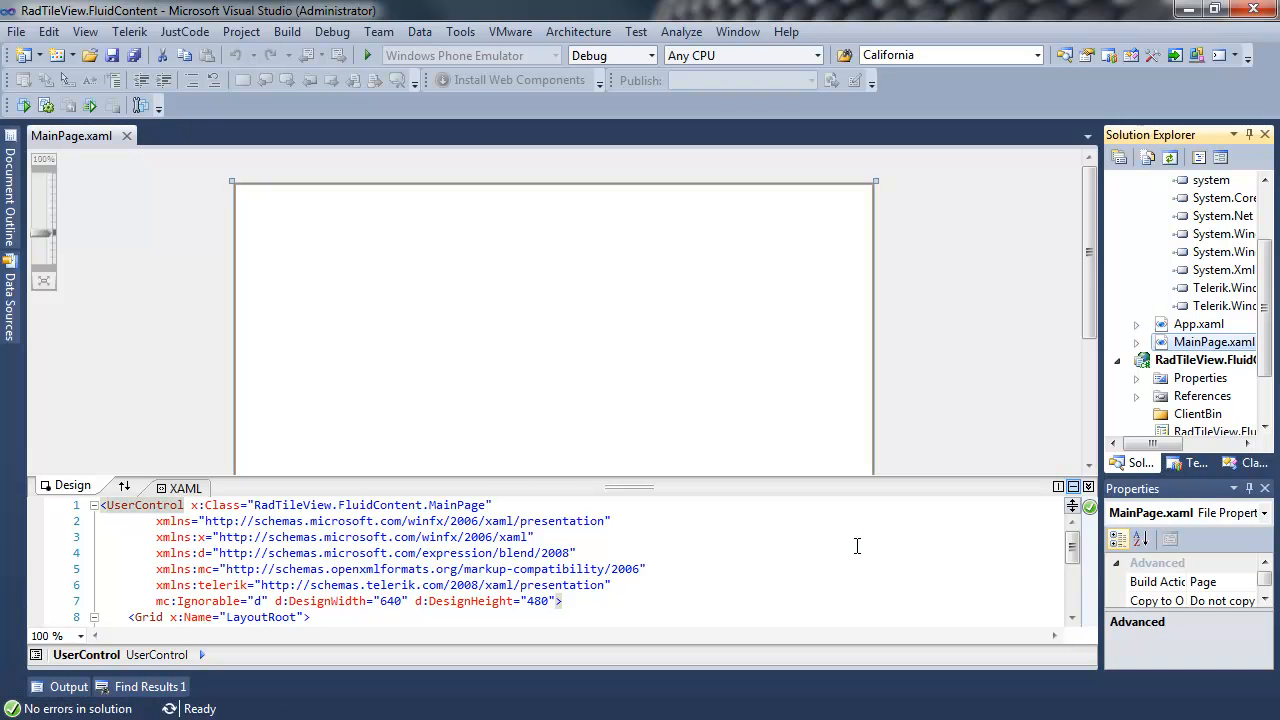
click(330, 617)
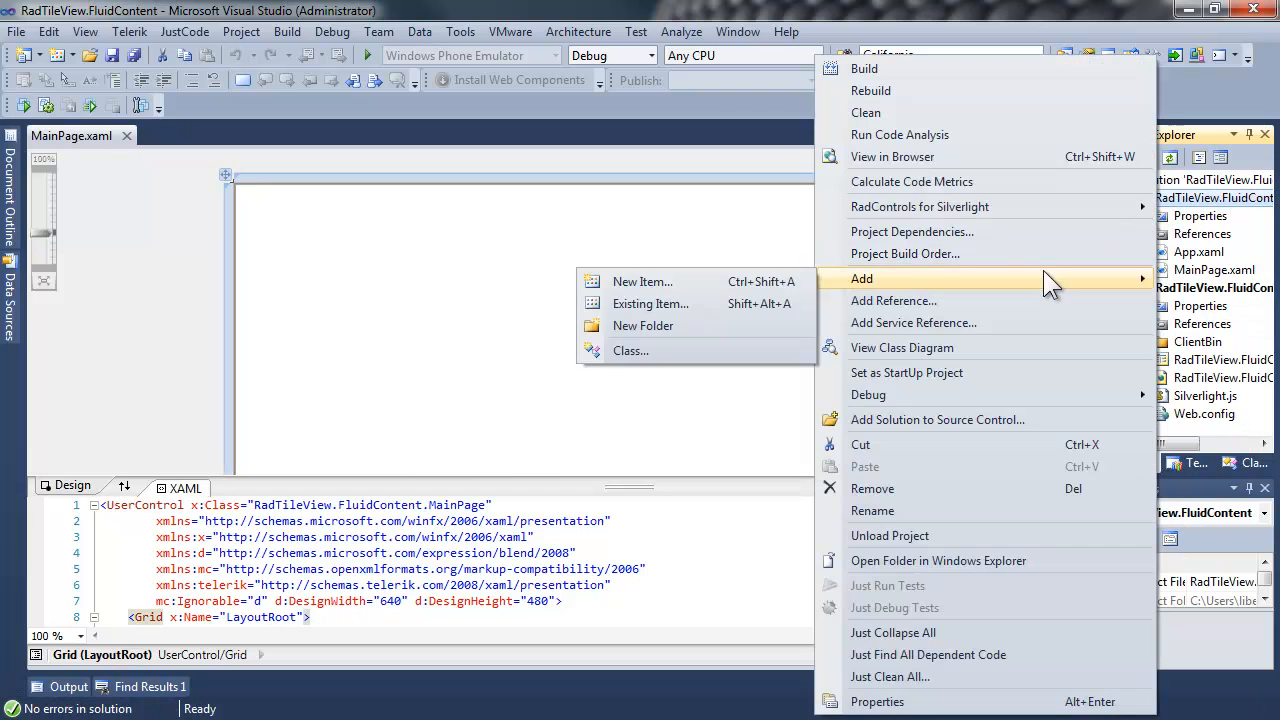
click(642, 281)
text(MyV)
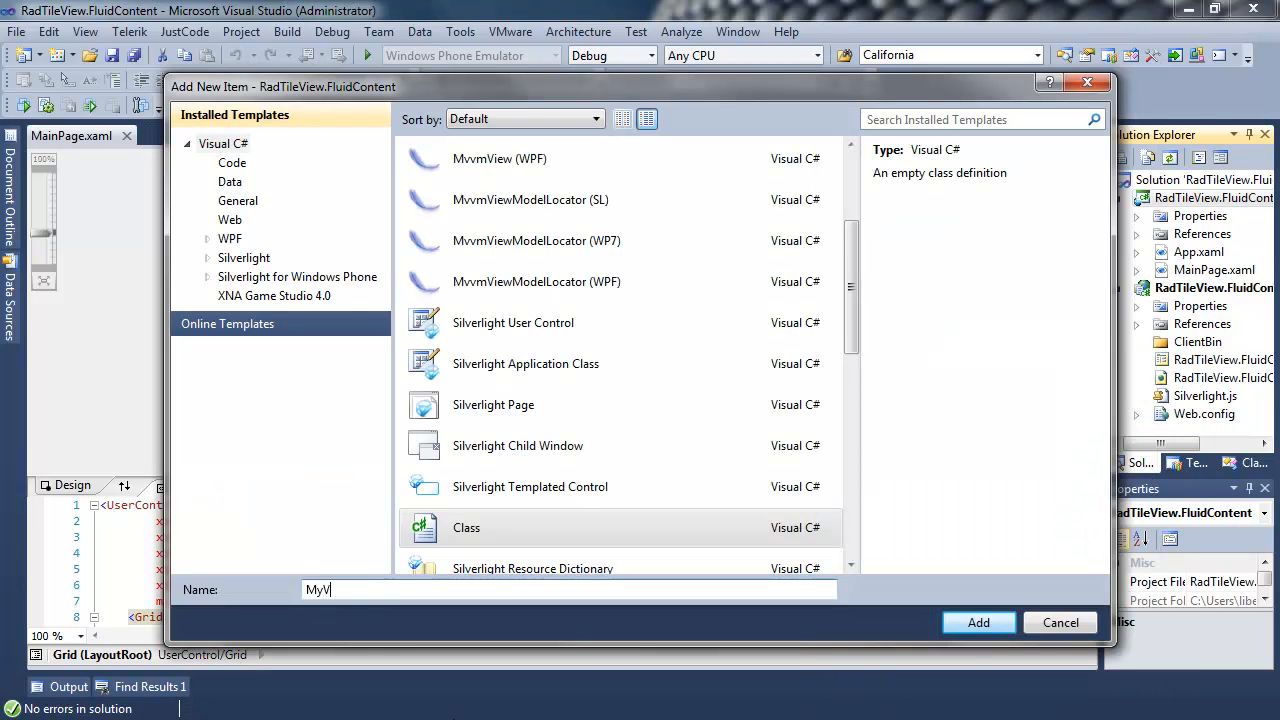
text(iewModel)
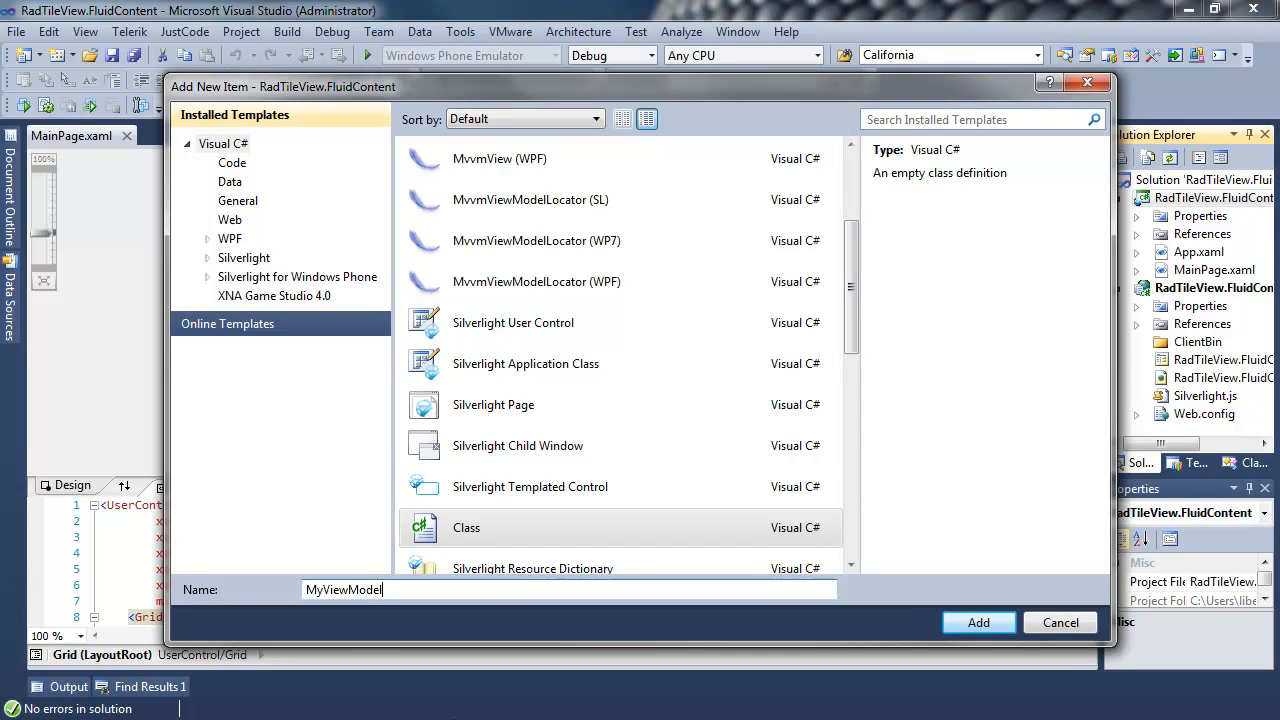
click(977, 622)
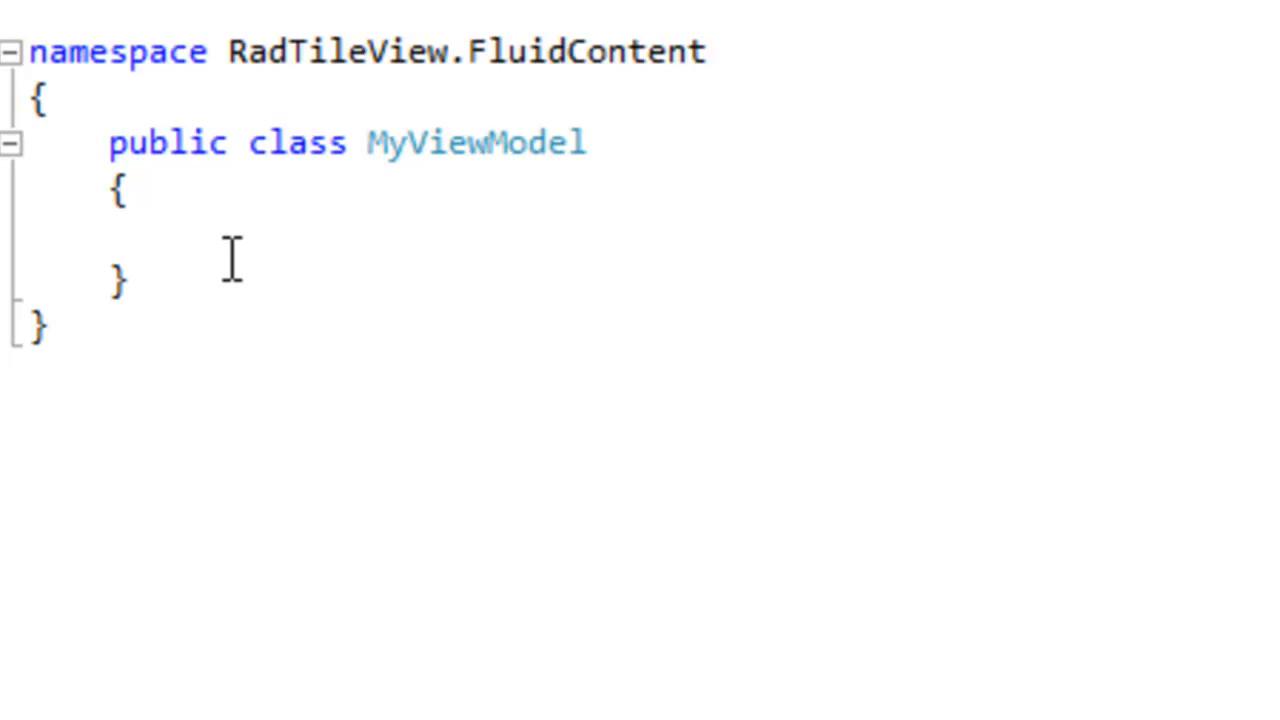
Write the Header string auto-property and SmallImage, Image and LargeImage Uri auto-properties in MyViewModel.
text(public string Header { get; set; })
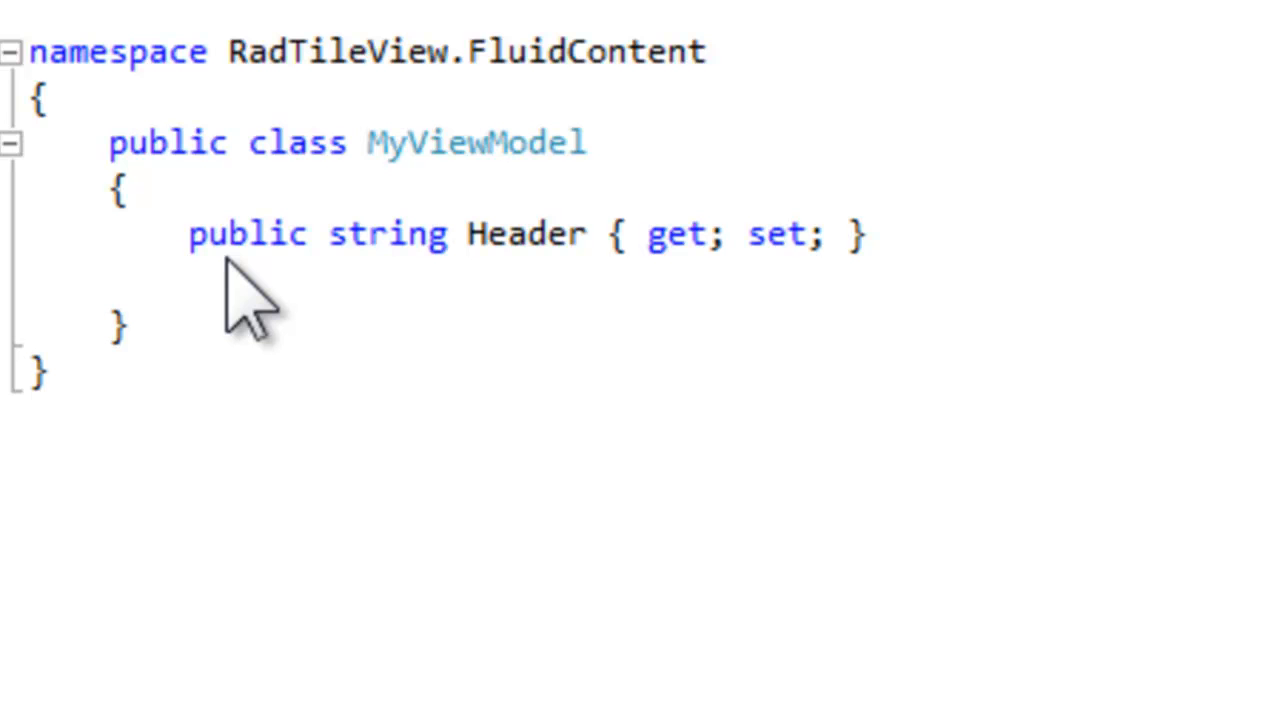
text(public Uri SmallImage { g)
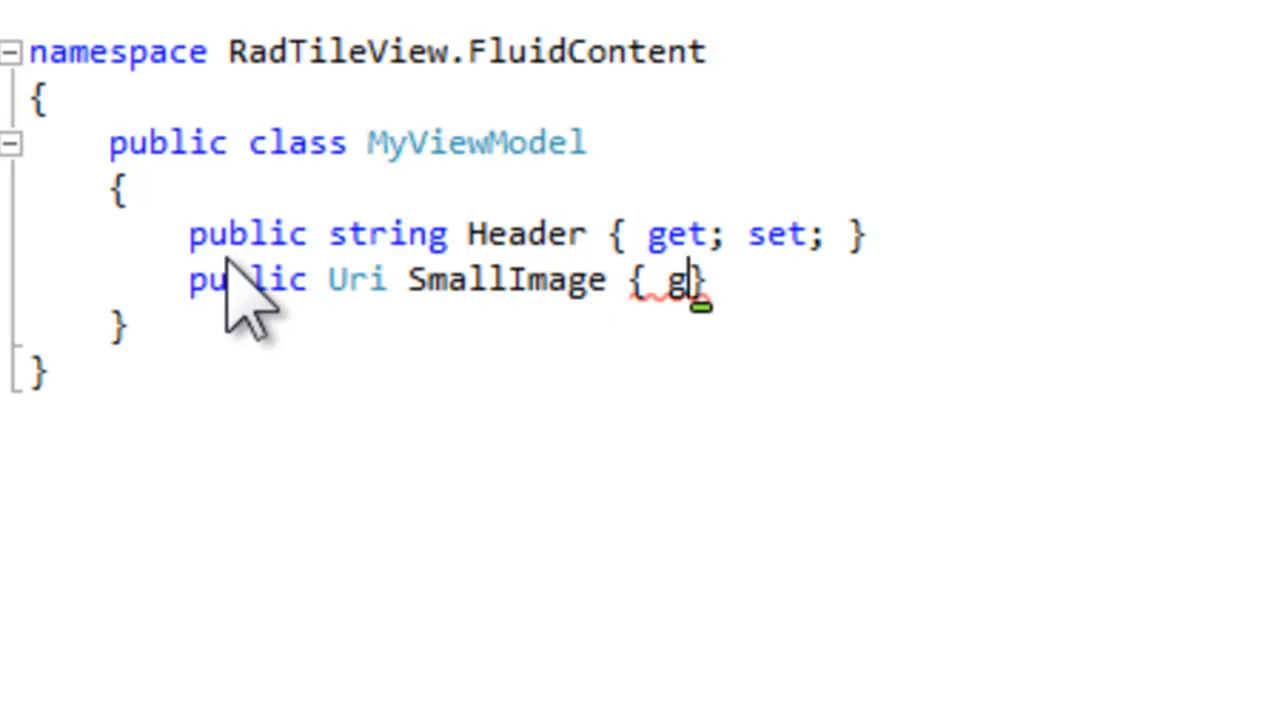
text(et; set; })
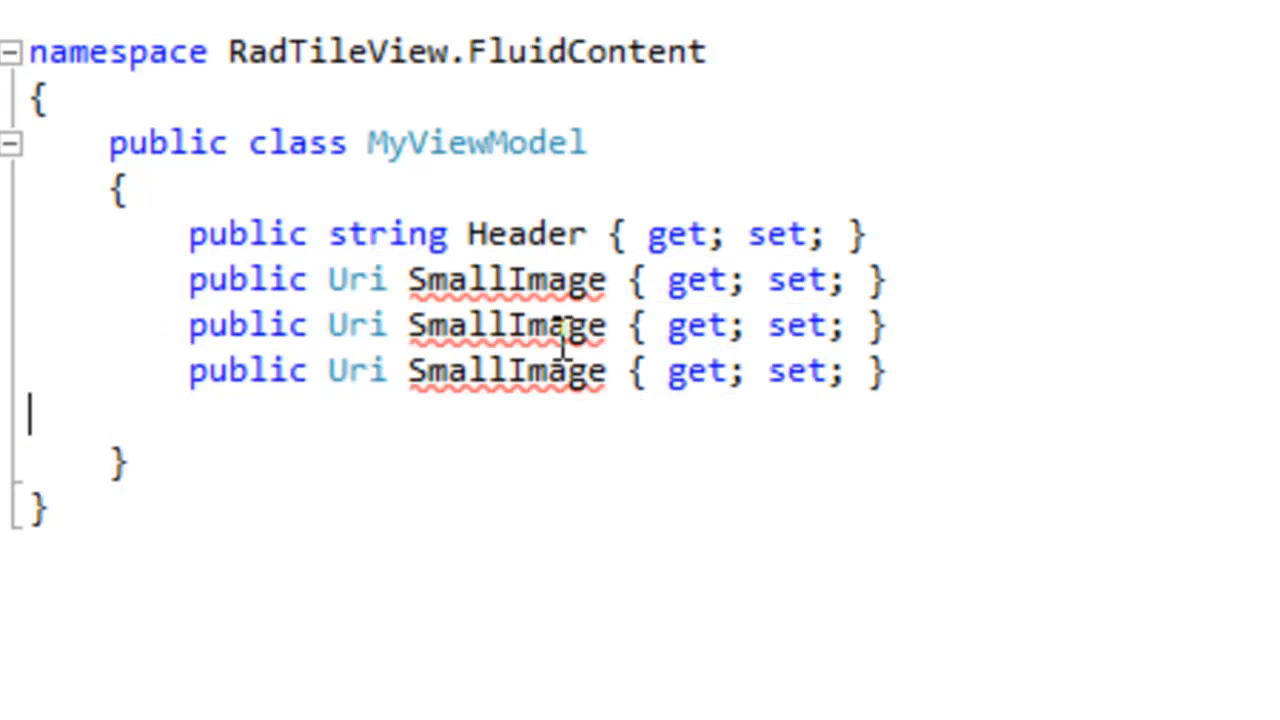
text(UI)
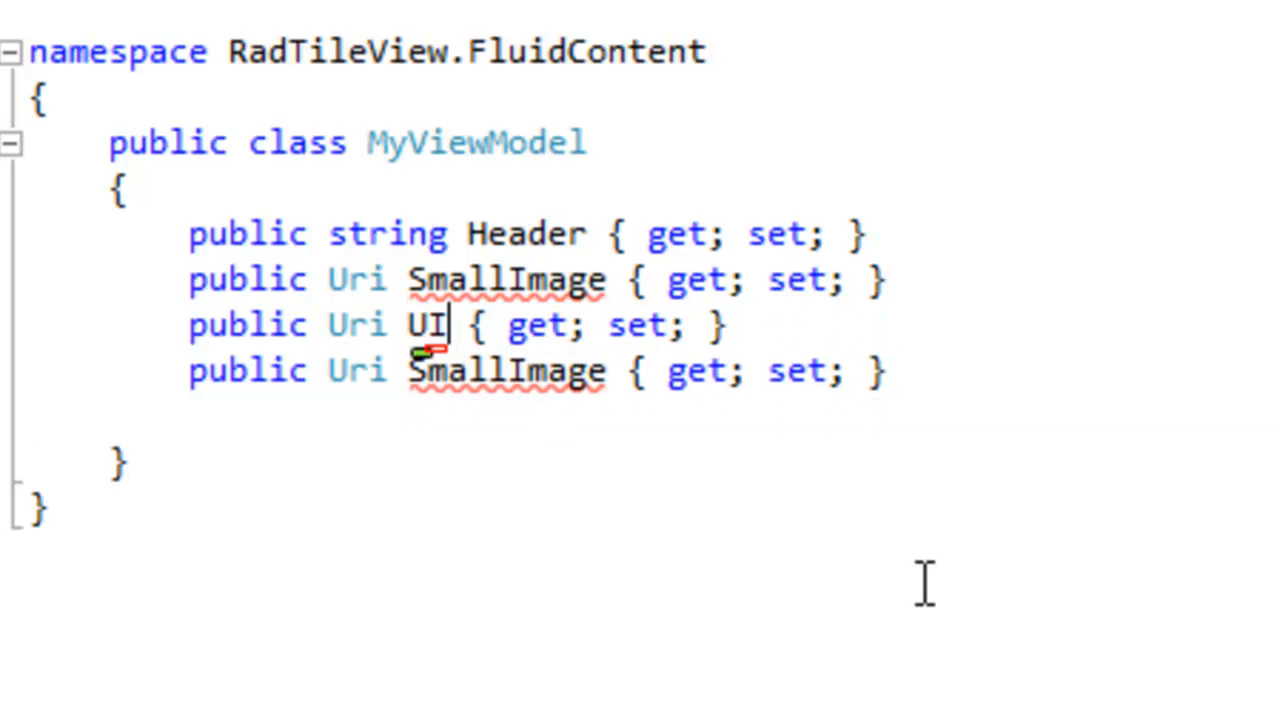
text(Image)
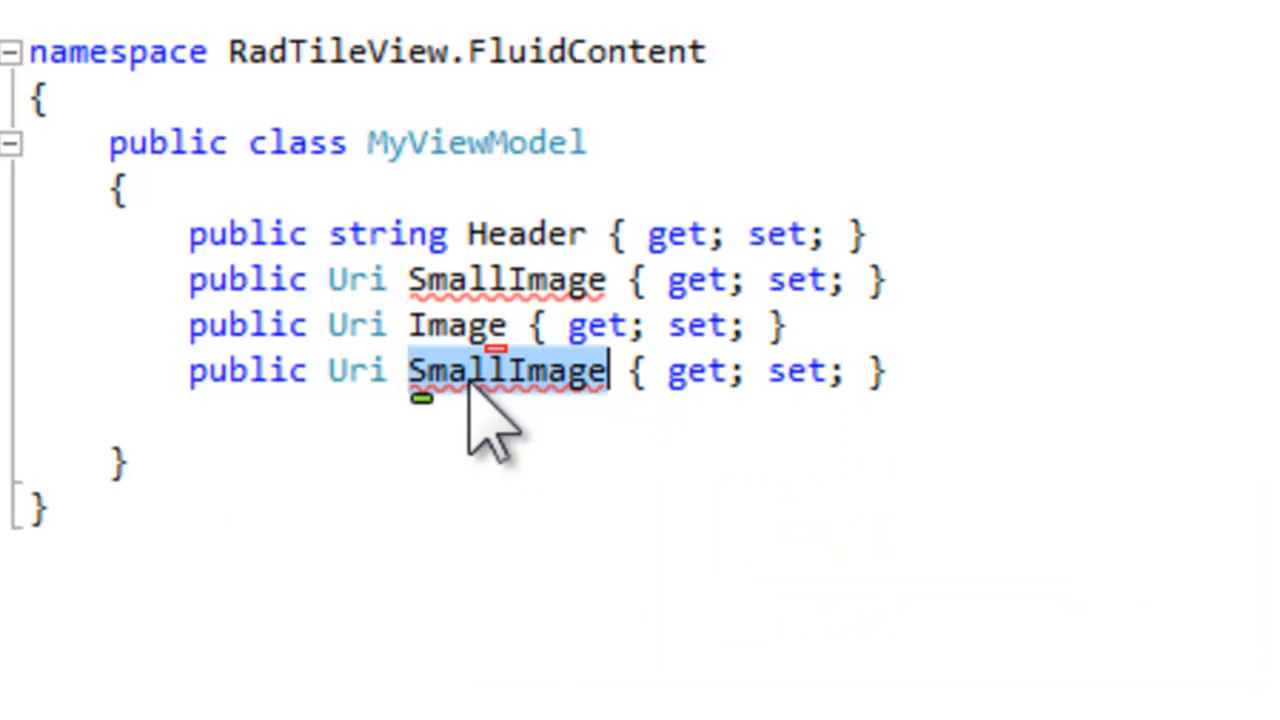
text(Large)
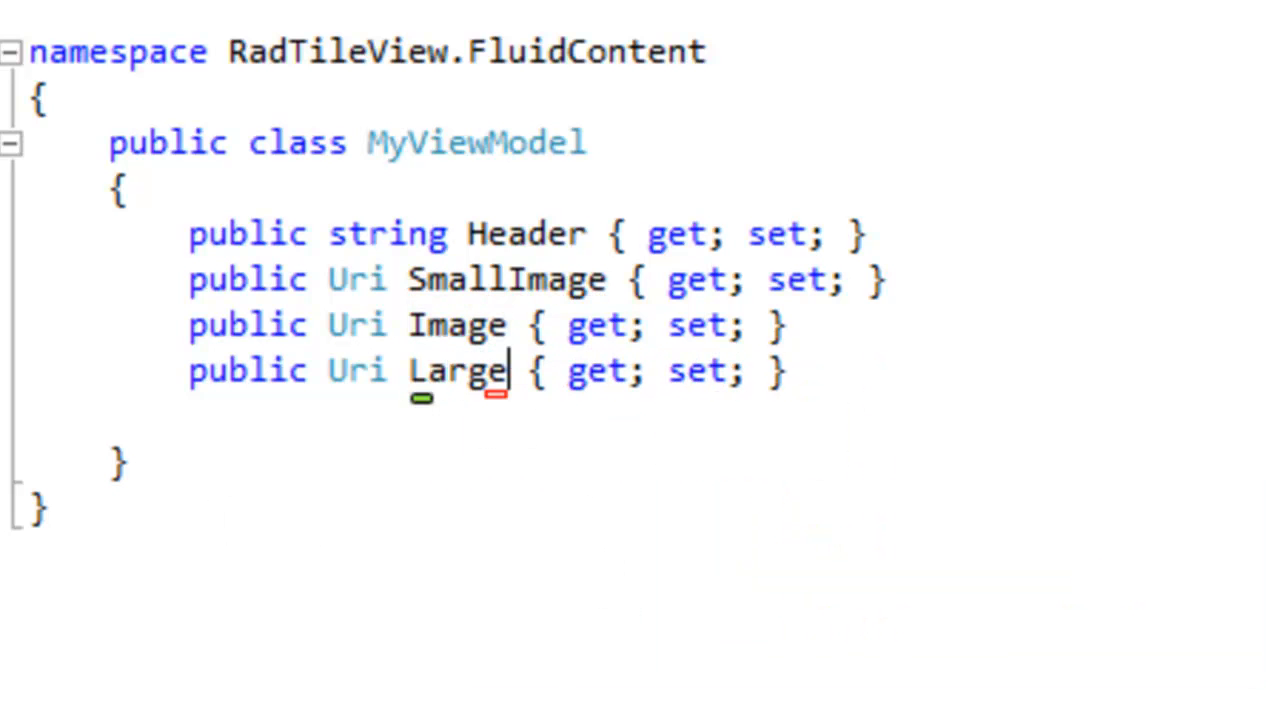
text(MyViewModel()
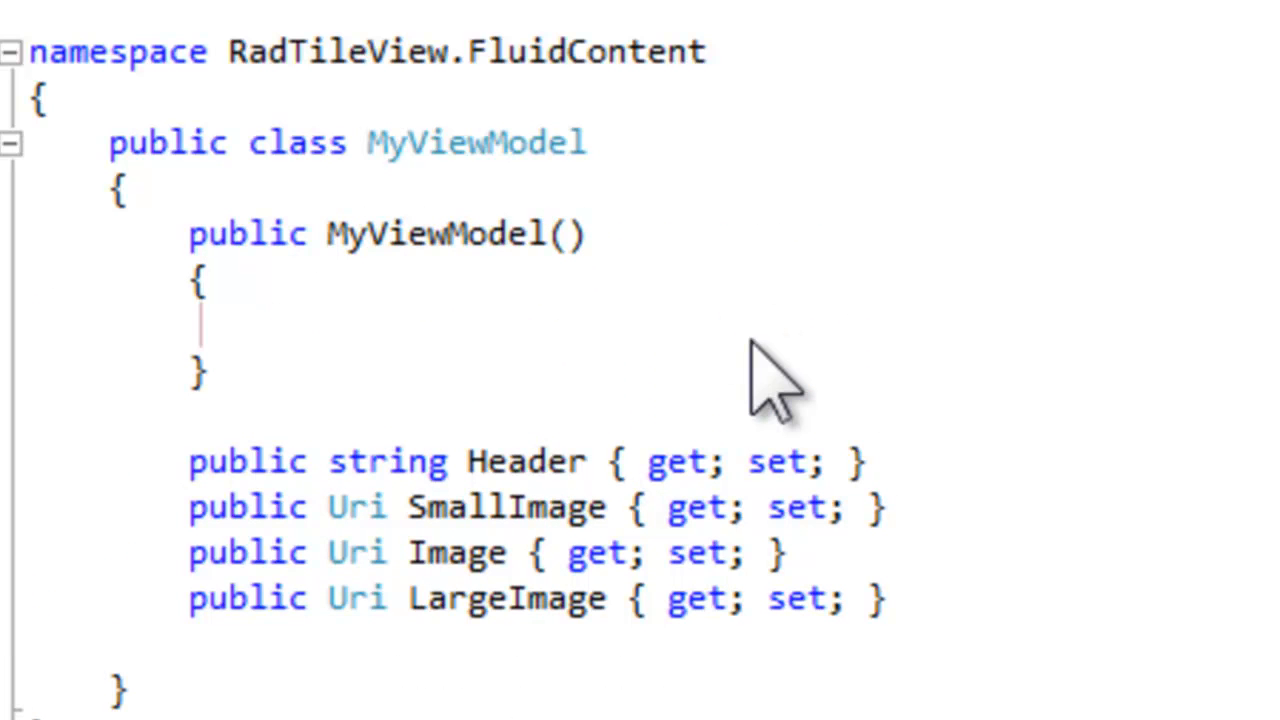
Assign SmallImage, Image and LargeImage new relative Uris to Images/SmallImage.png, Image.png and LargeImage.png.
text(SmallImage =)
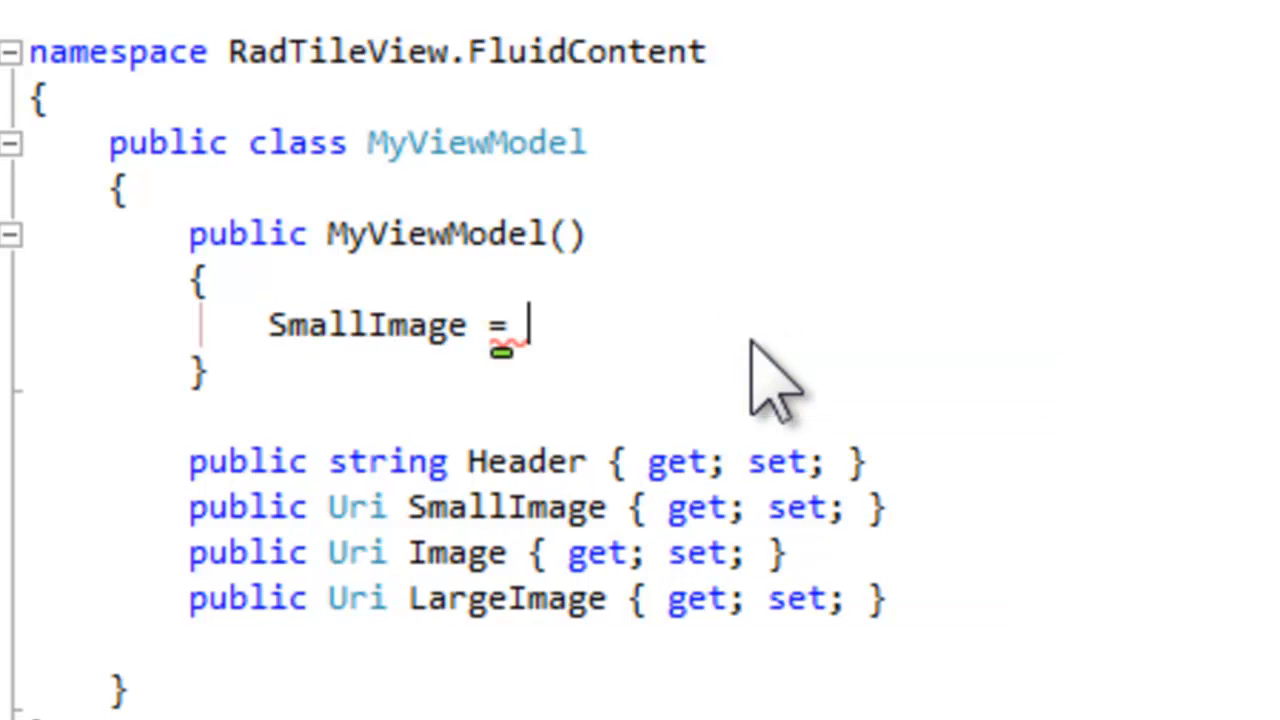
text(new Uri)
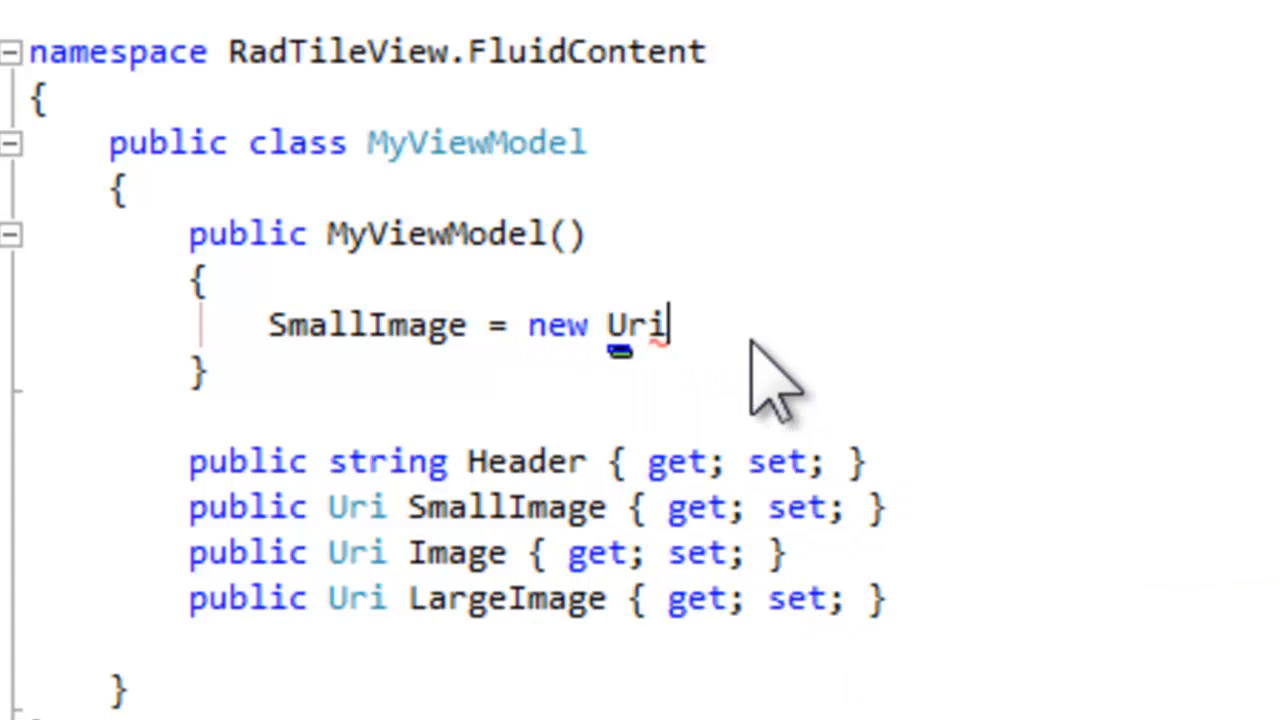
text(()
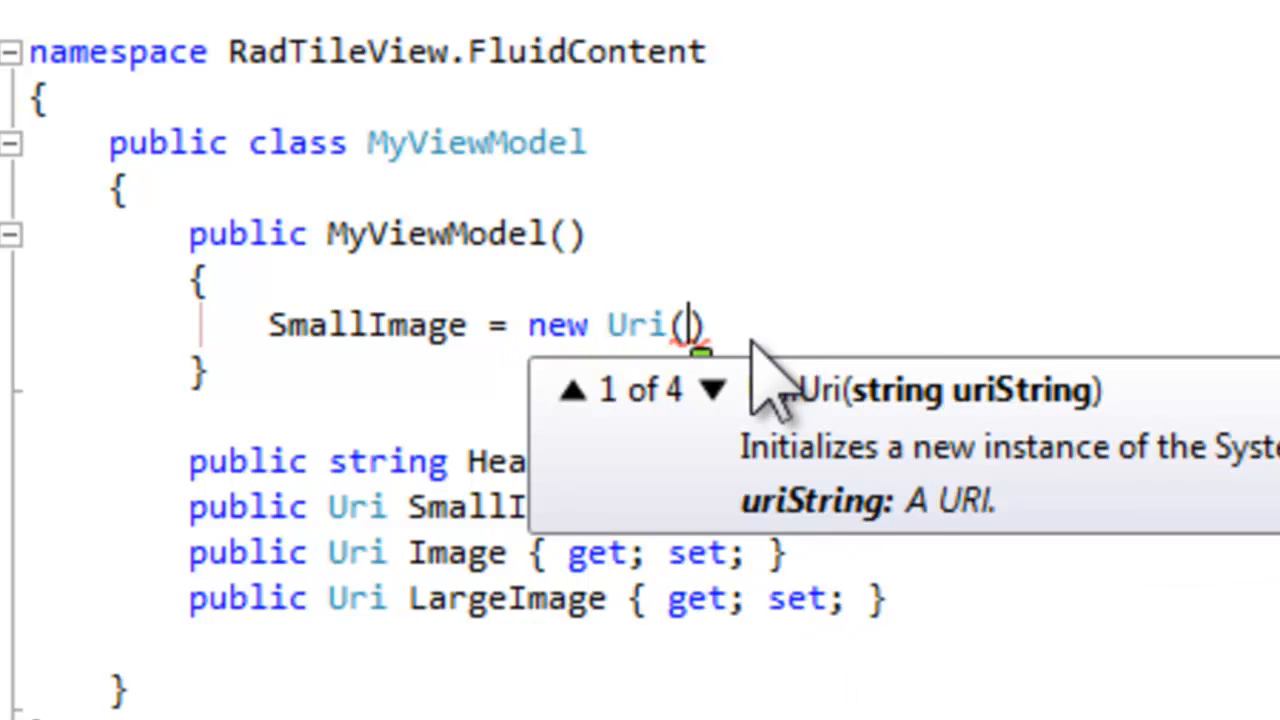
text("Images/)
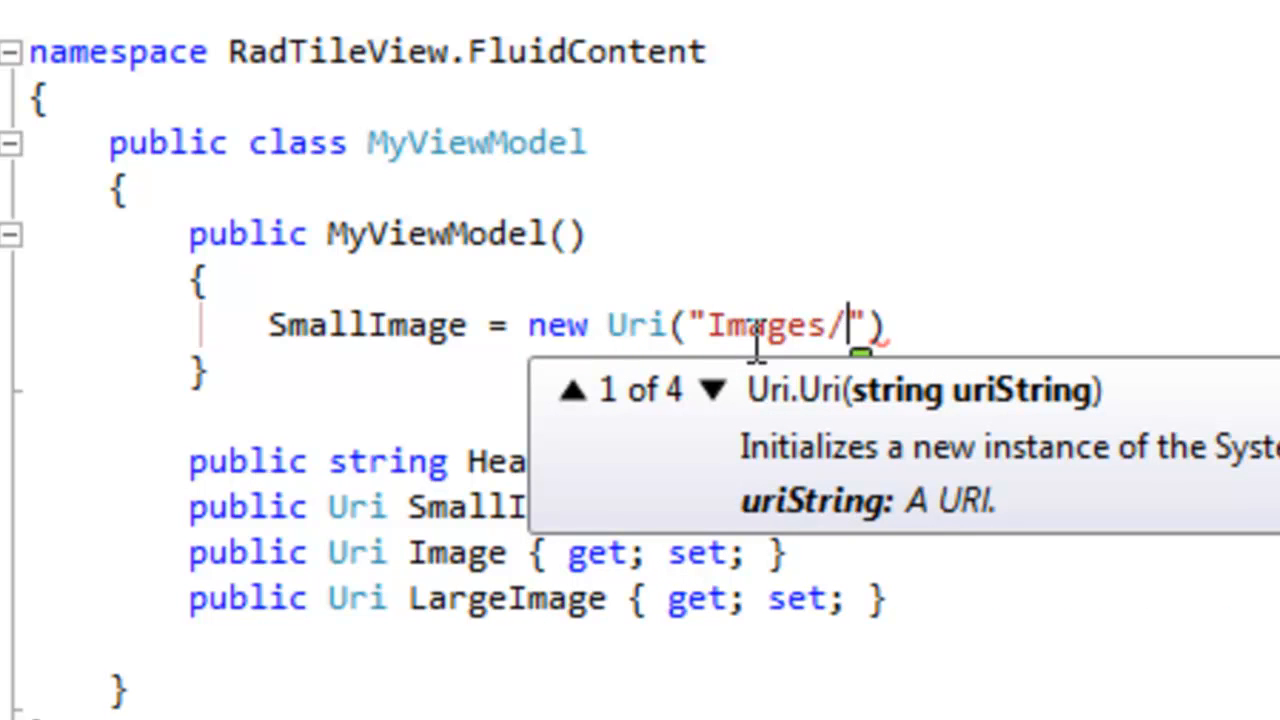
text(SmallImage.png)
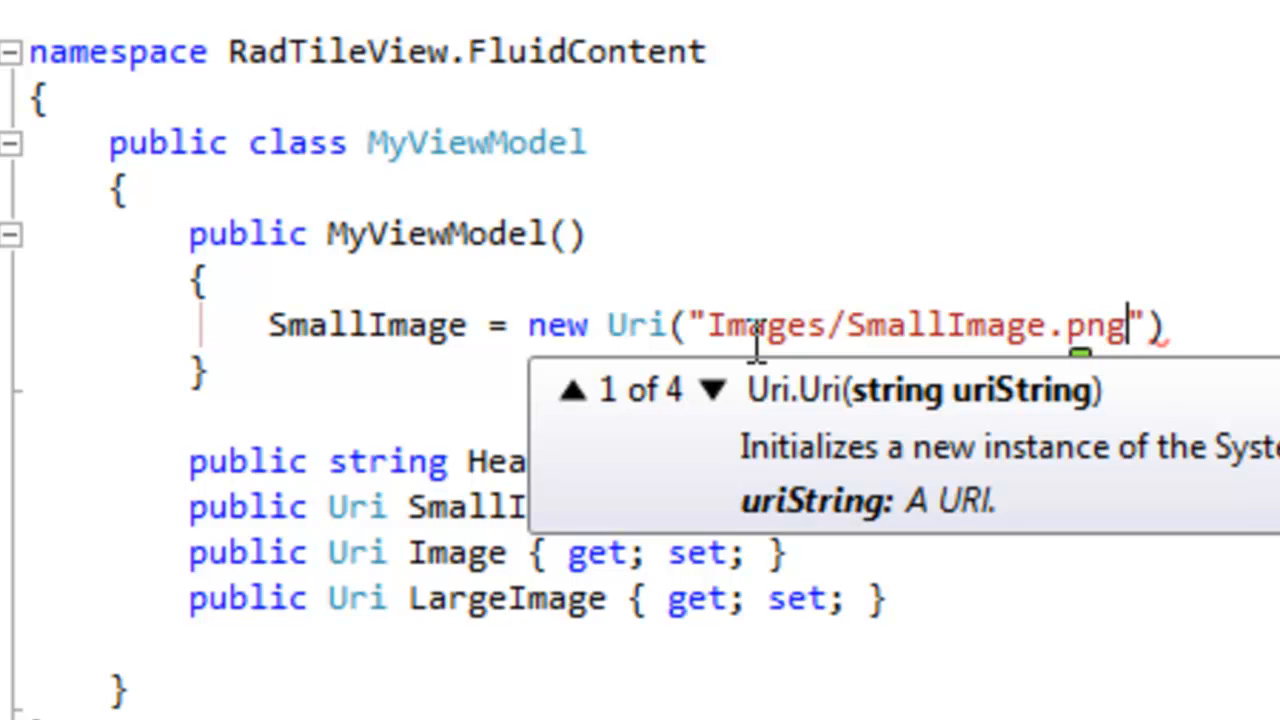
text(, UriKi)
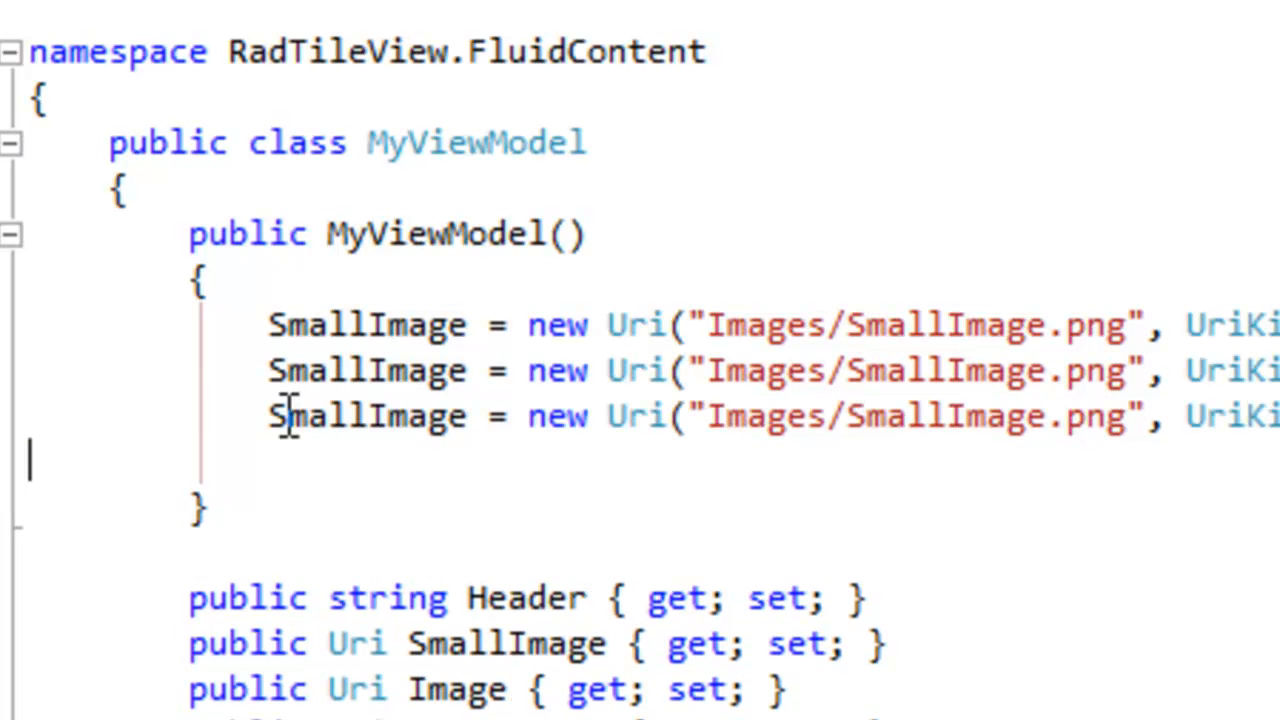
mouse_move(375, 365)
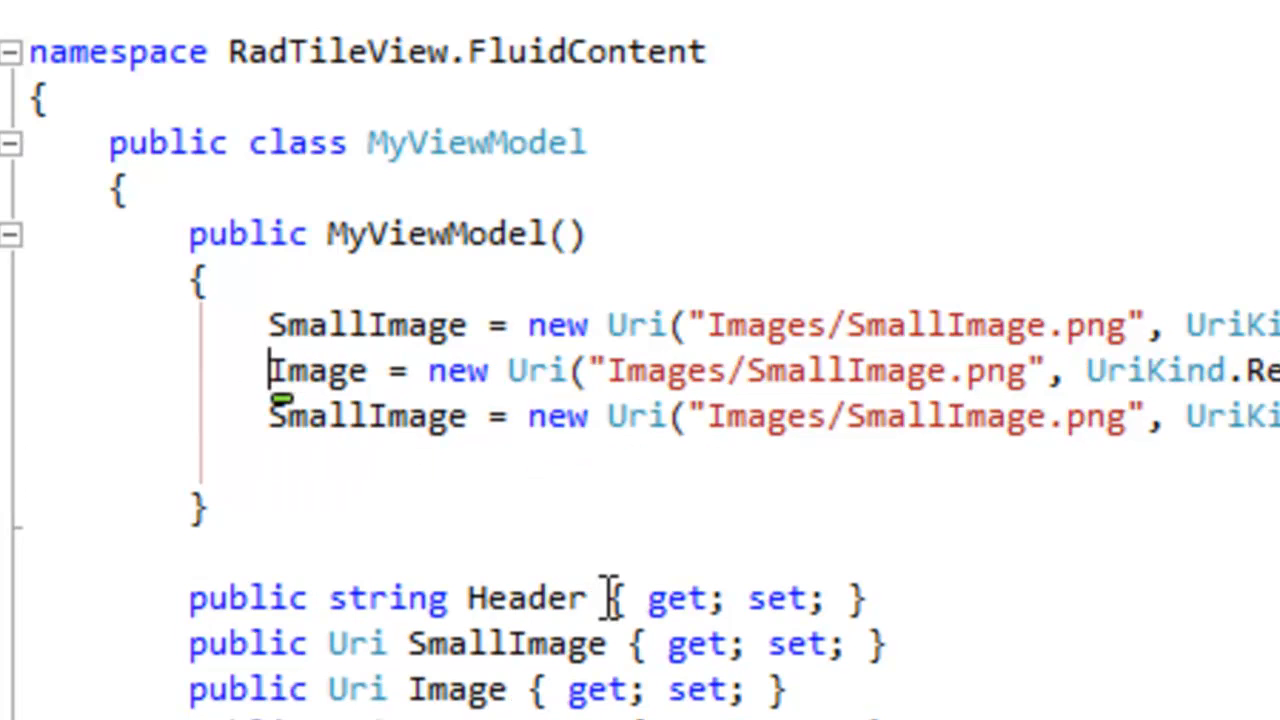
double_click(316, 416)
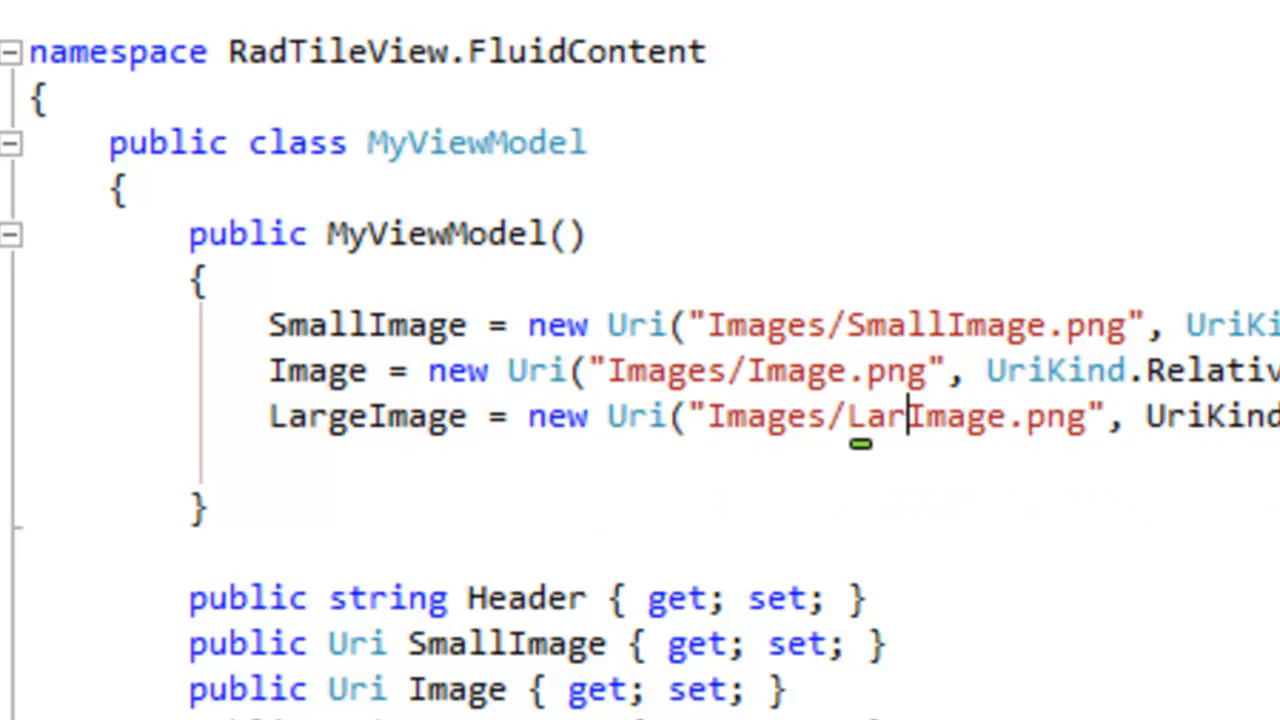
text(ge)
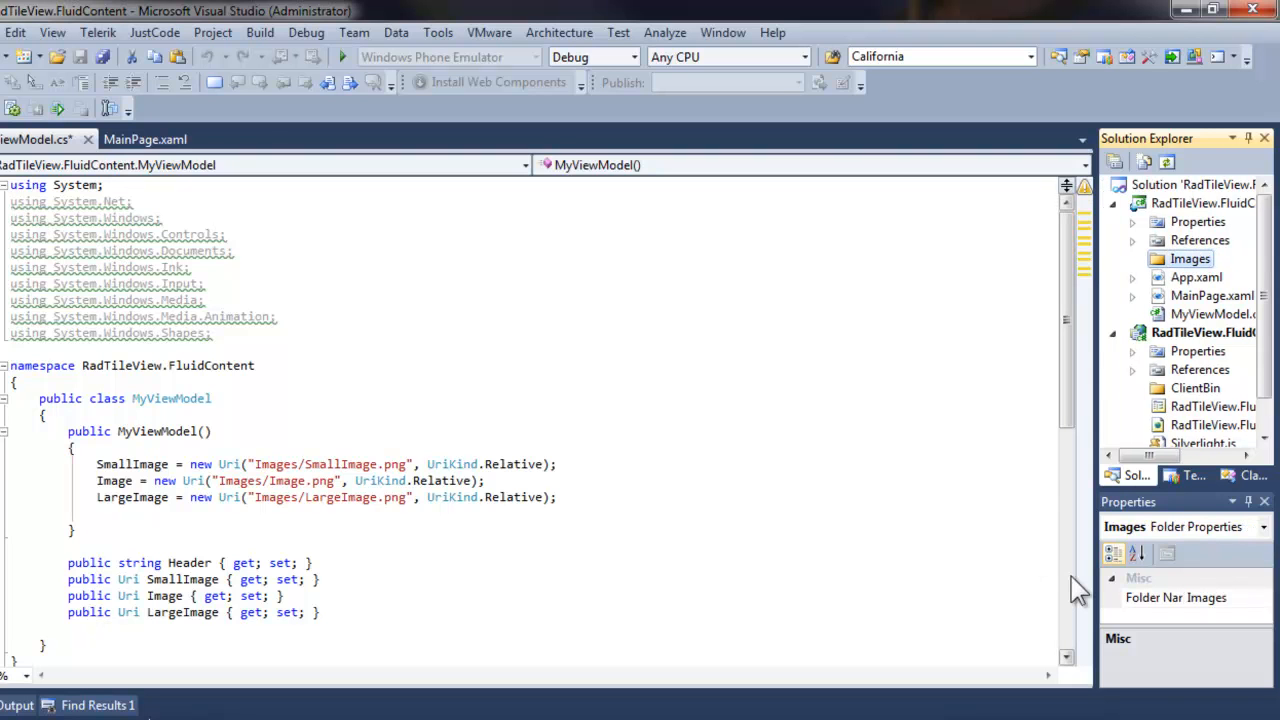
Add the PNG images from C:\Temp\Images to the project's Images folder as existing items.
right_click(1189, 258)
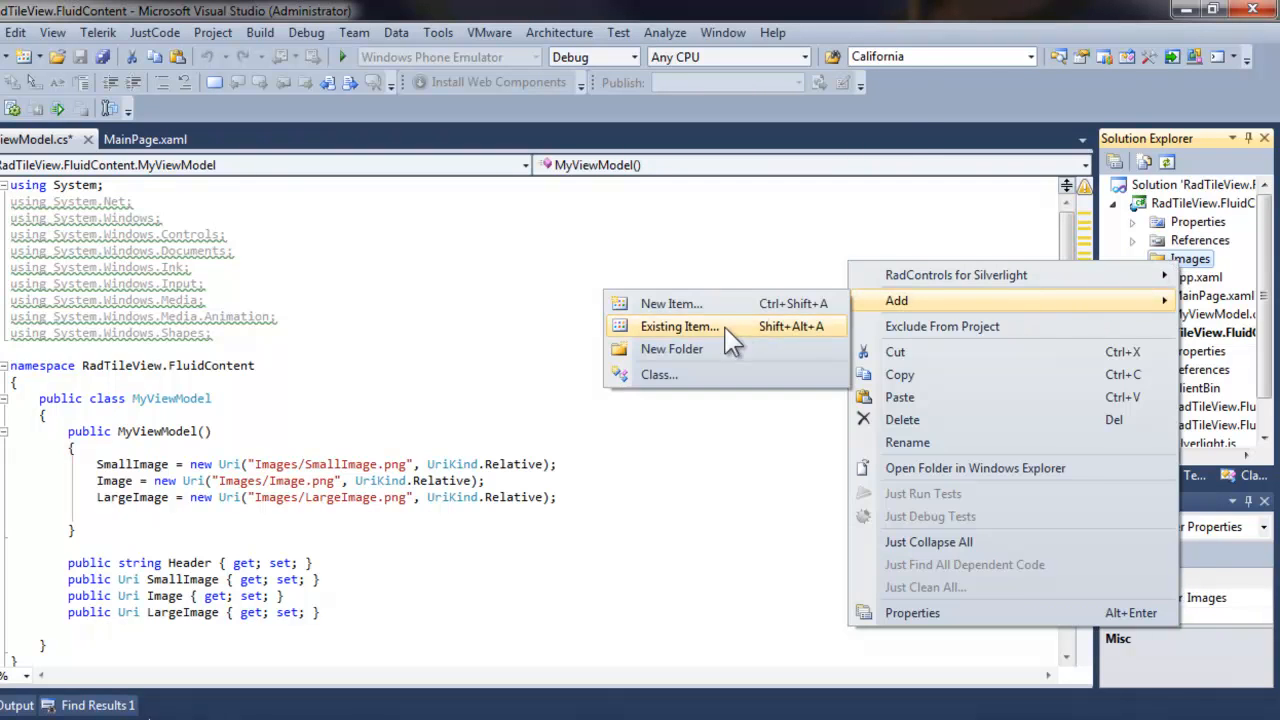
click(679, 326)
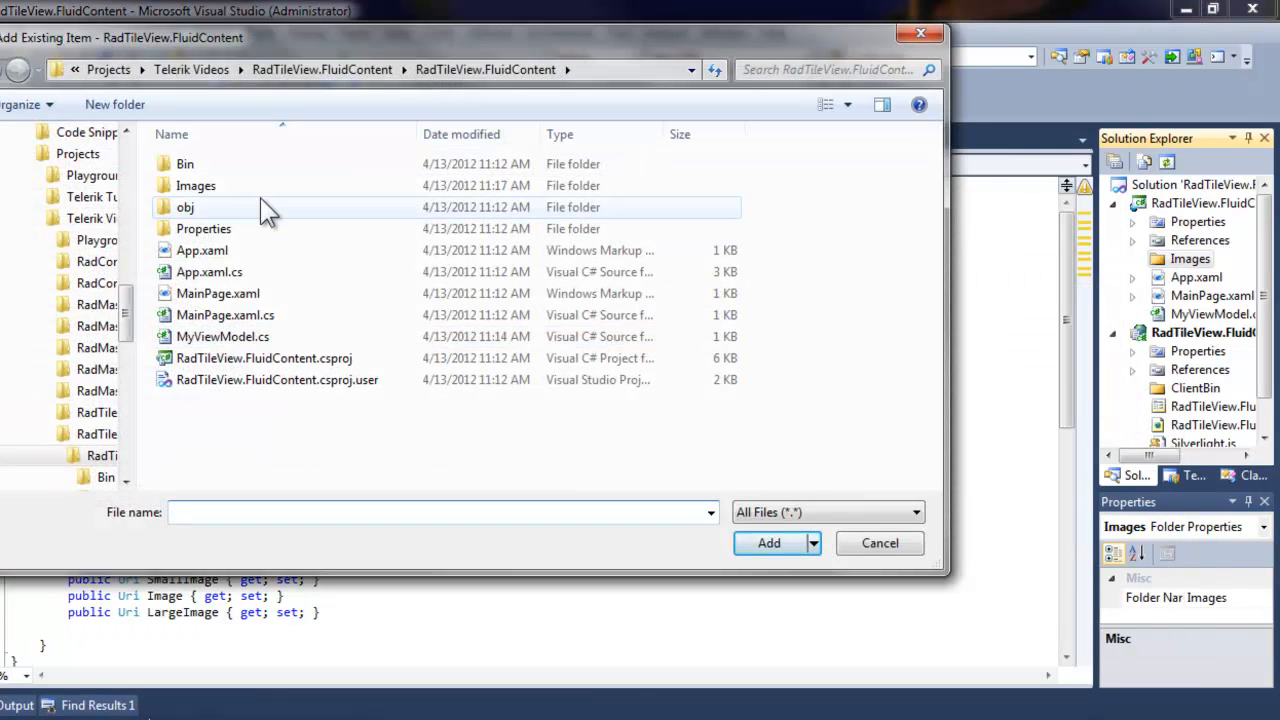
click(73, 304)
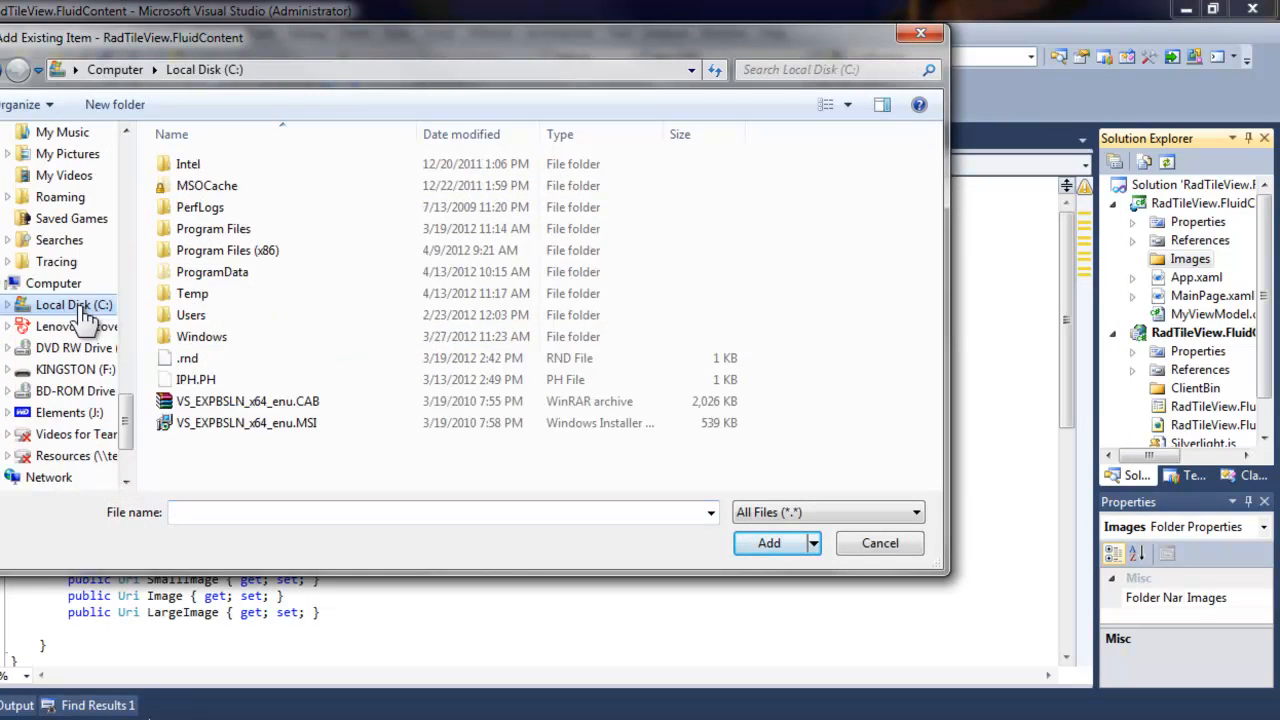
double_click(192, 293)
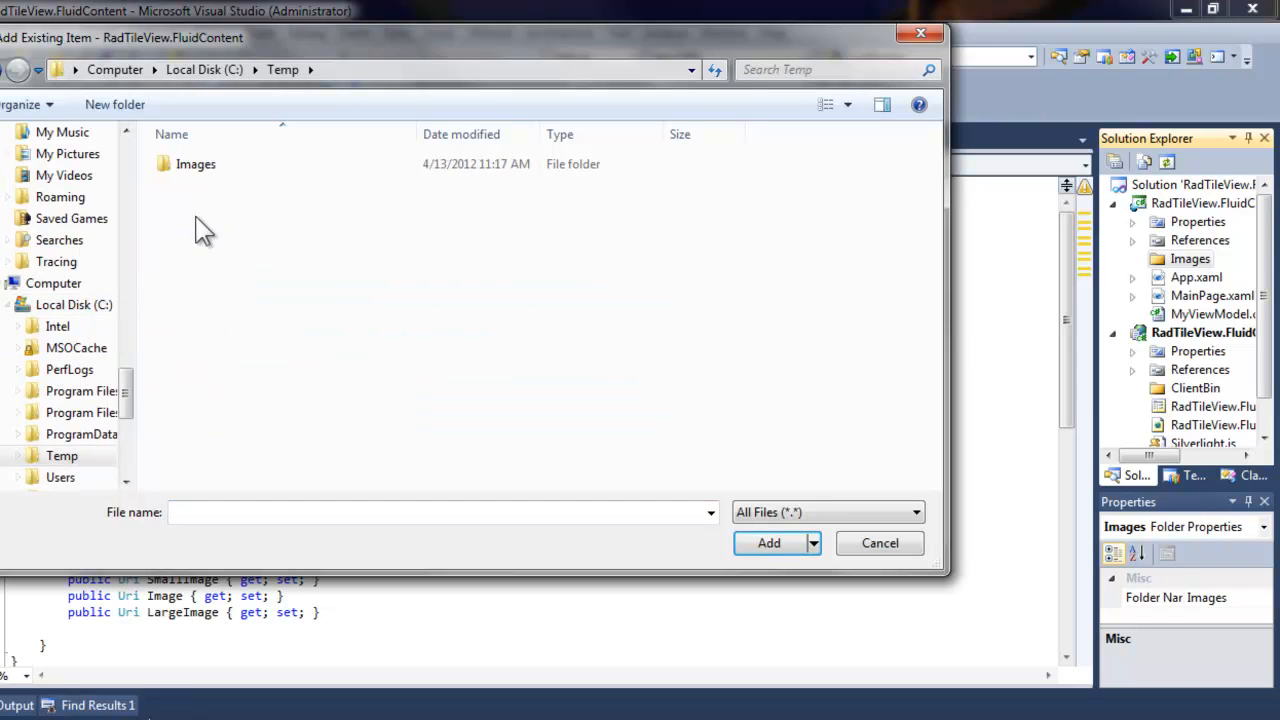
double_click(195, 163)
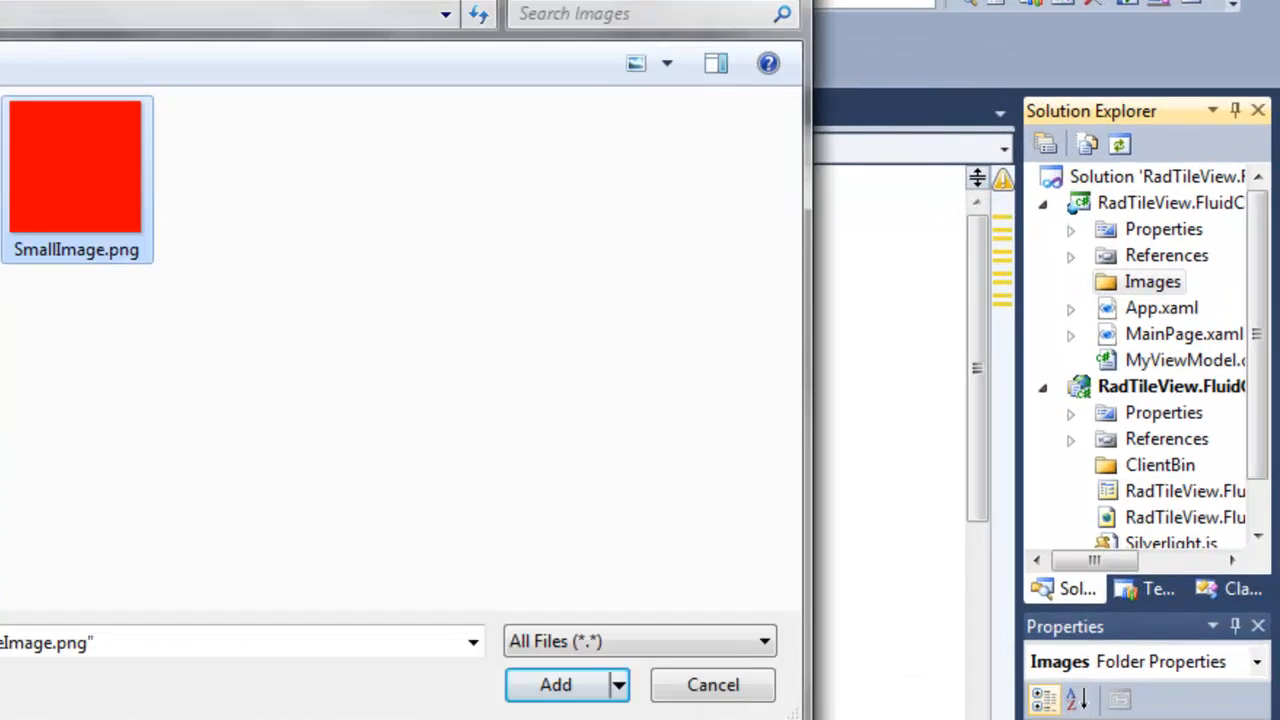
click(555, 684)
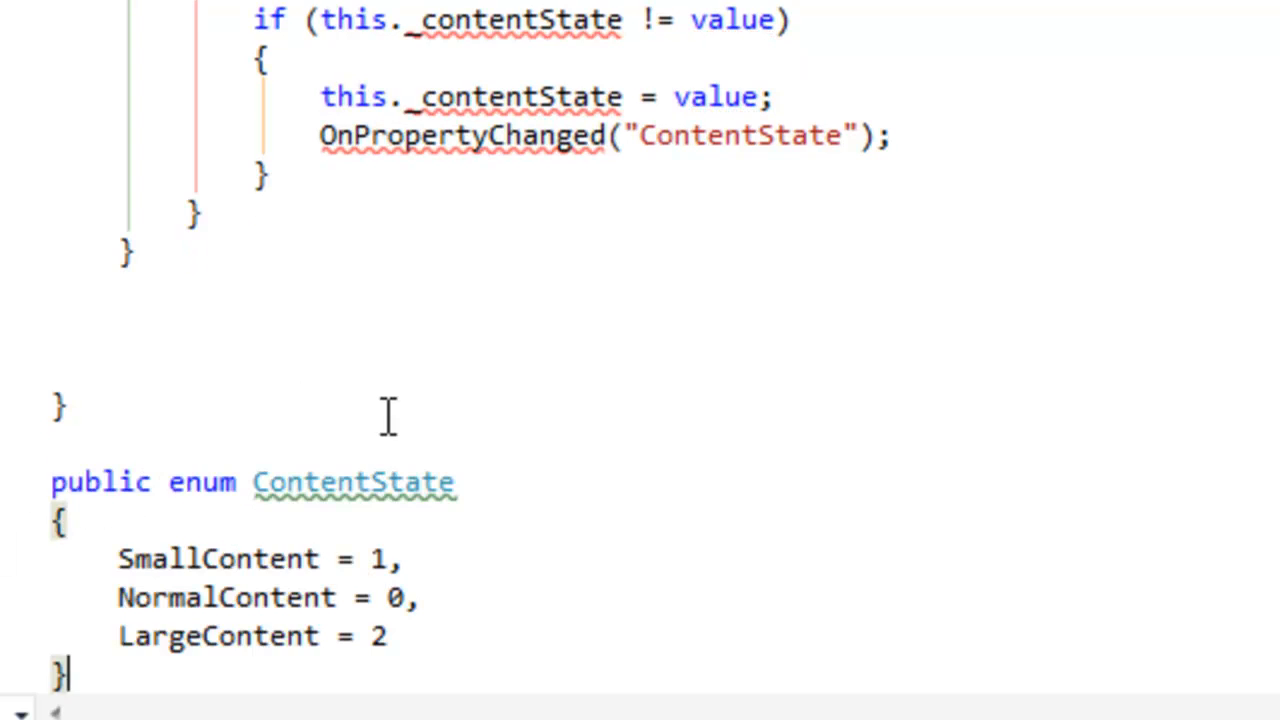
Declare 'private ContentState _contentState;' above the ContentState property.
scroll(up, 3)
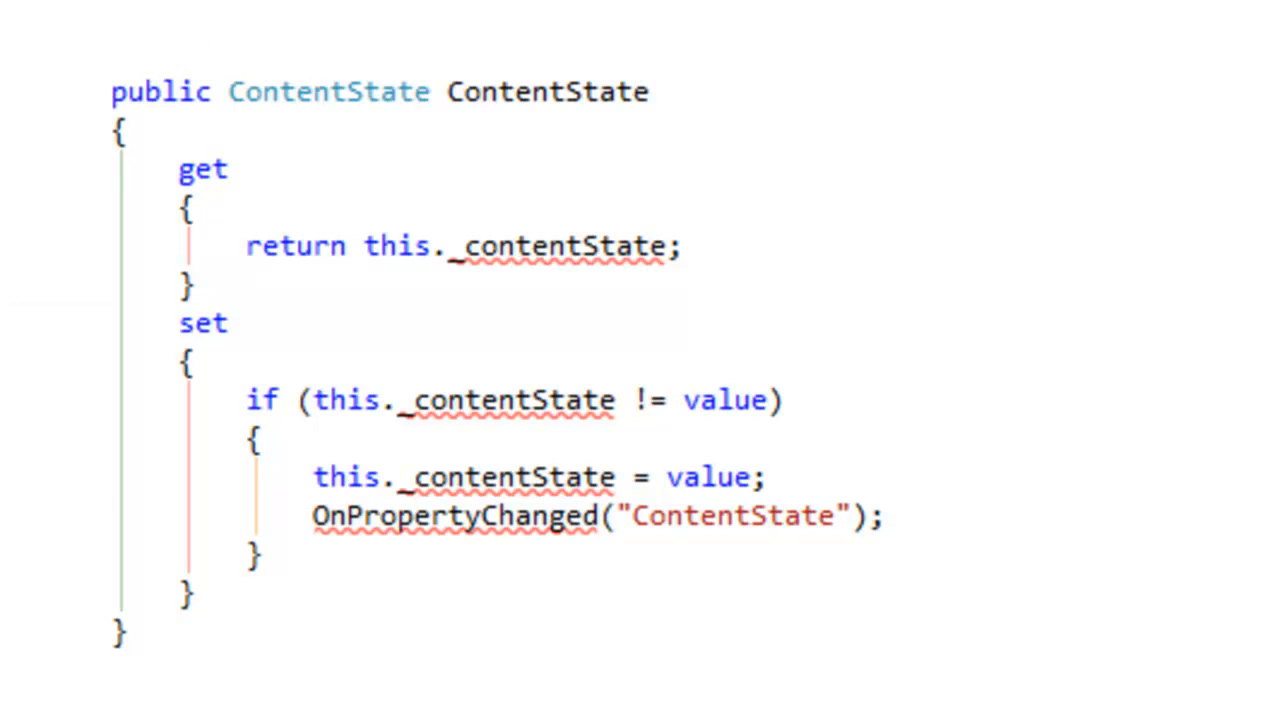
text(private)
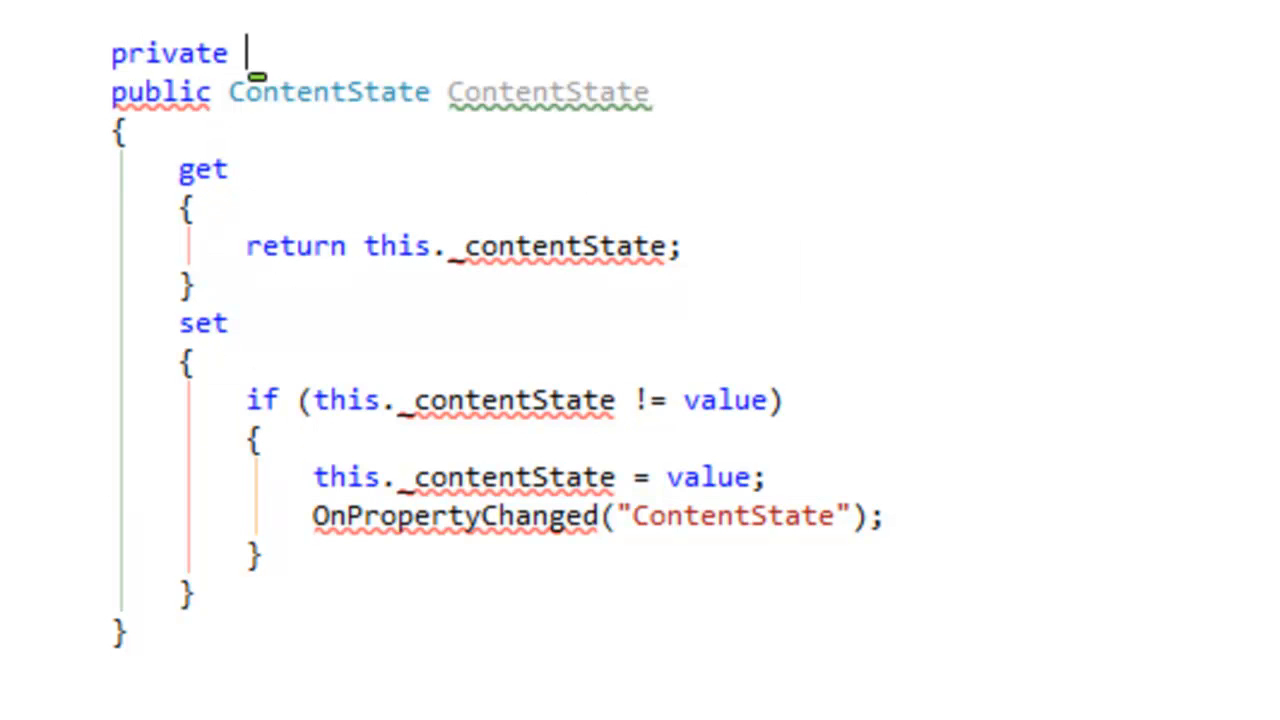
text(ContentState _)
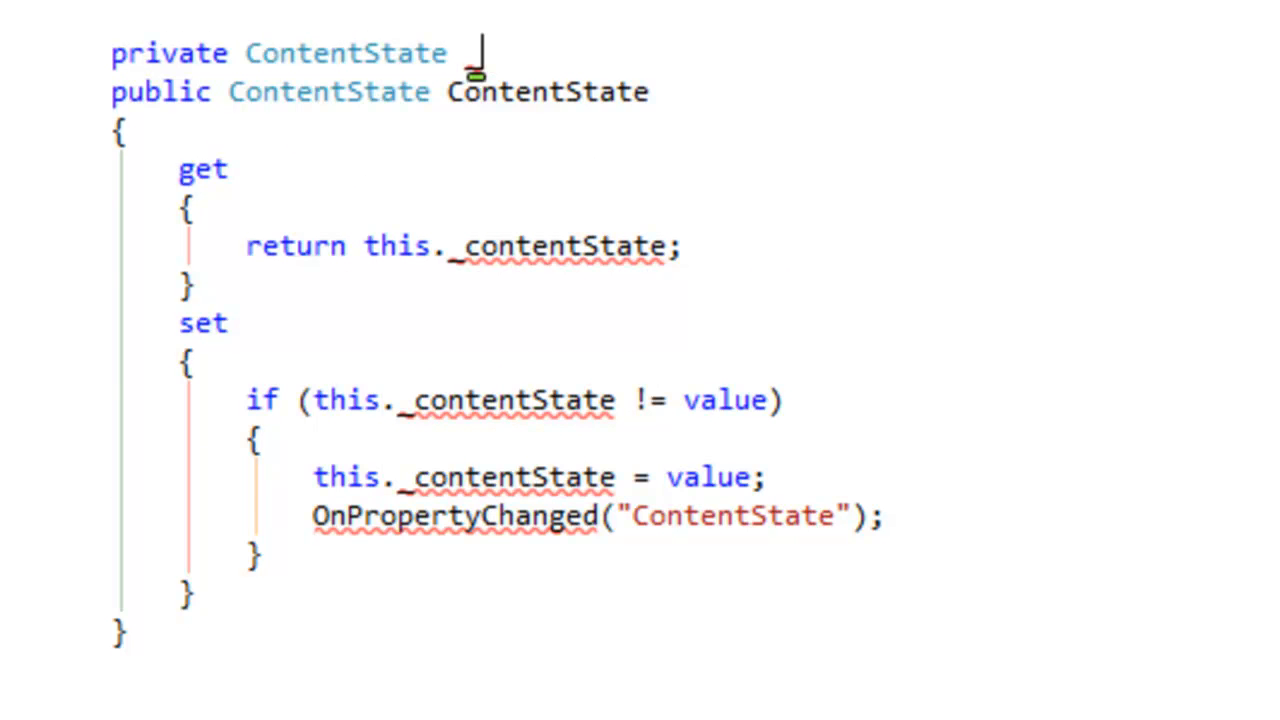
scroll(down, 3)
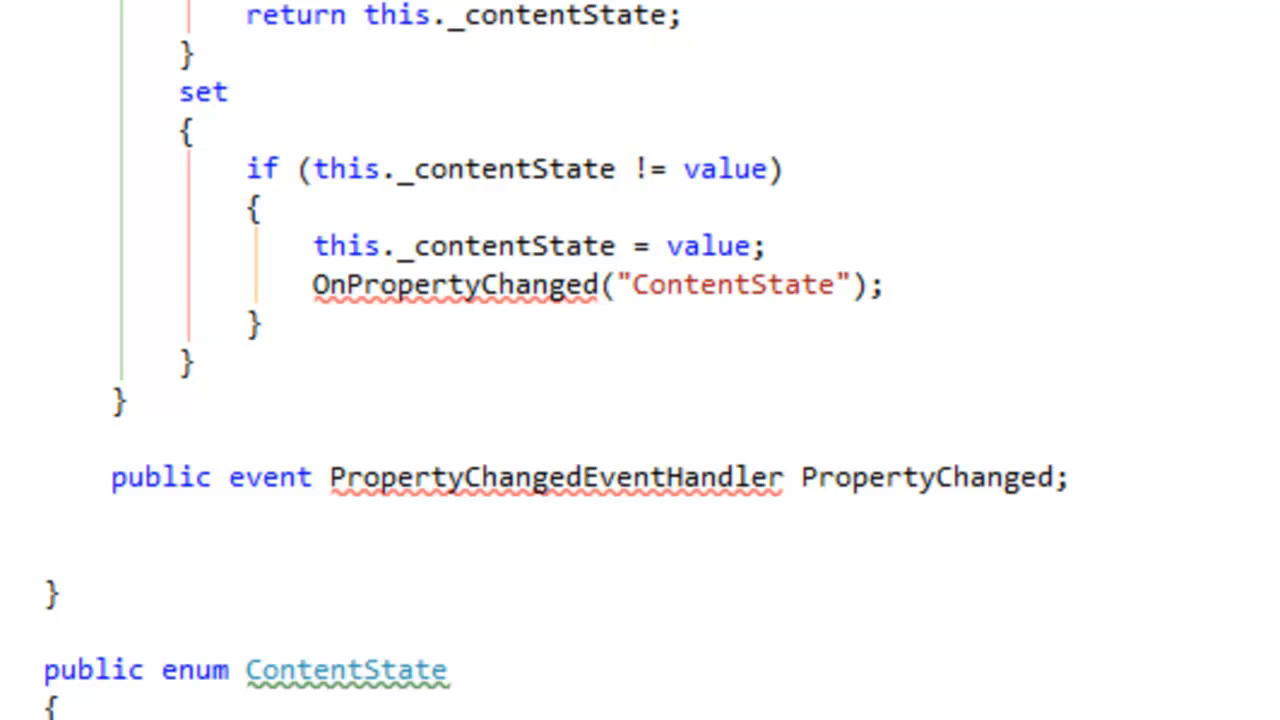
scroll(down, 3)
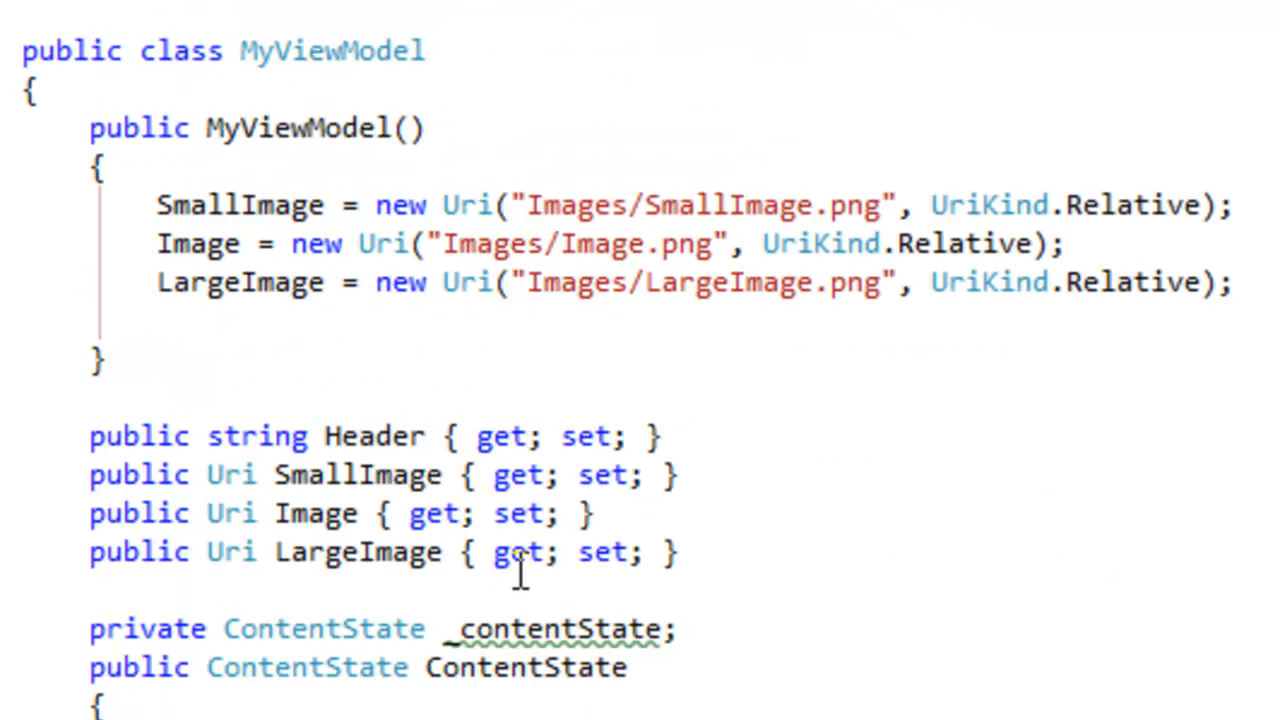
mouse_move(440, 51)
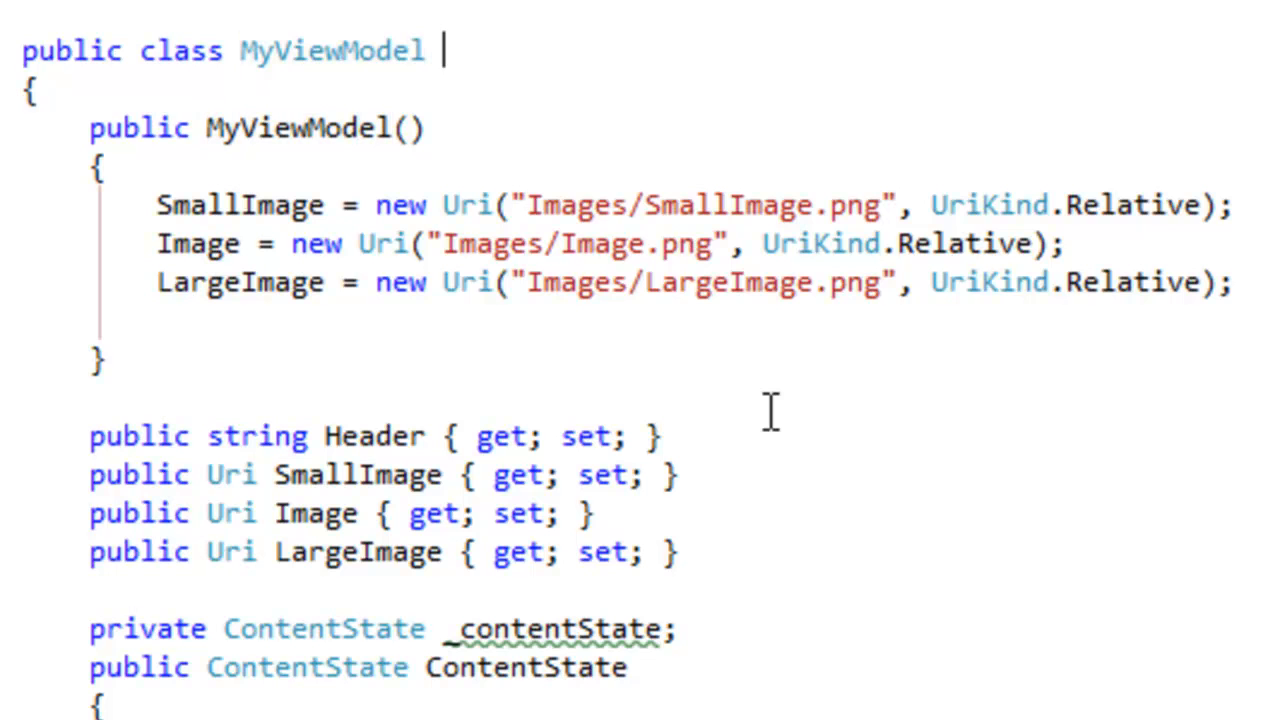
Append ': INotifyPropertyChanged' to MyViewModel and import System.ComponentModel.
text(: IP)
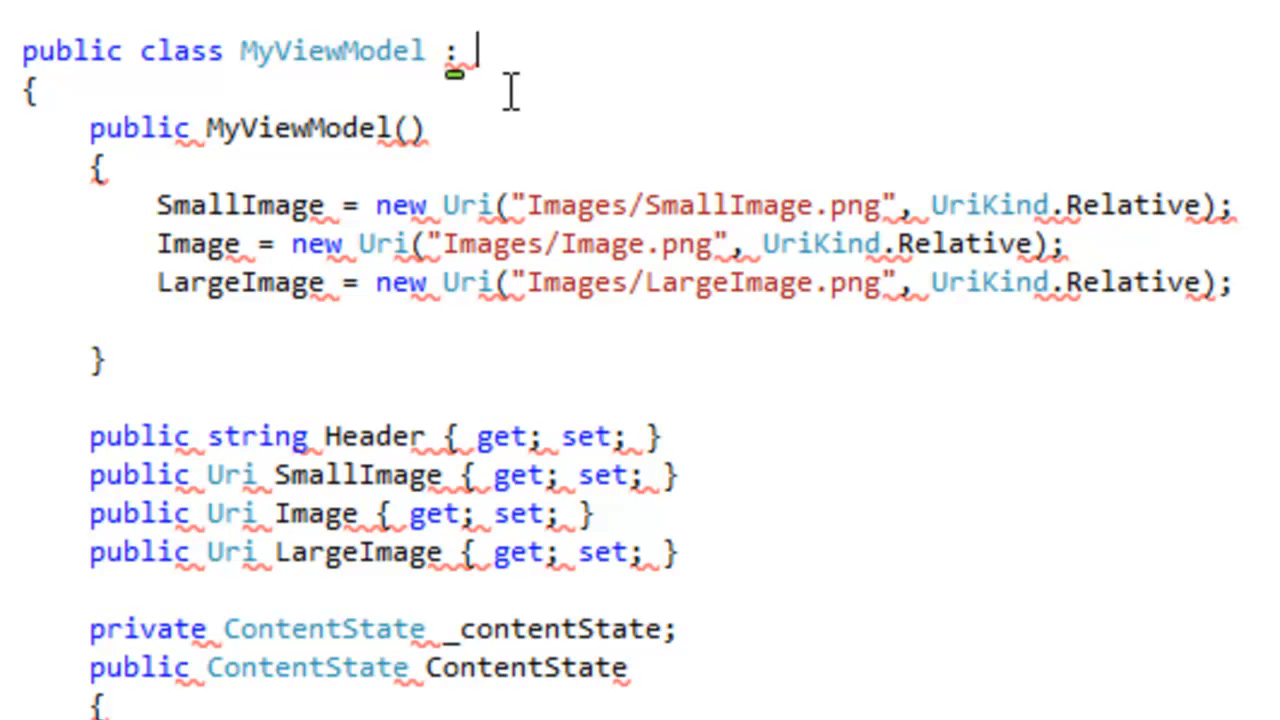
text(INotifyP)
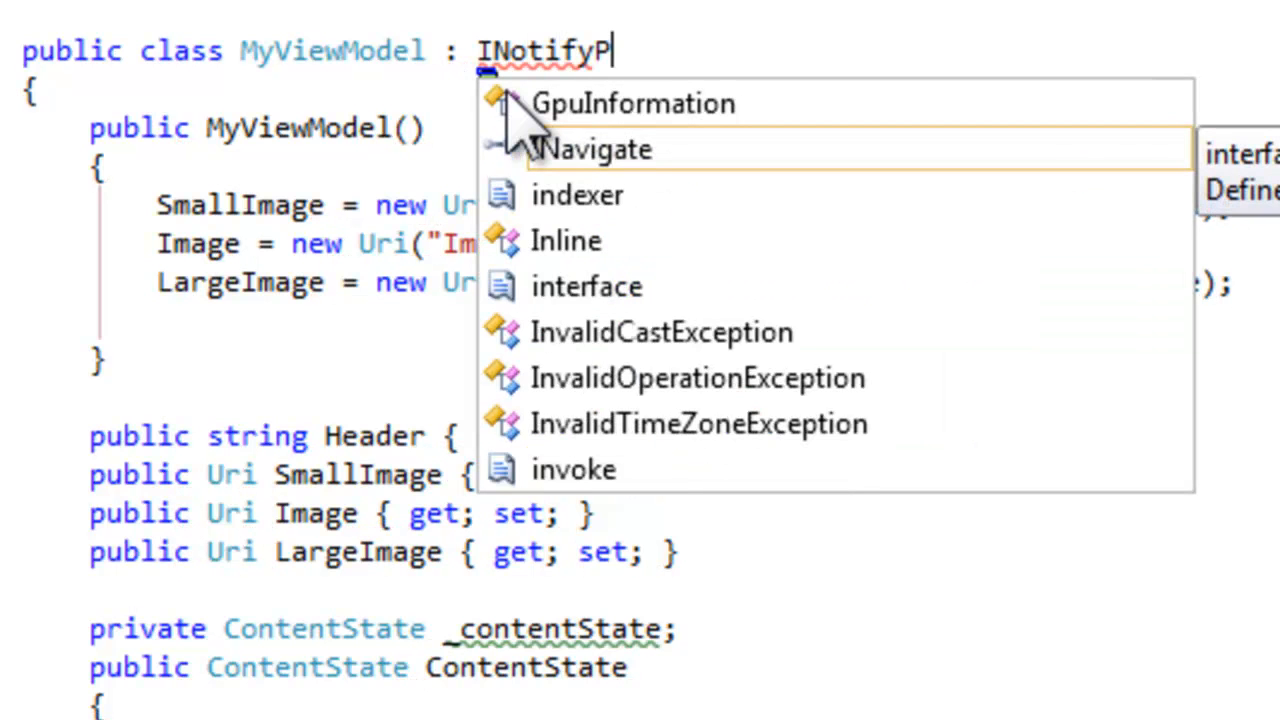
text(ropertyChange)
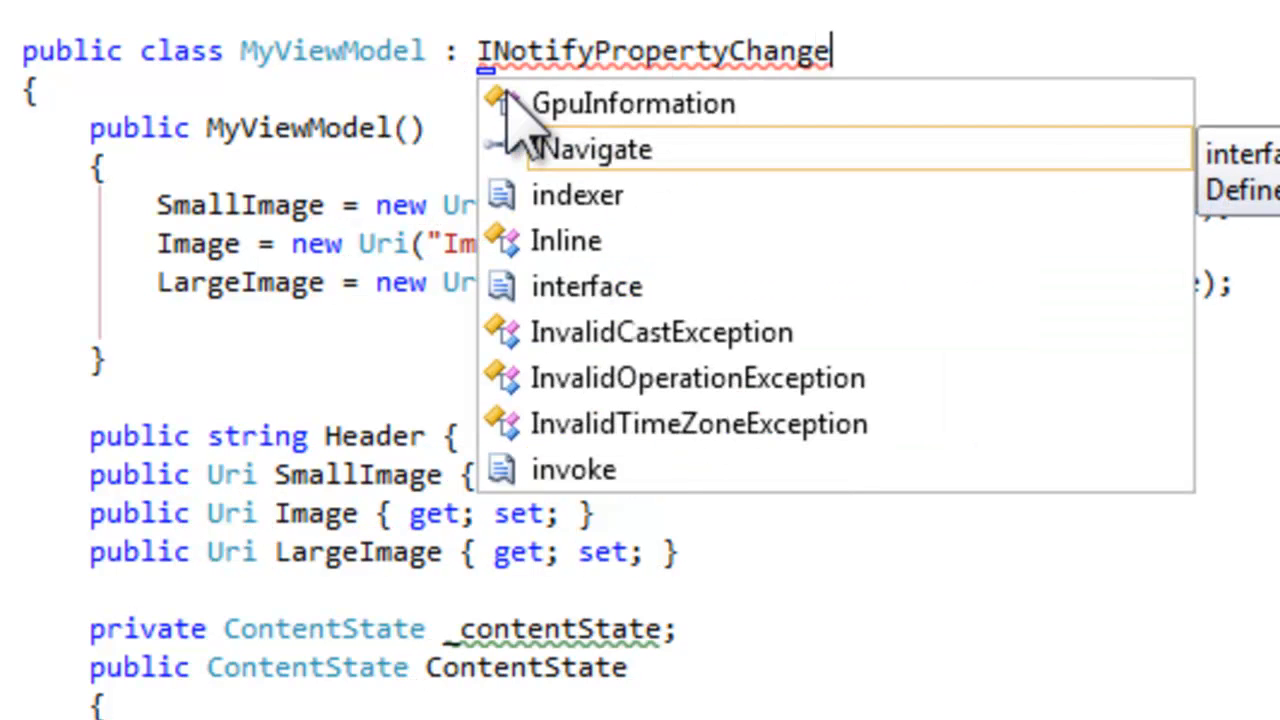
text(d)
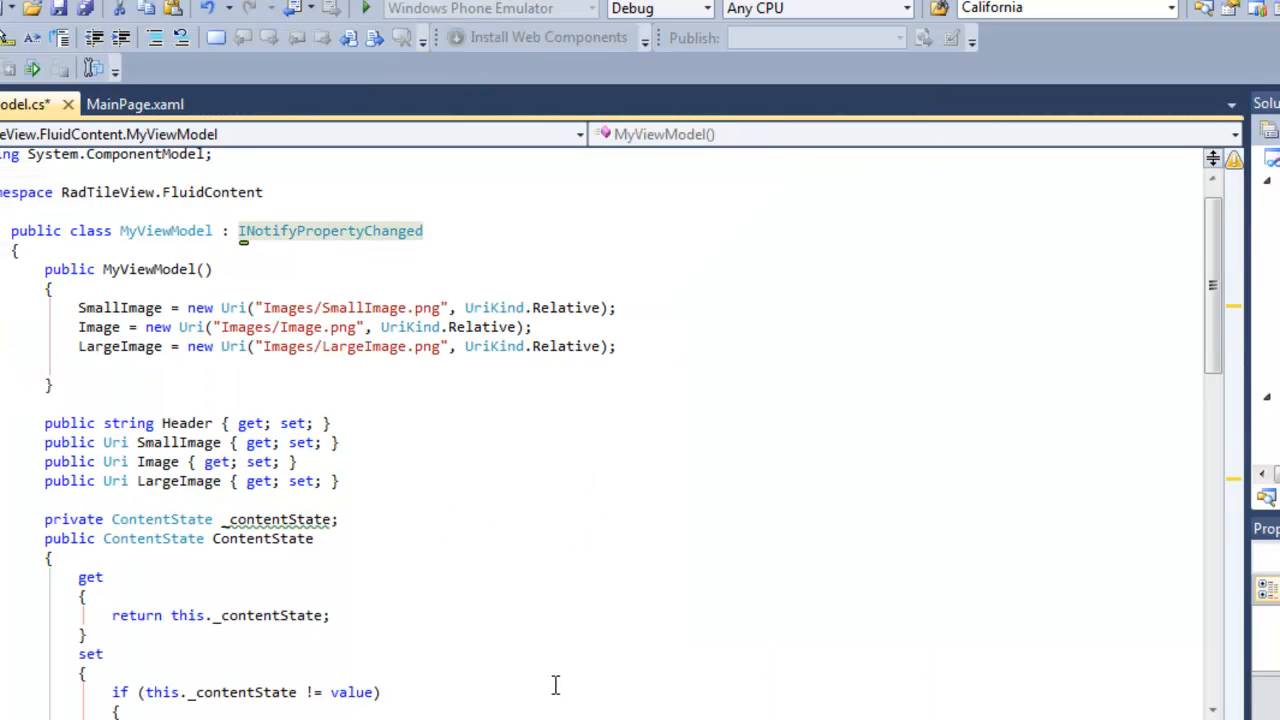
scroll(up, 3)
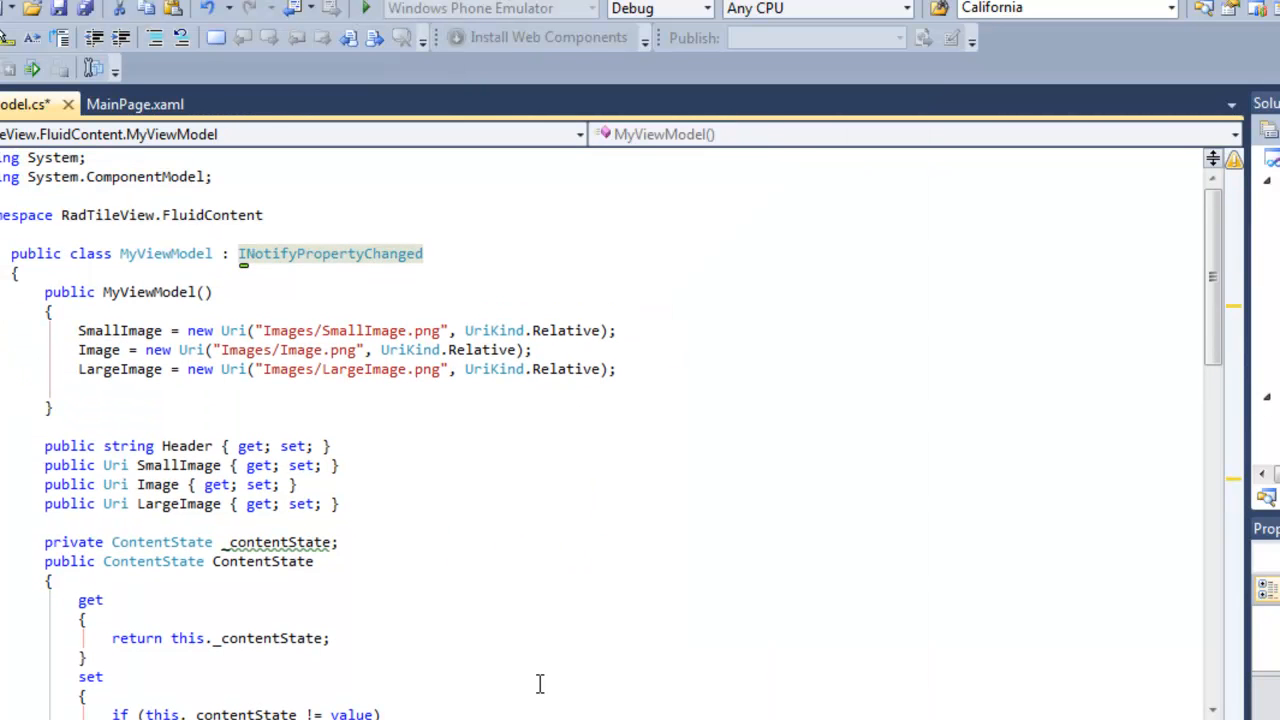
mouse_move(514, 680)
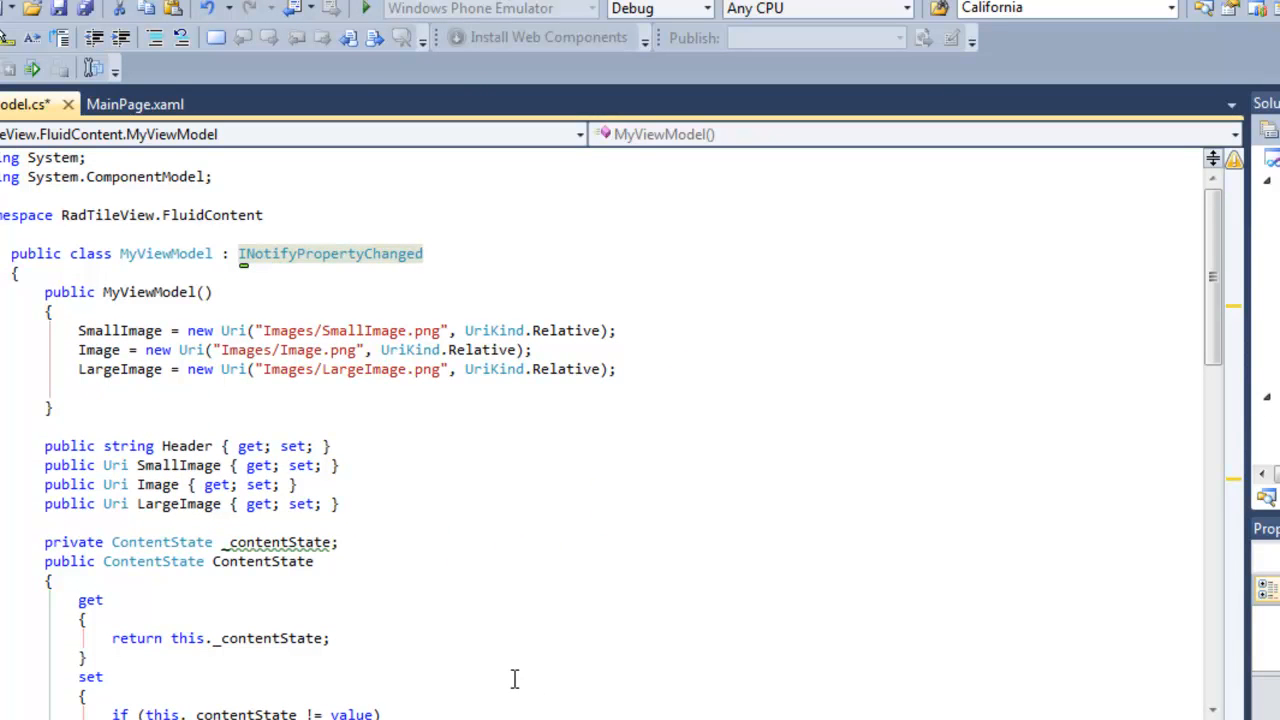
scroll(down, 3)
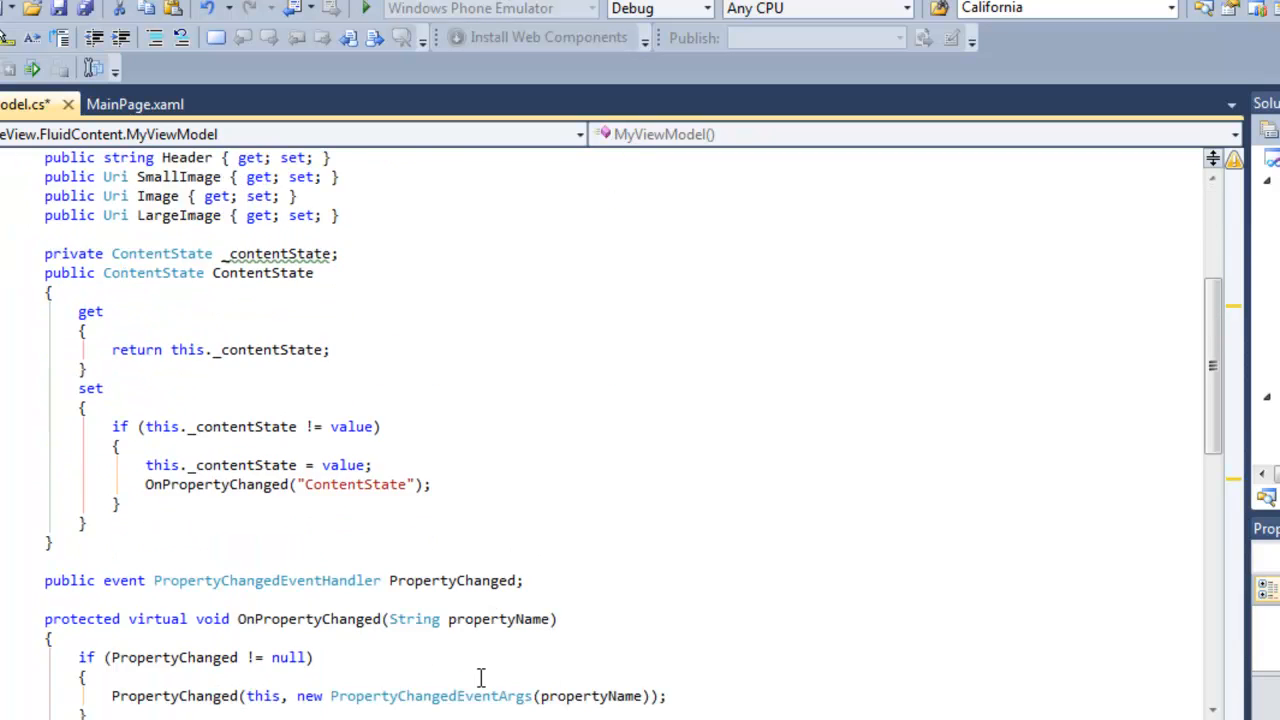
scroll(down, 3)
text(public static)
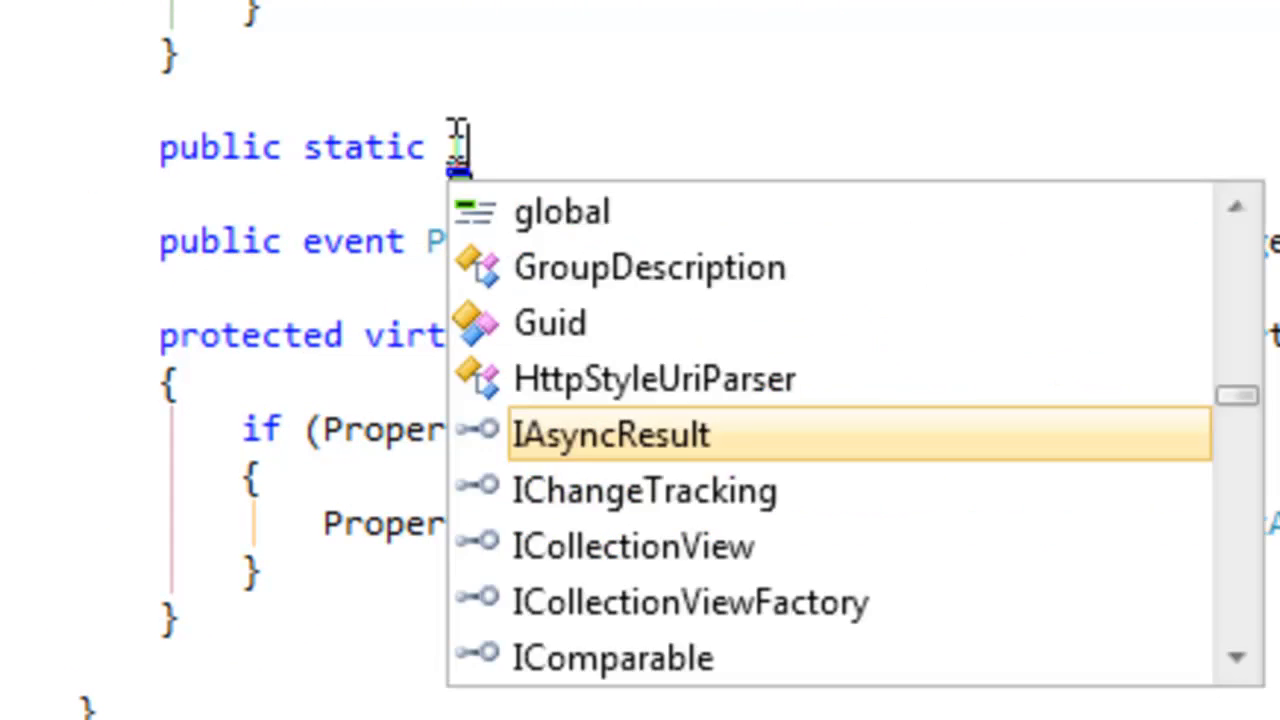
Declare List<object> GenerateItems() creating a result ObservableCollection<object>.
text(List<object>)
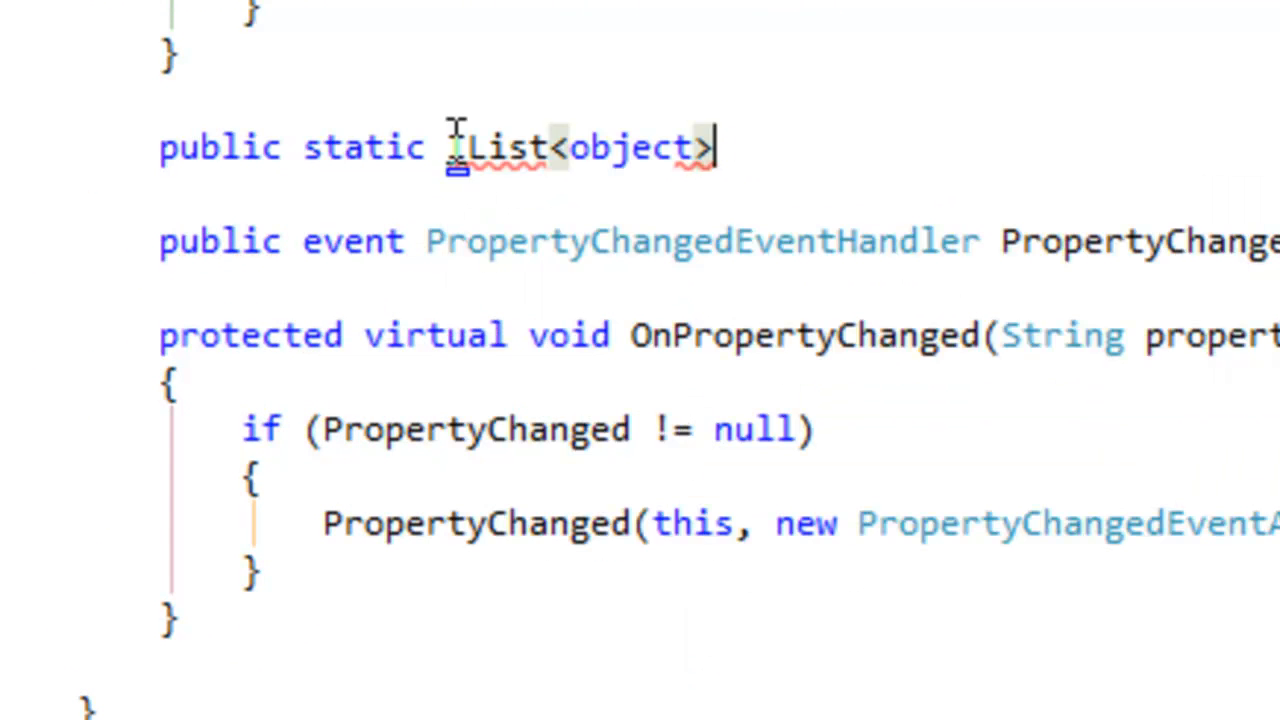
text(Generat)
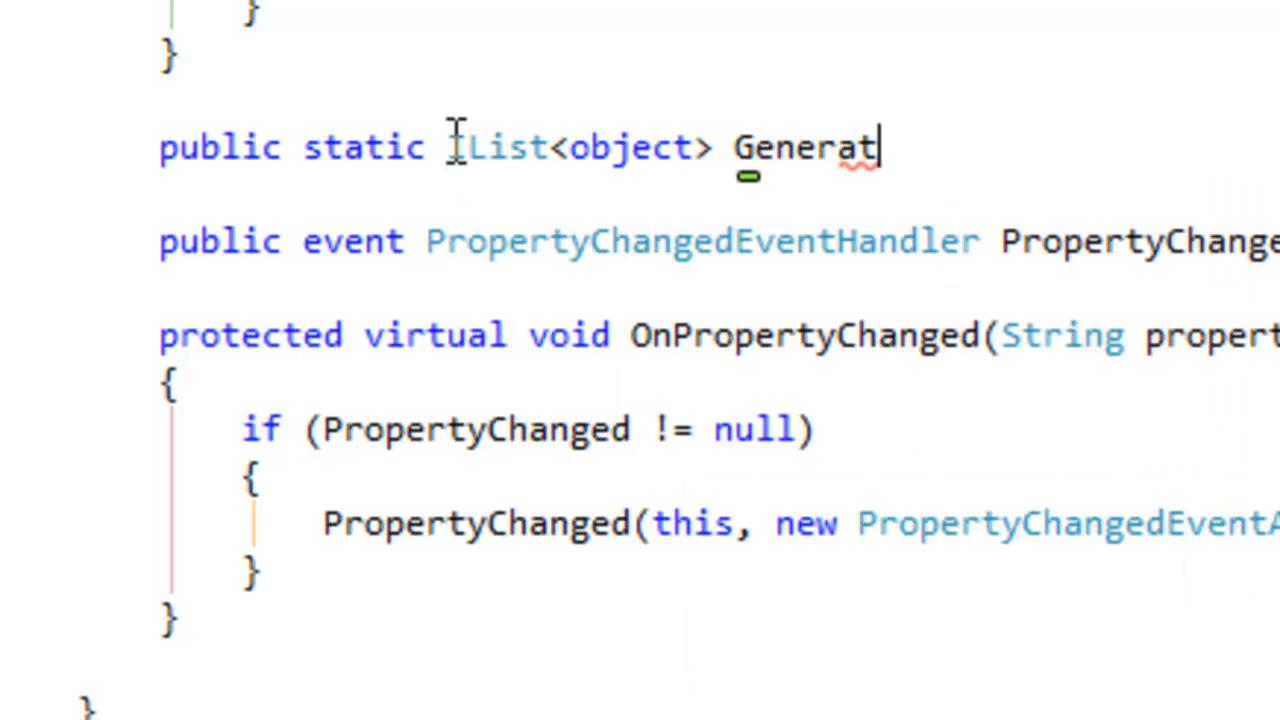
text(eItems())
text(var result)
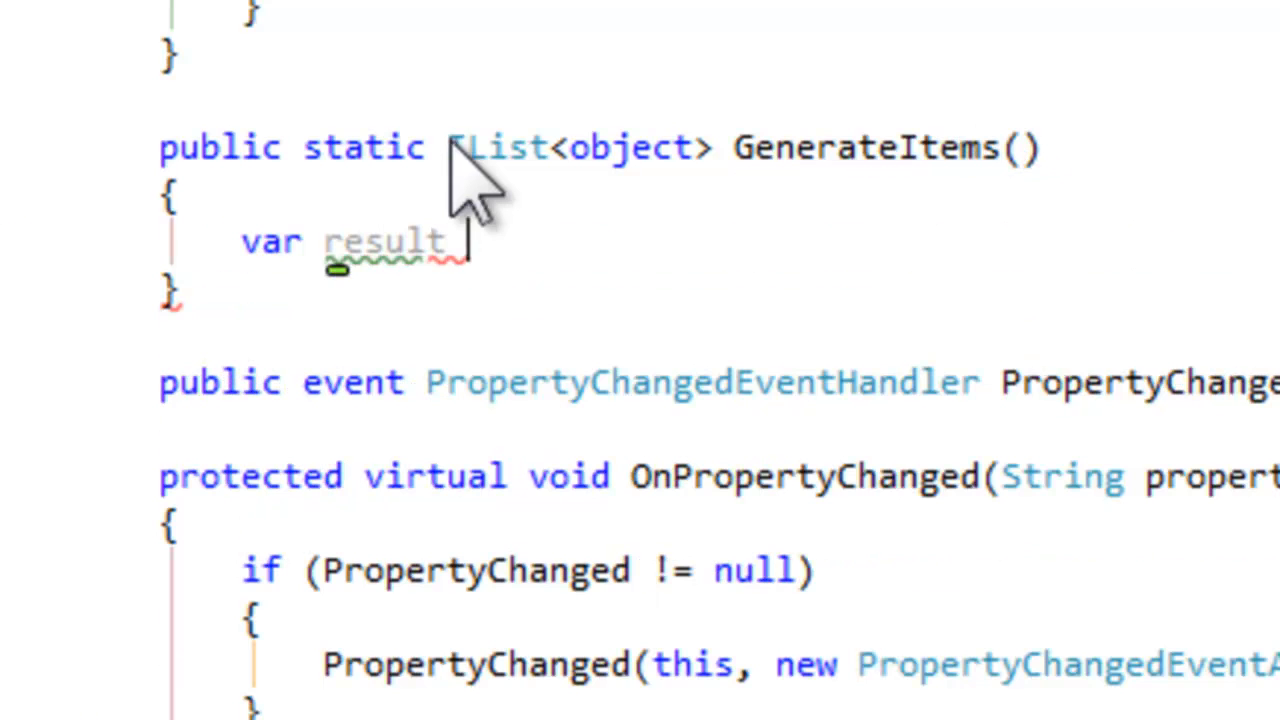
text(= new ObservableCollection<object>)
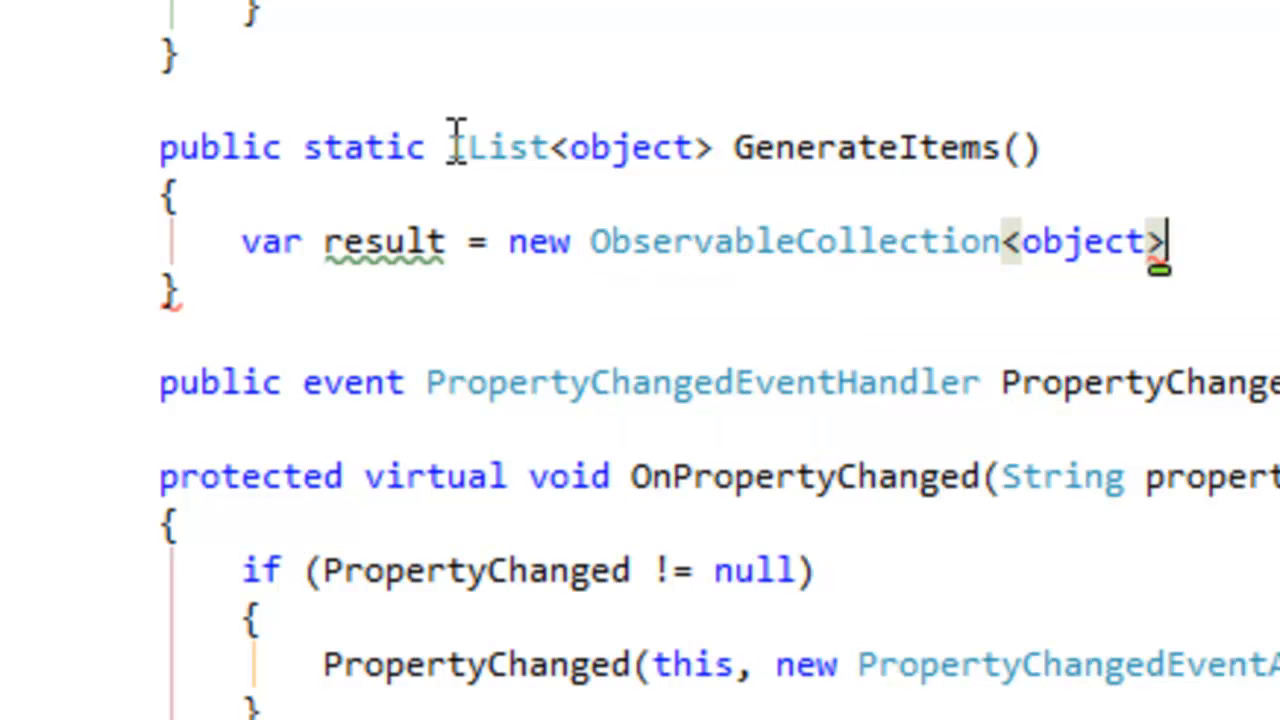
text(();)
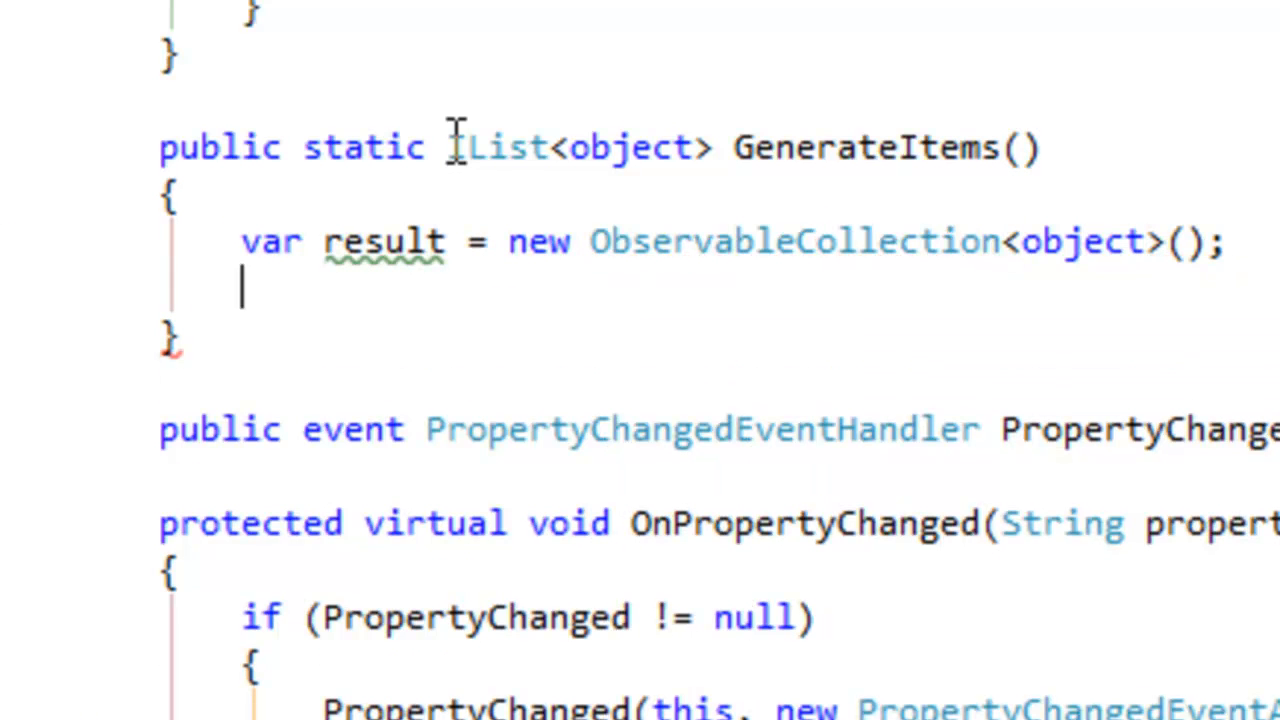
Add a foreach loop over num in Enumerable.Range(1,12).
text(foreach ( var)
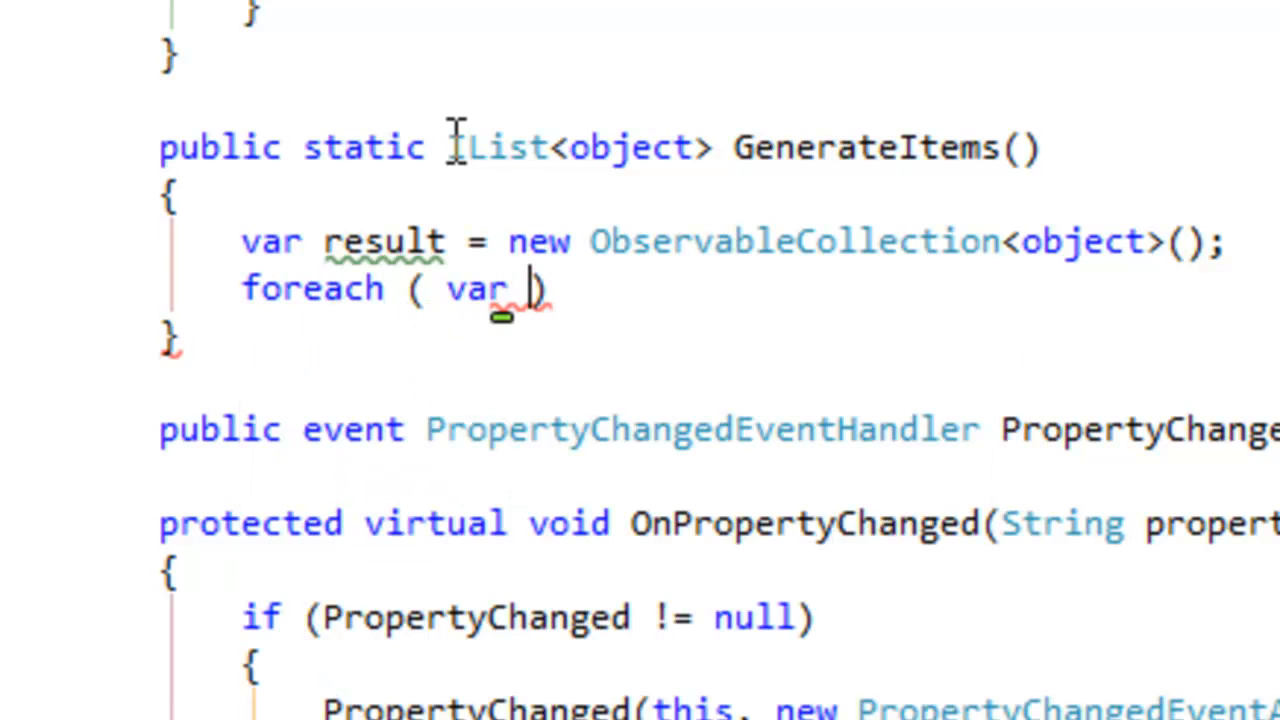
text(num in IEnumerable.)
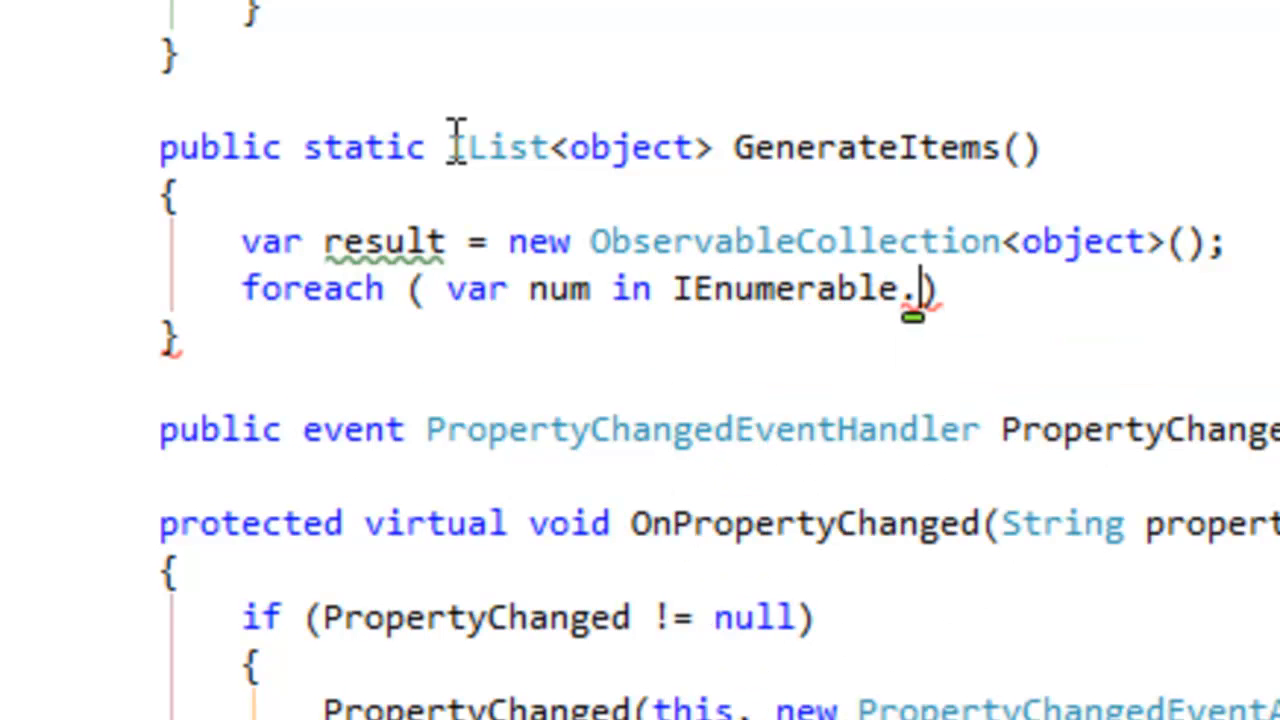
key(Backspace)
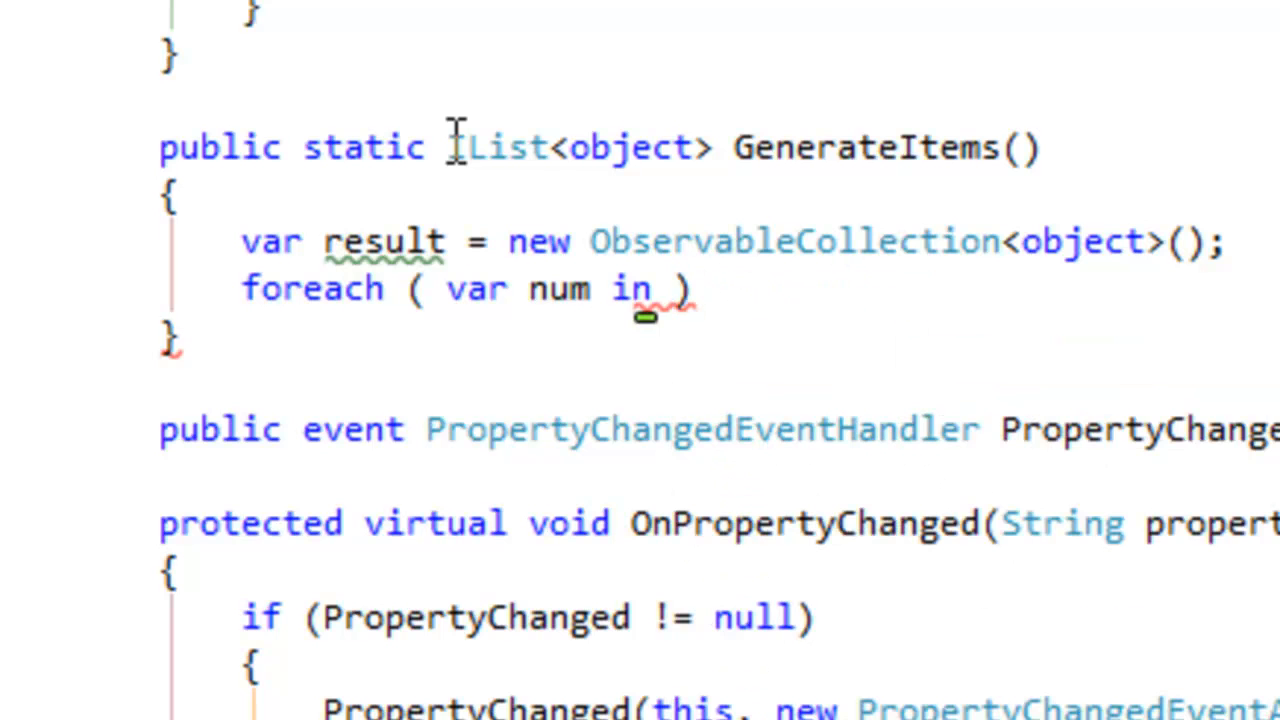
text(Enumerable)
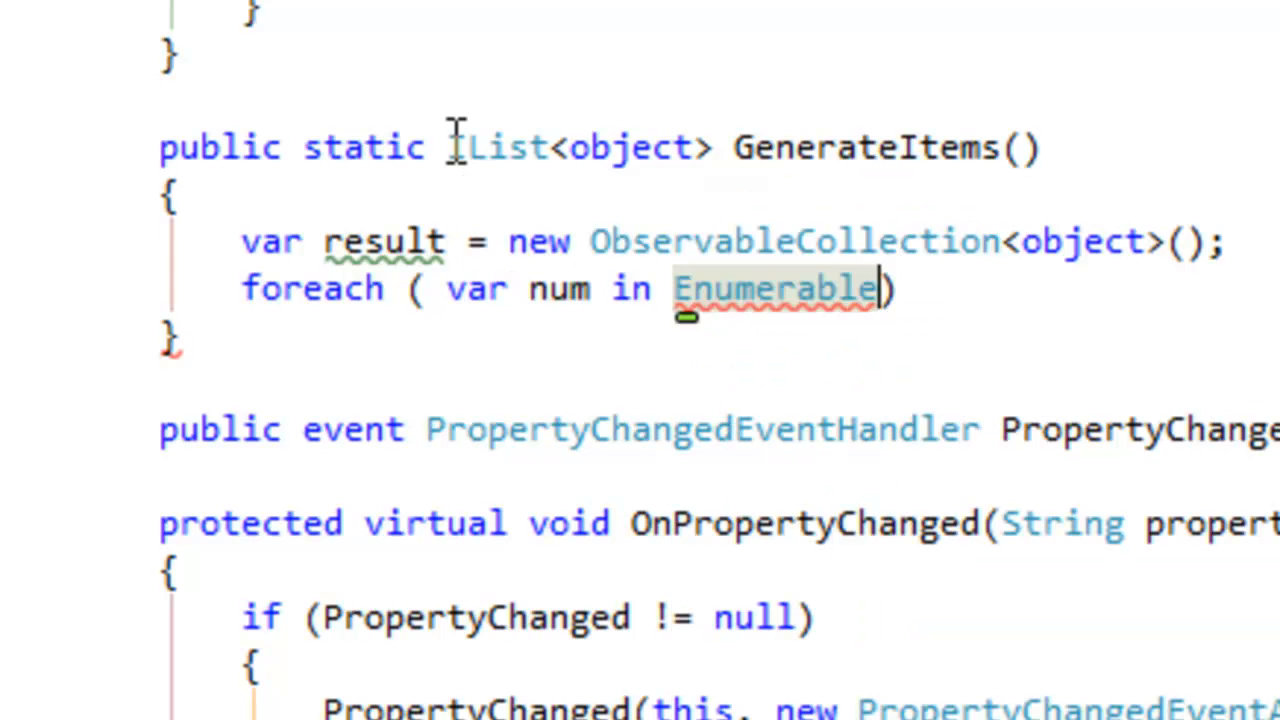
text(.Range(1,12))
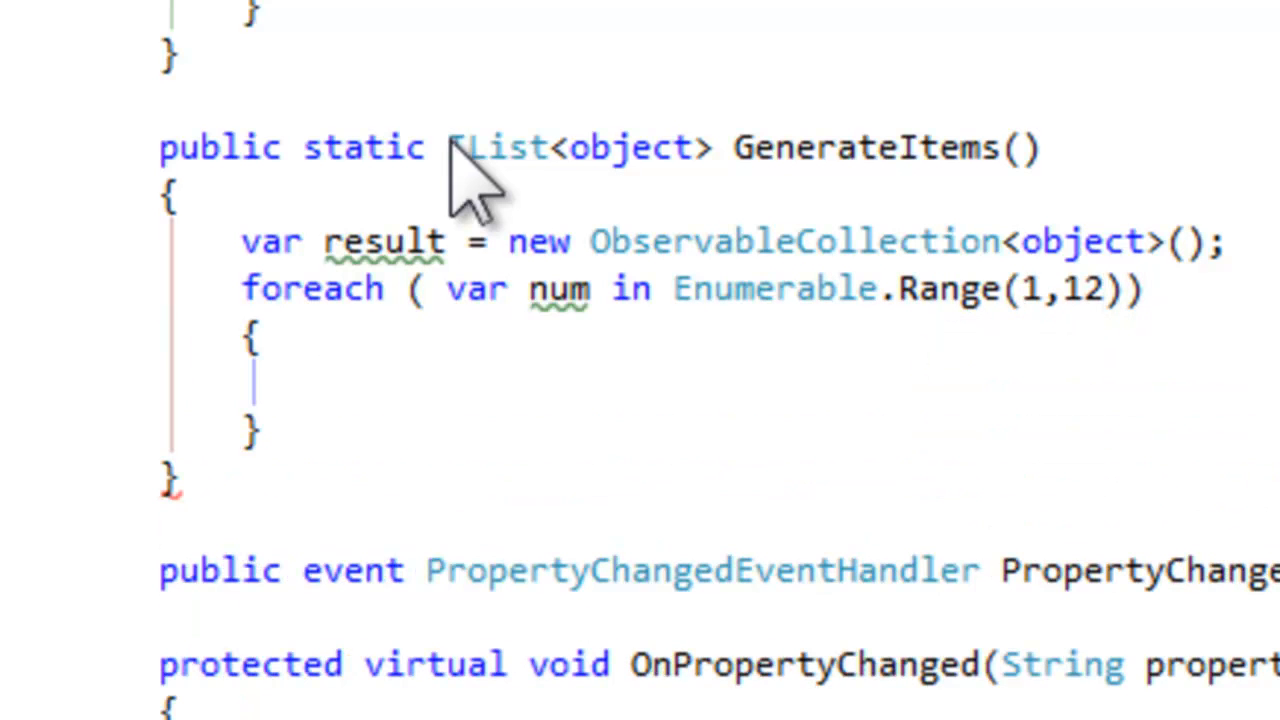
Add each new MyViewModel with Header String.Format("Item {0}", num), then return result.
text(result.Add)
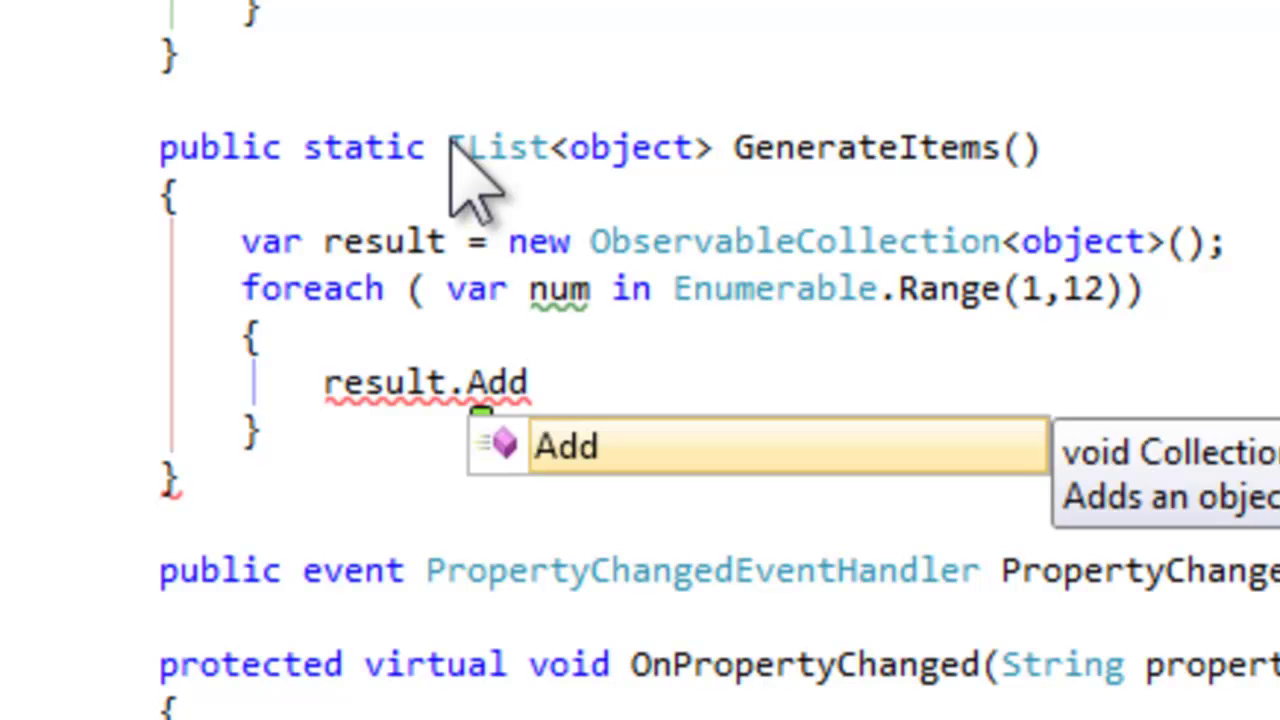
text((new M)
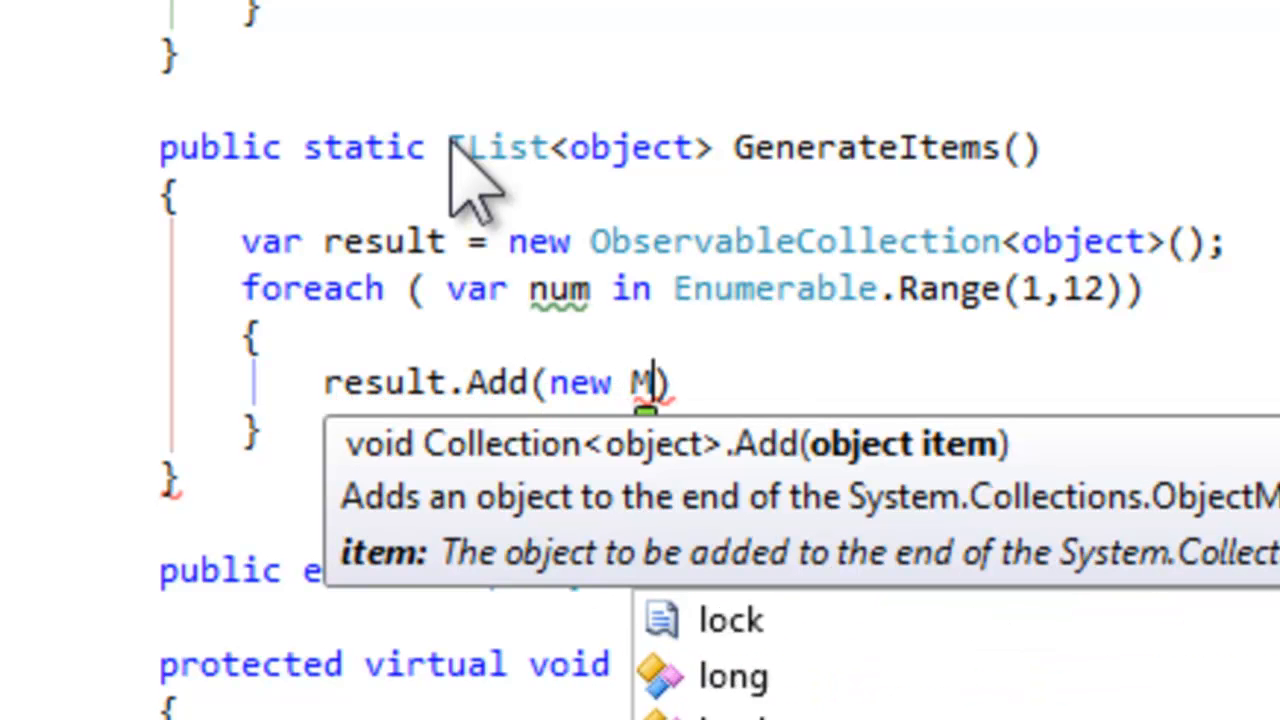
text(yViewModel()
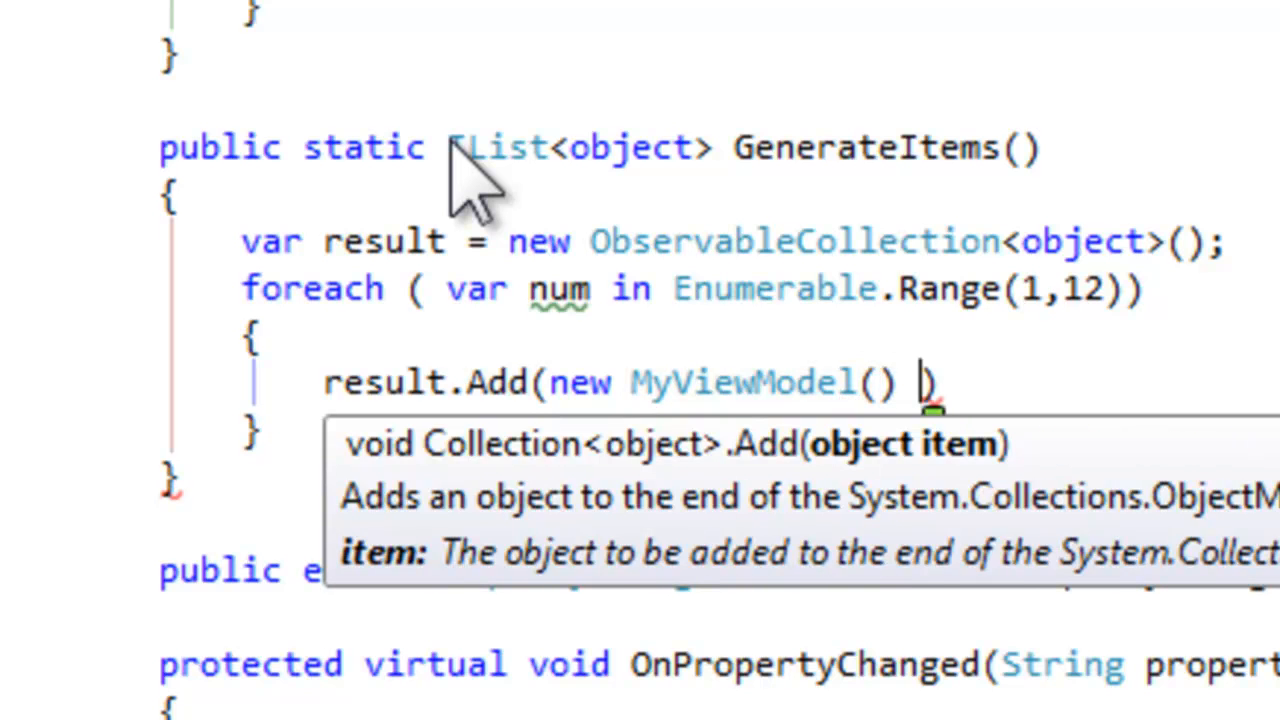
text({ Header = String.Format()
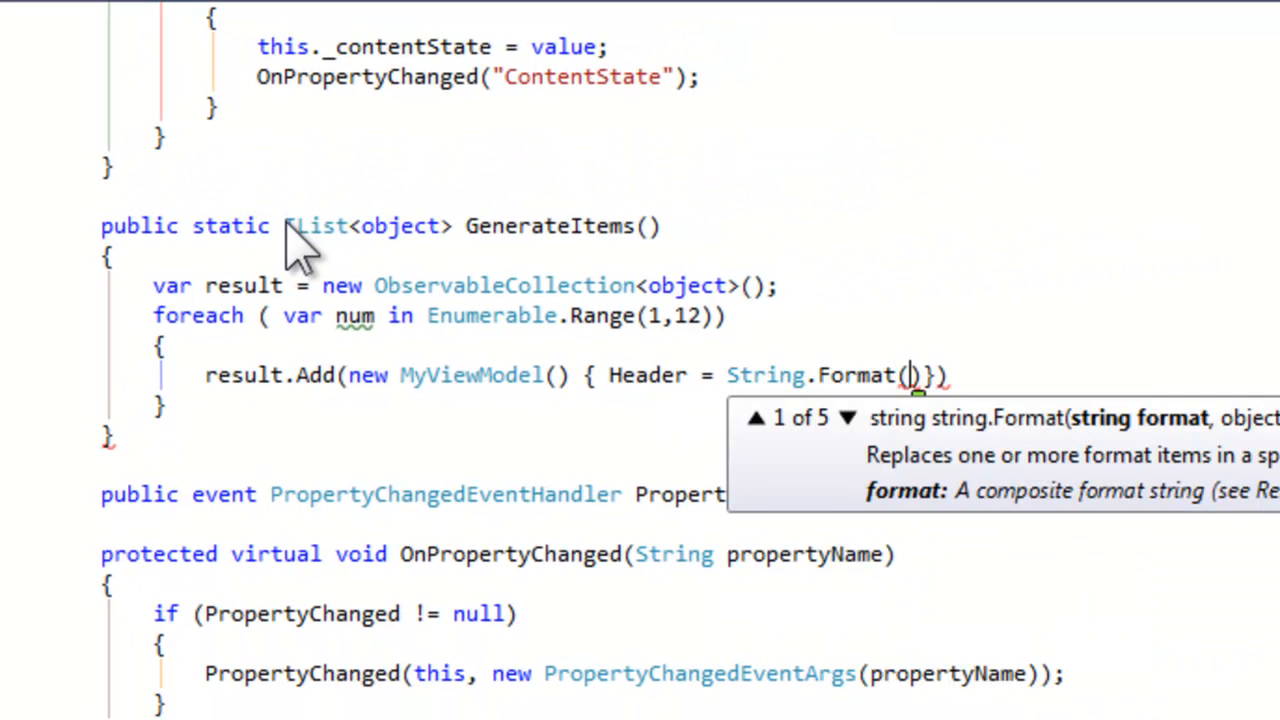
text(Ite")
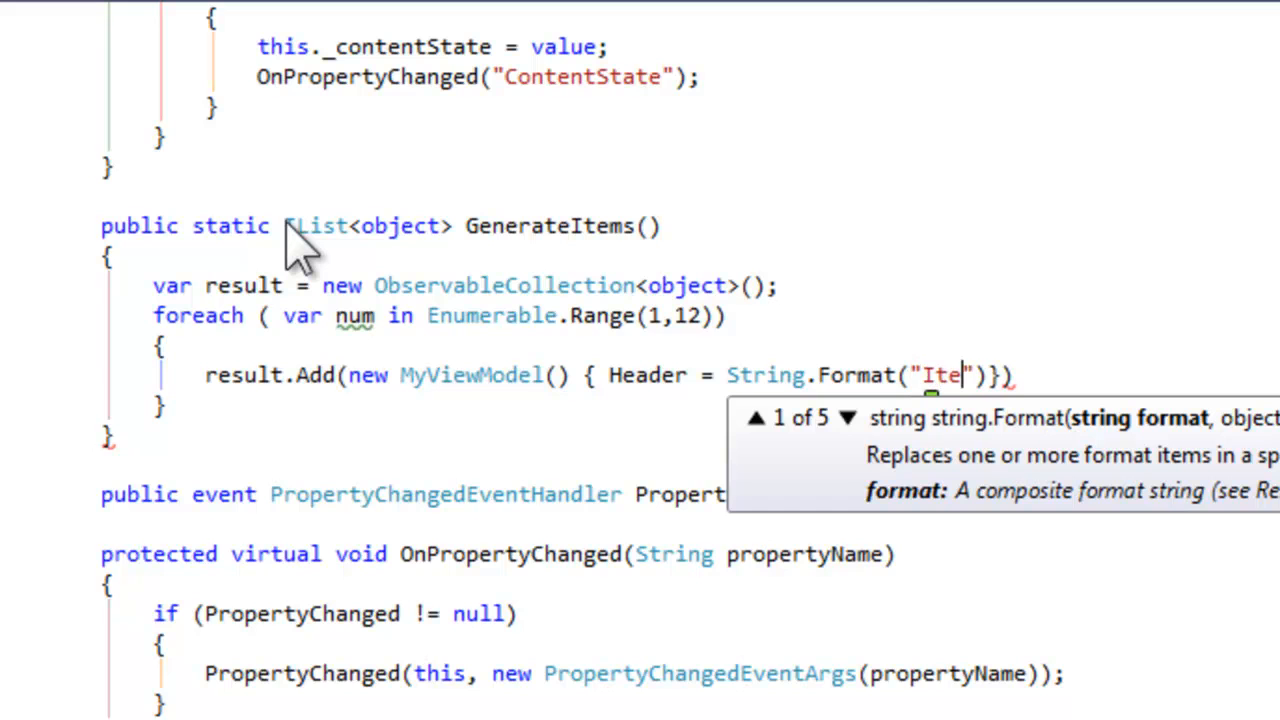
text(m {0})
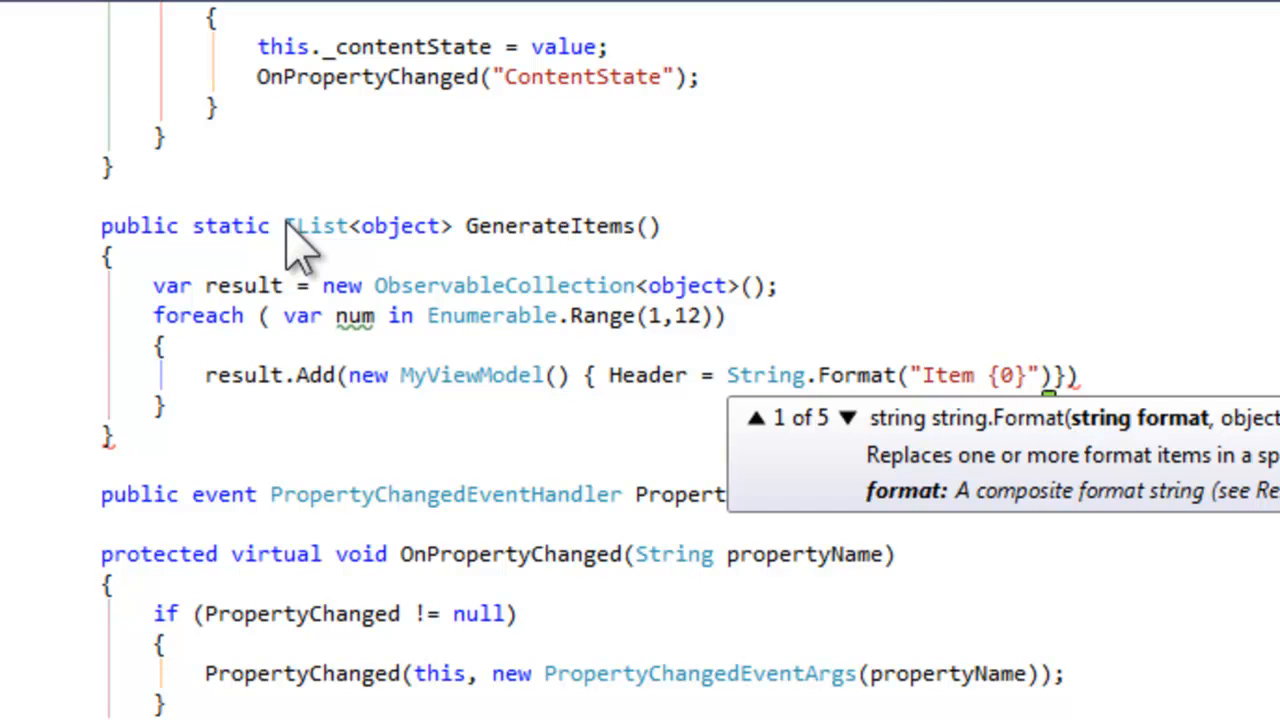
text(, num)
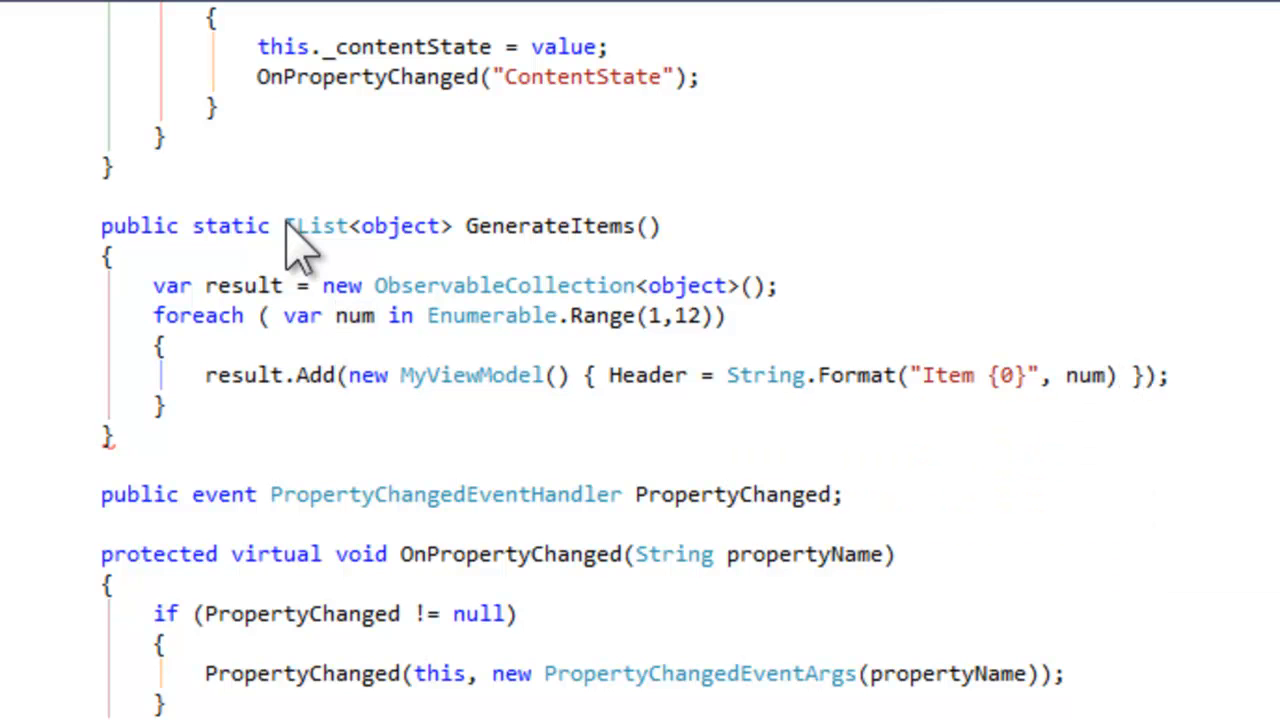
text(return)
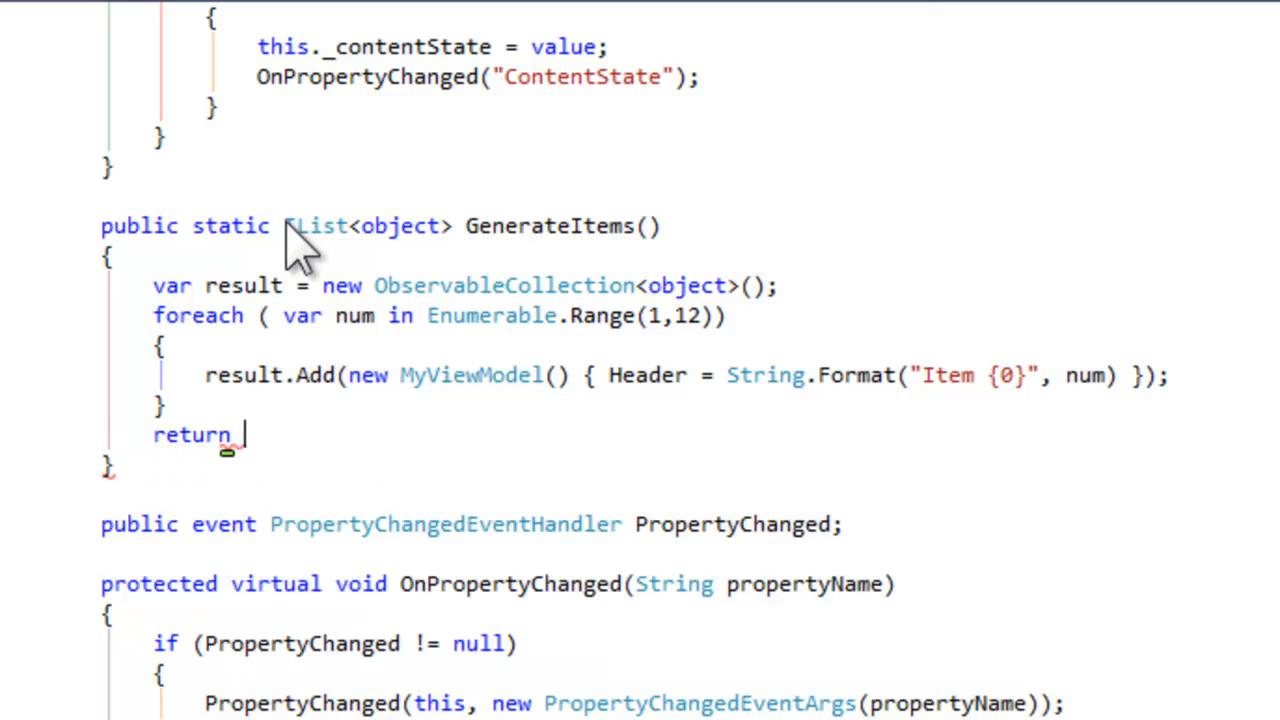
text(result;)
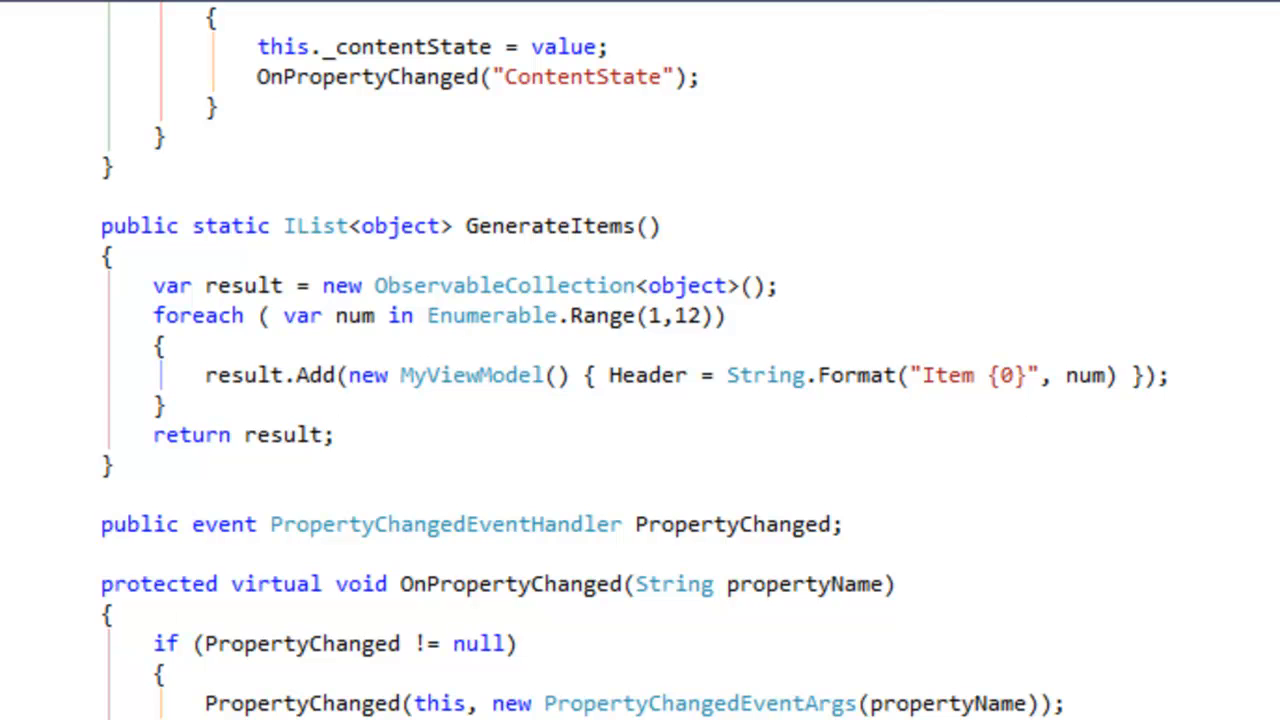
In MainPage.xaml add UserControl.Resources with an ItemTemplate DataTemplate whose TextBlock binds to Header.
click(191, 135)
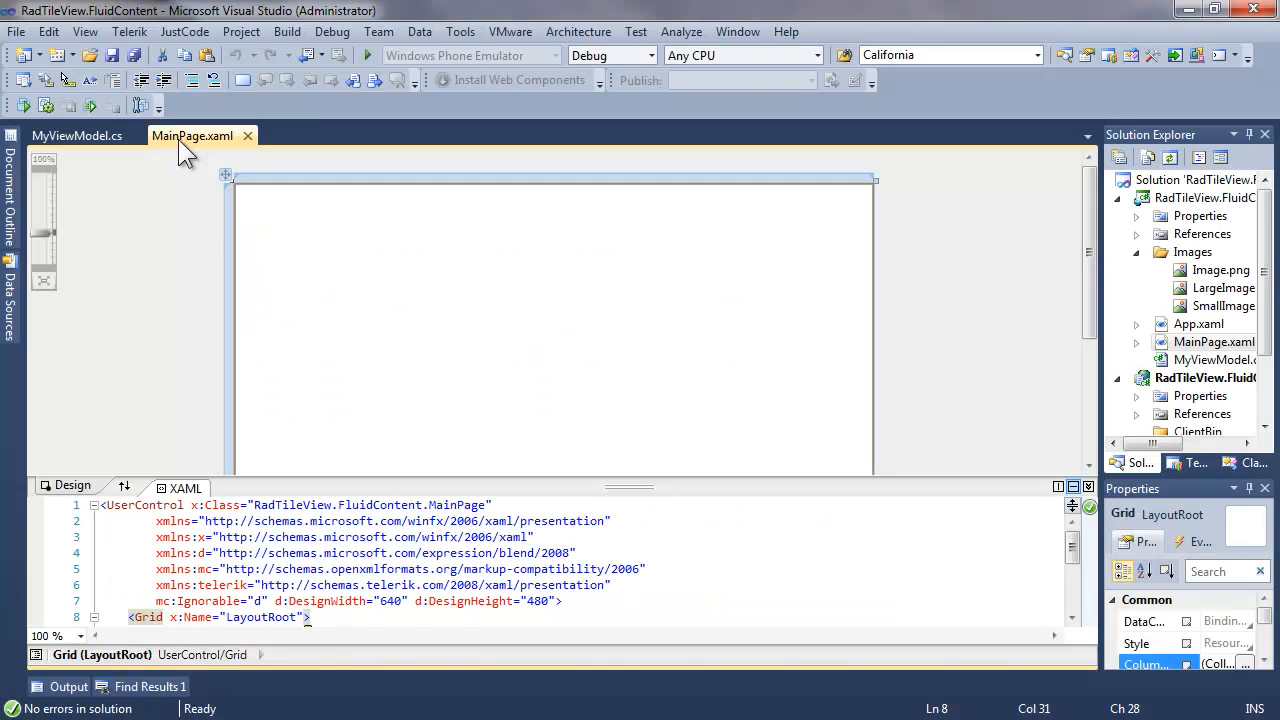
mouse_move(185, 155)
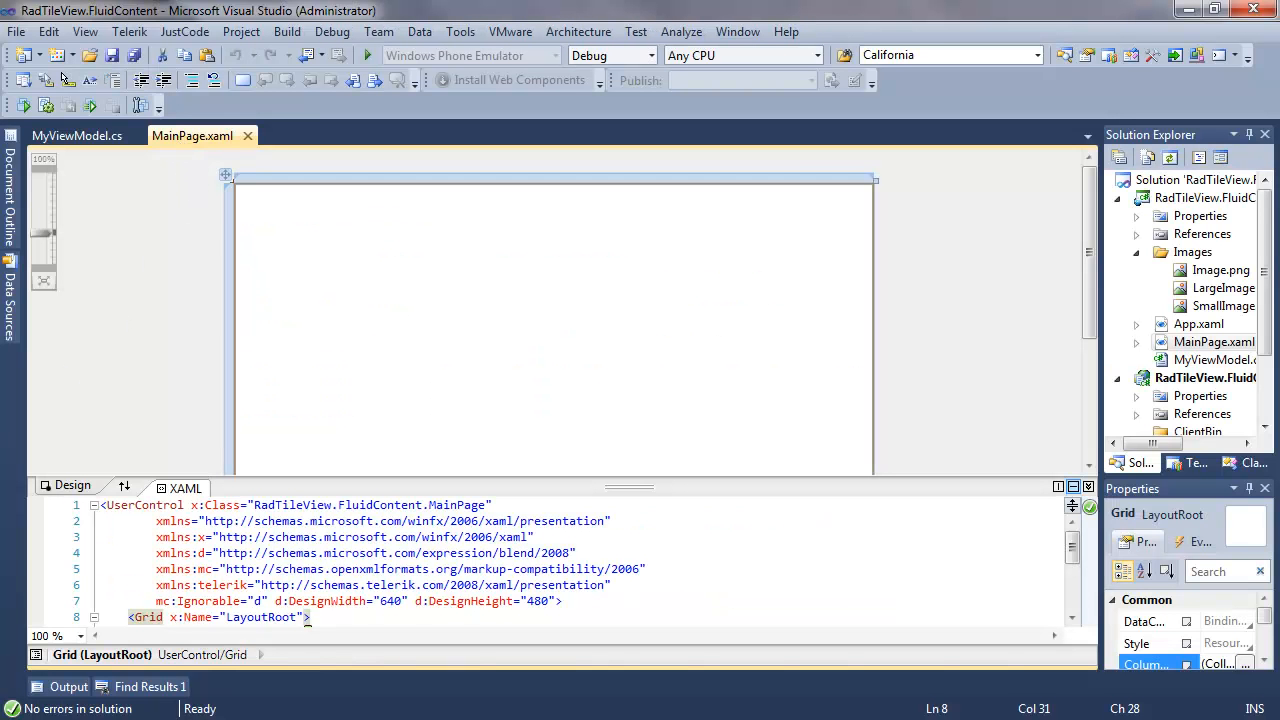
text(<UserControl.Resources>)
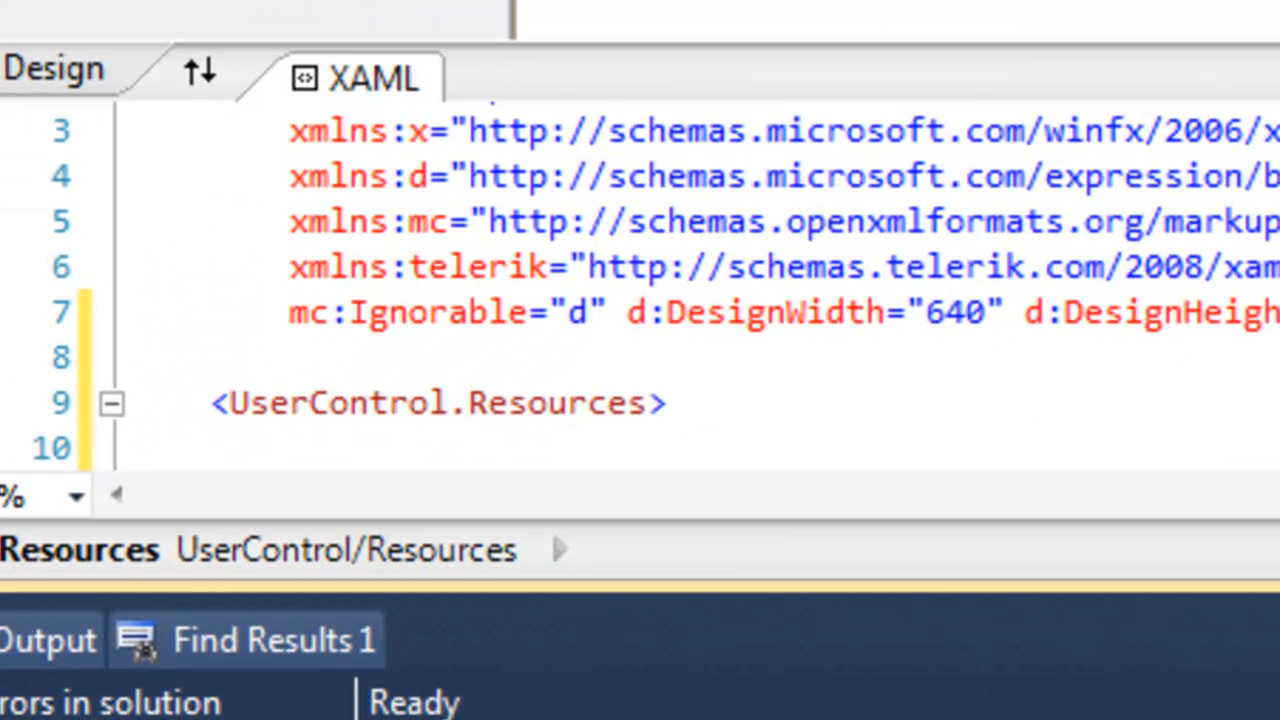
text(<DataTemplate)
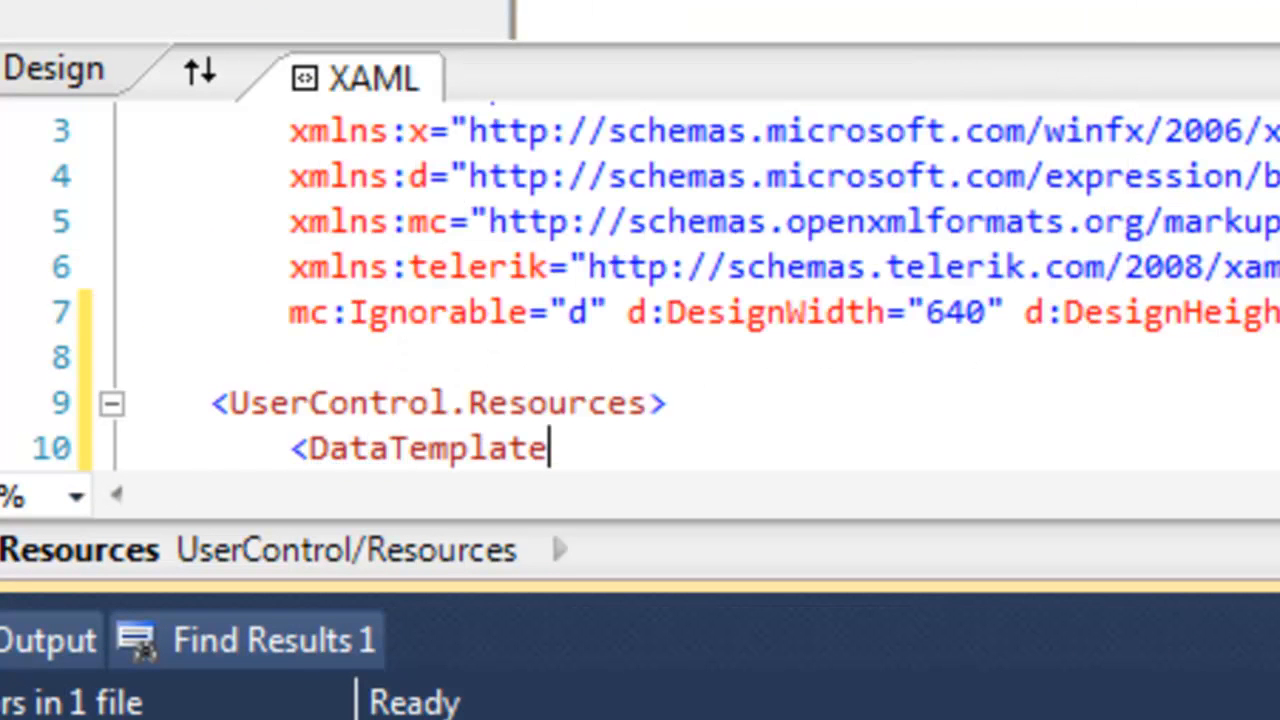
text(x:K)
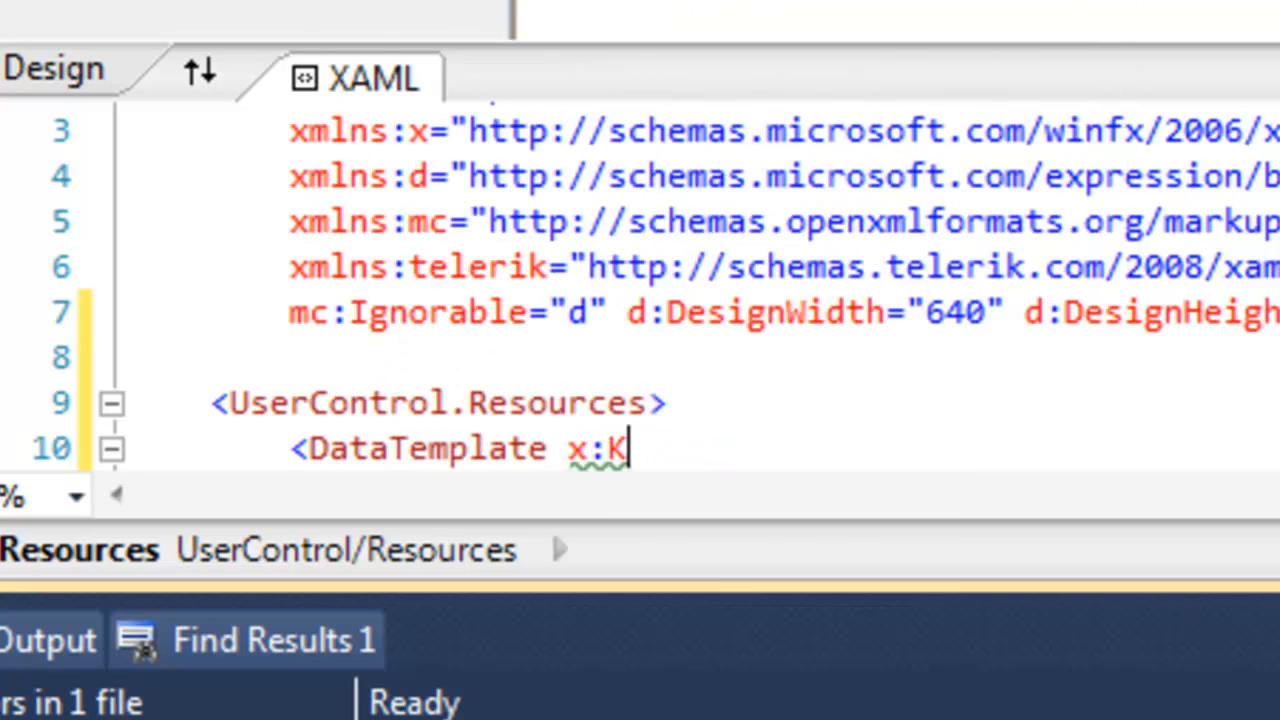
text(ey="")
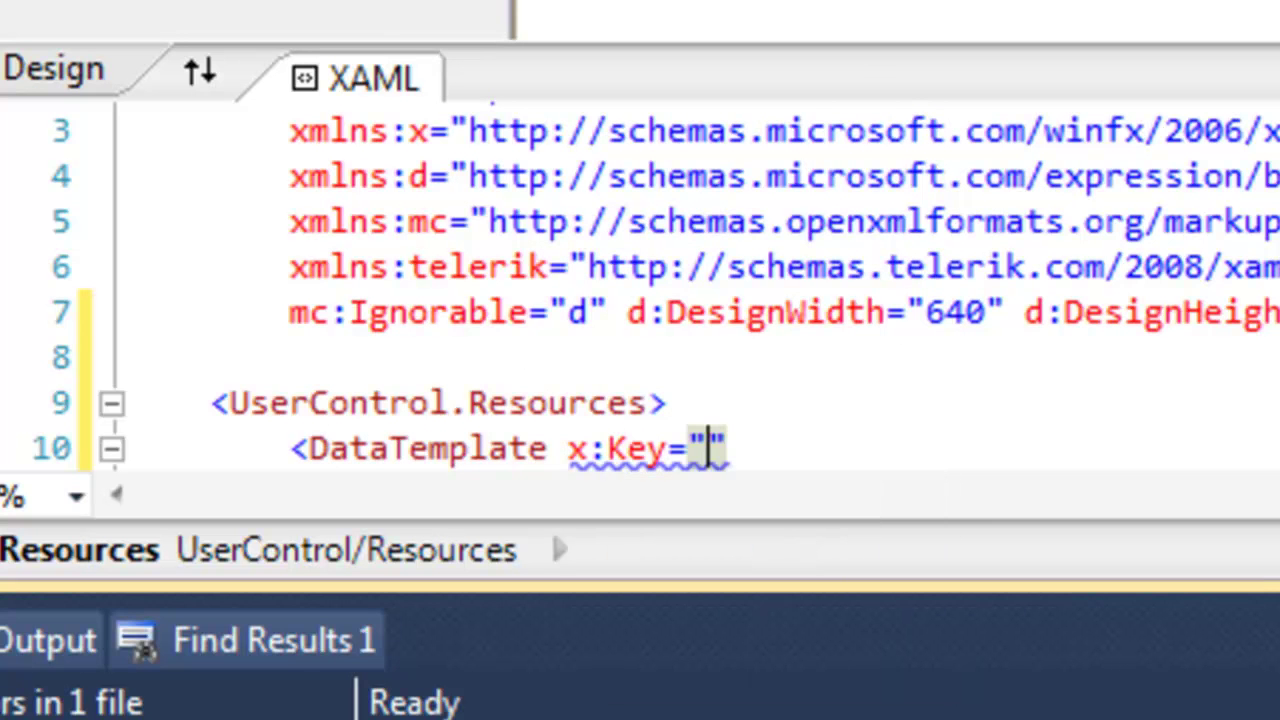
text(ItemTempla)
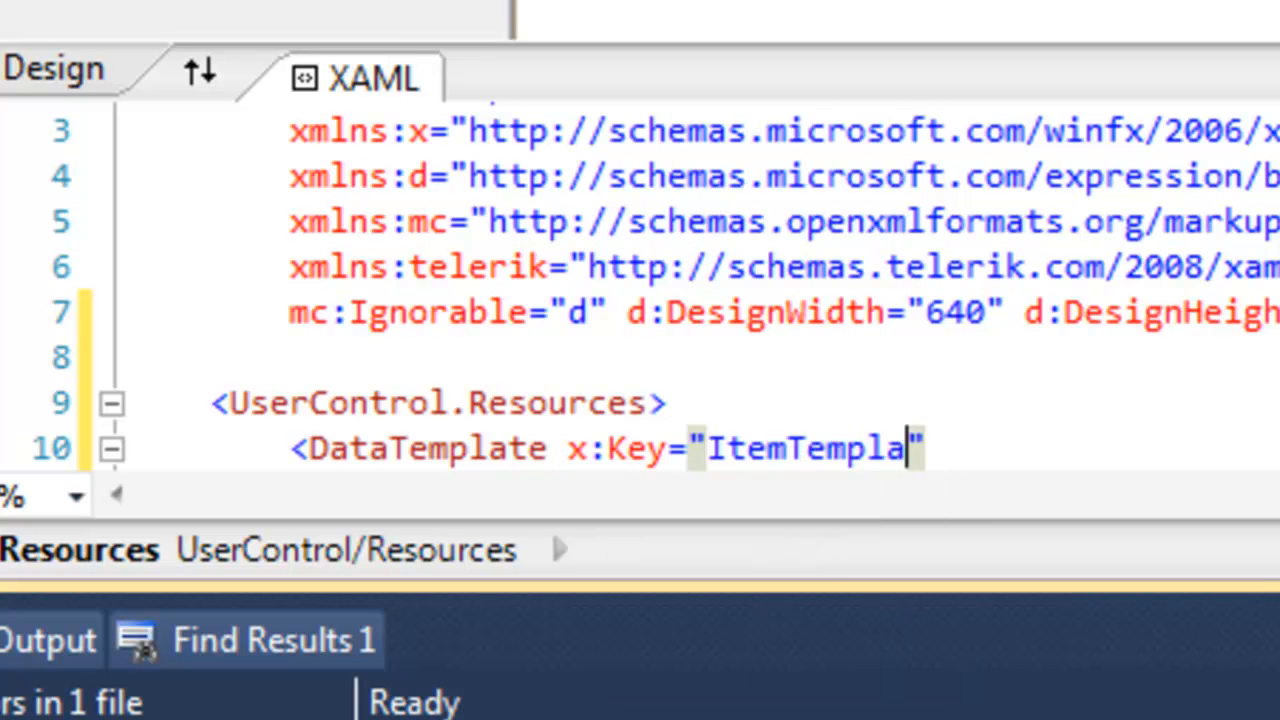
text(<TextBlock Text=")
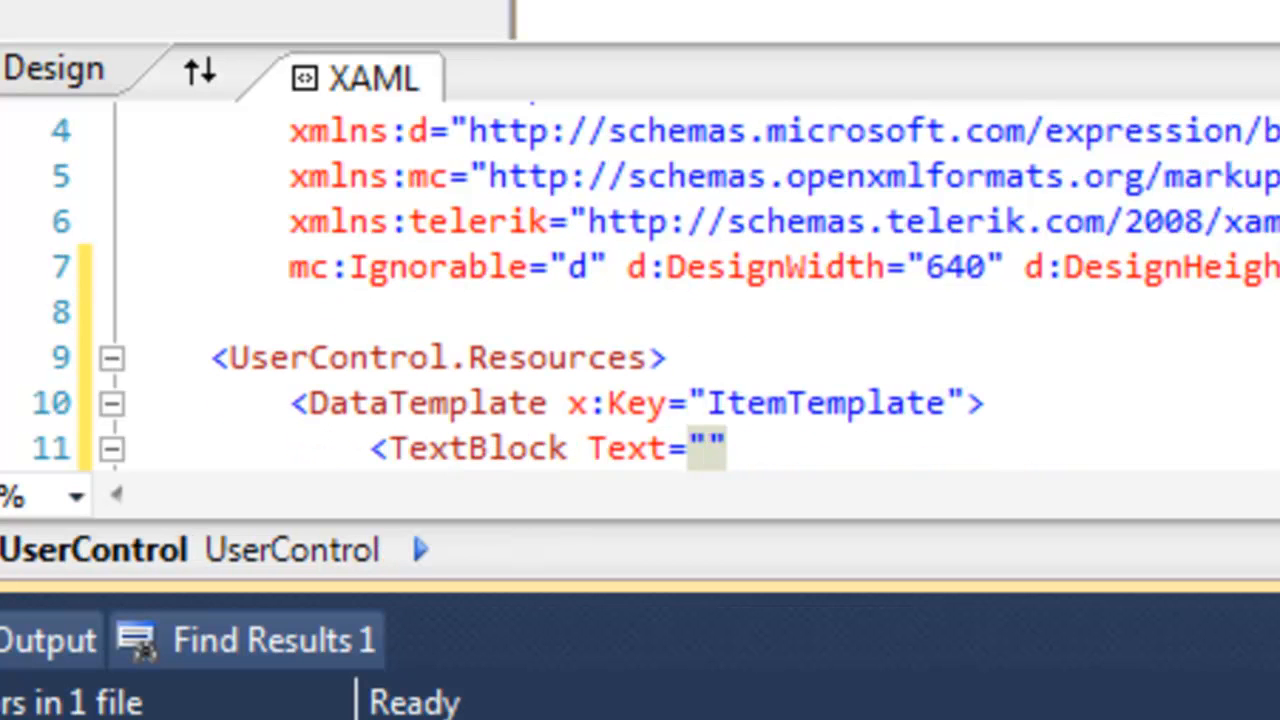
text({Binding})
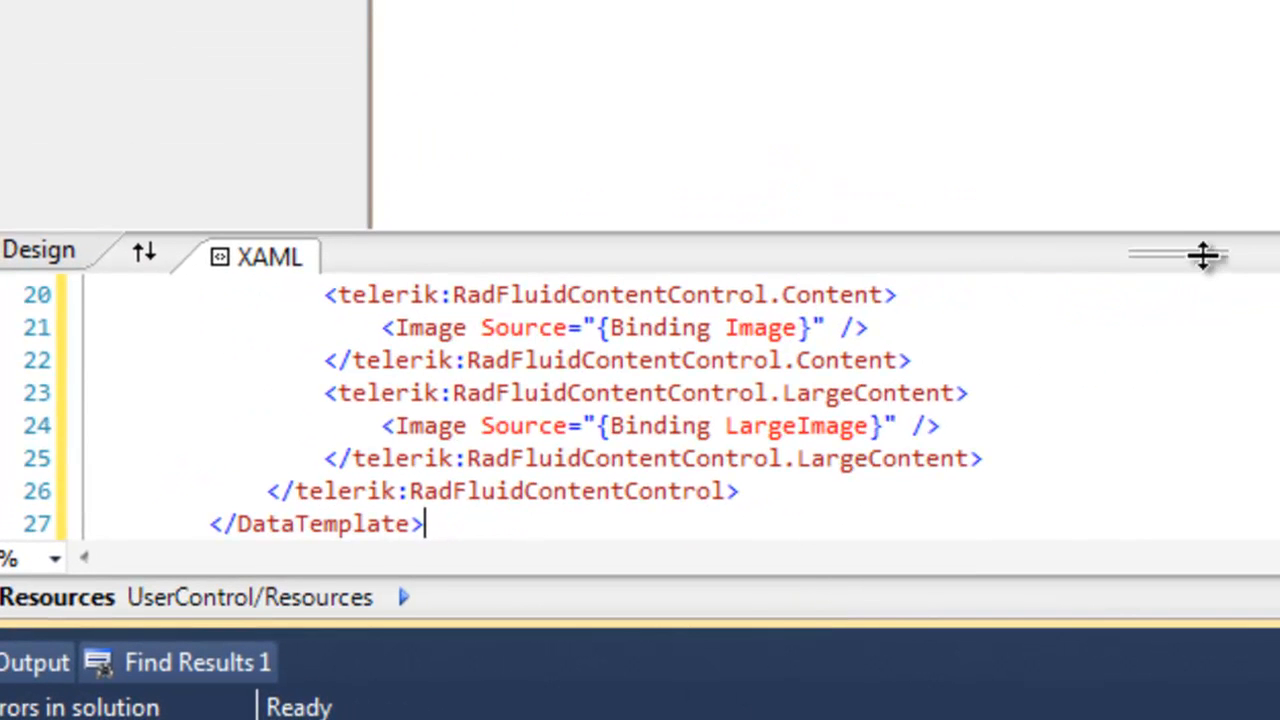
Set ContentChangeMode Manual and bind State to ContentState through fluidContentStateConverter.
scroll(down, 3)
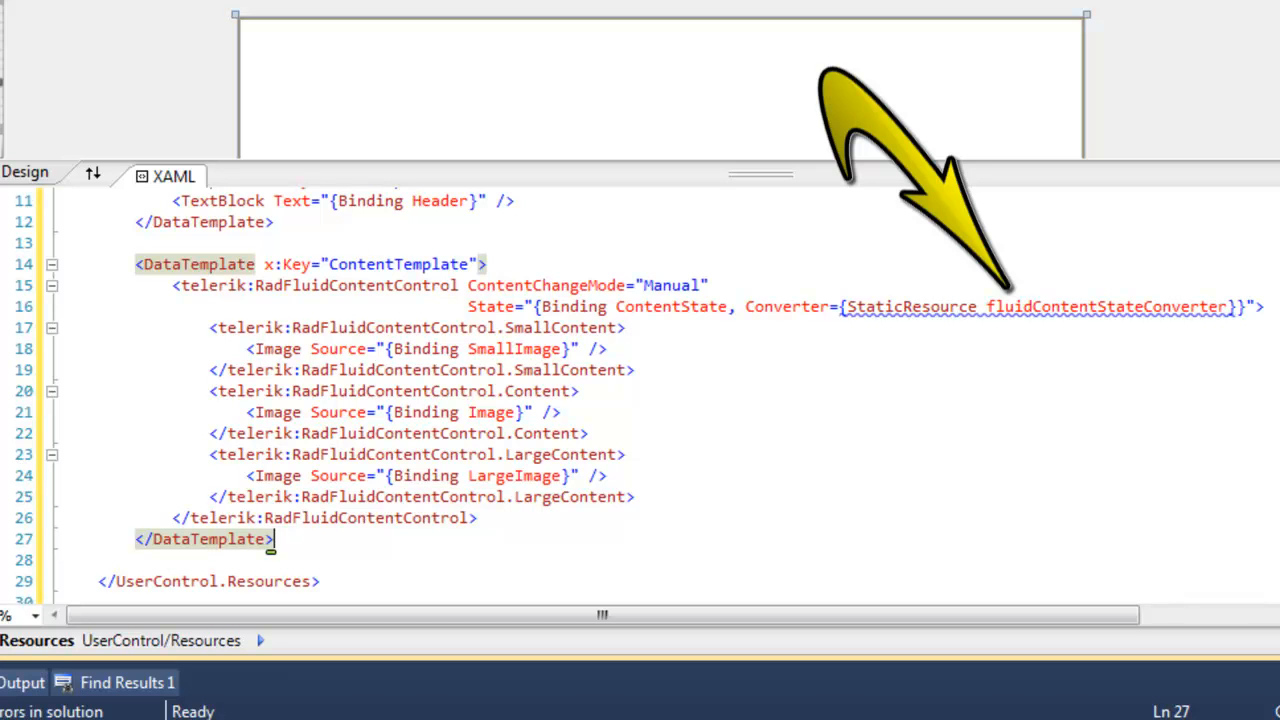
scroll(down, 3)
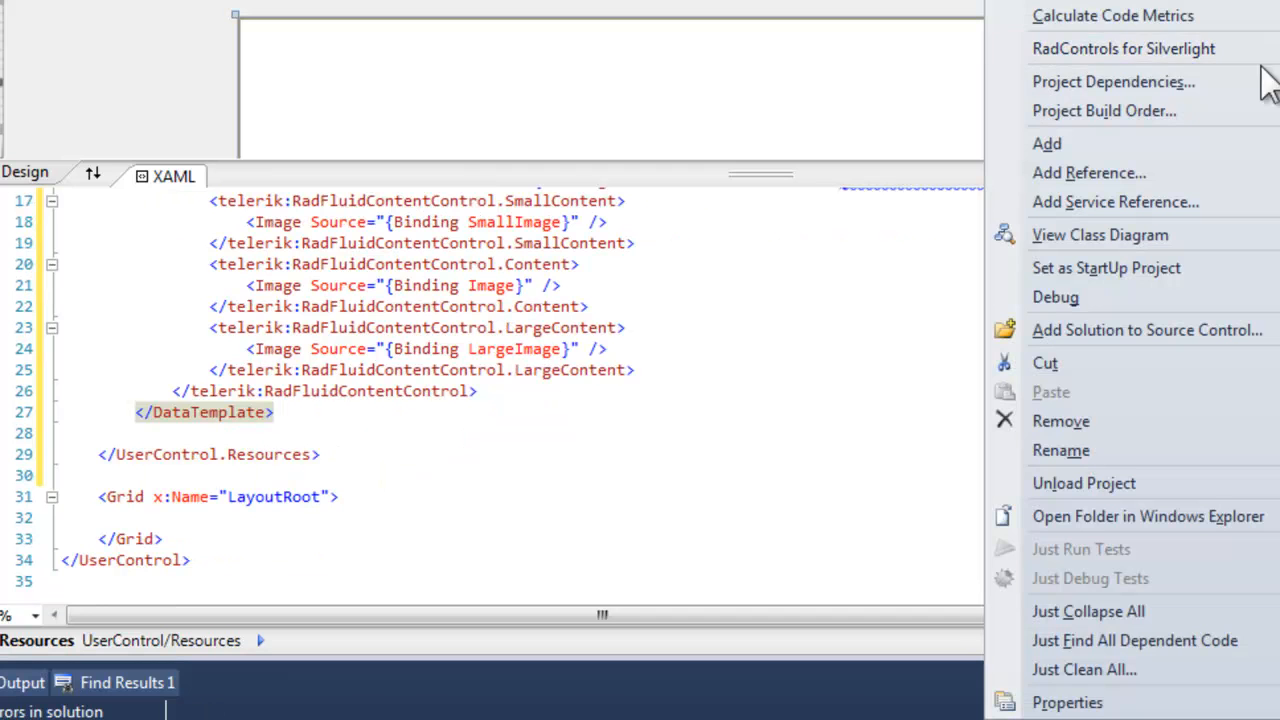
Add a new Class item named FluidContentStateConverter to the project.
click(1047, 143)
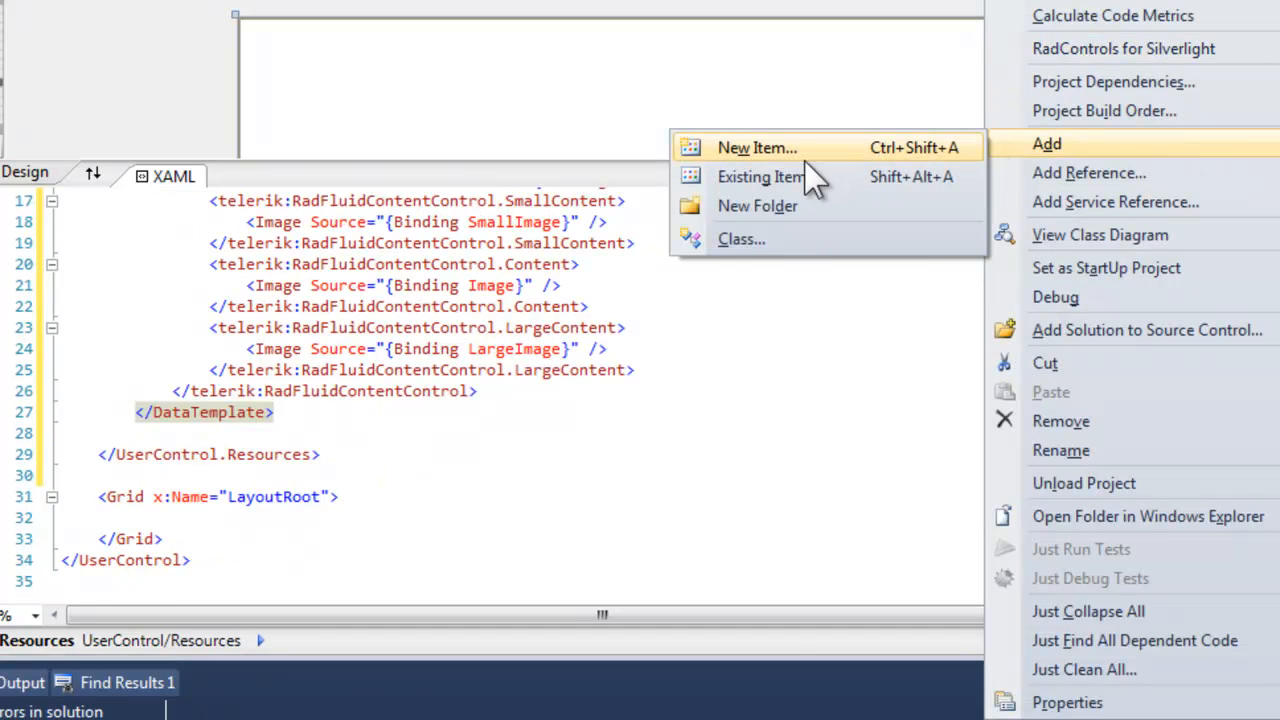
click(756, 147)
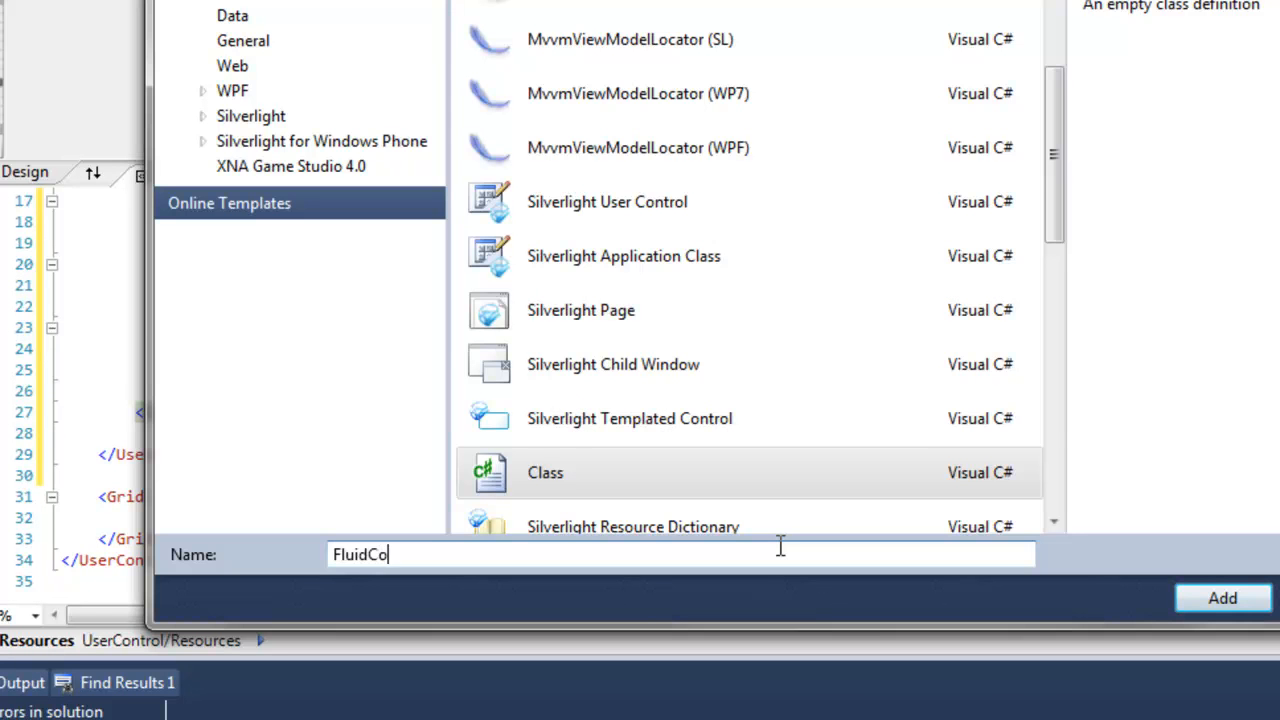
text(ntentState)
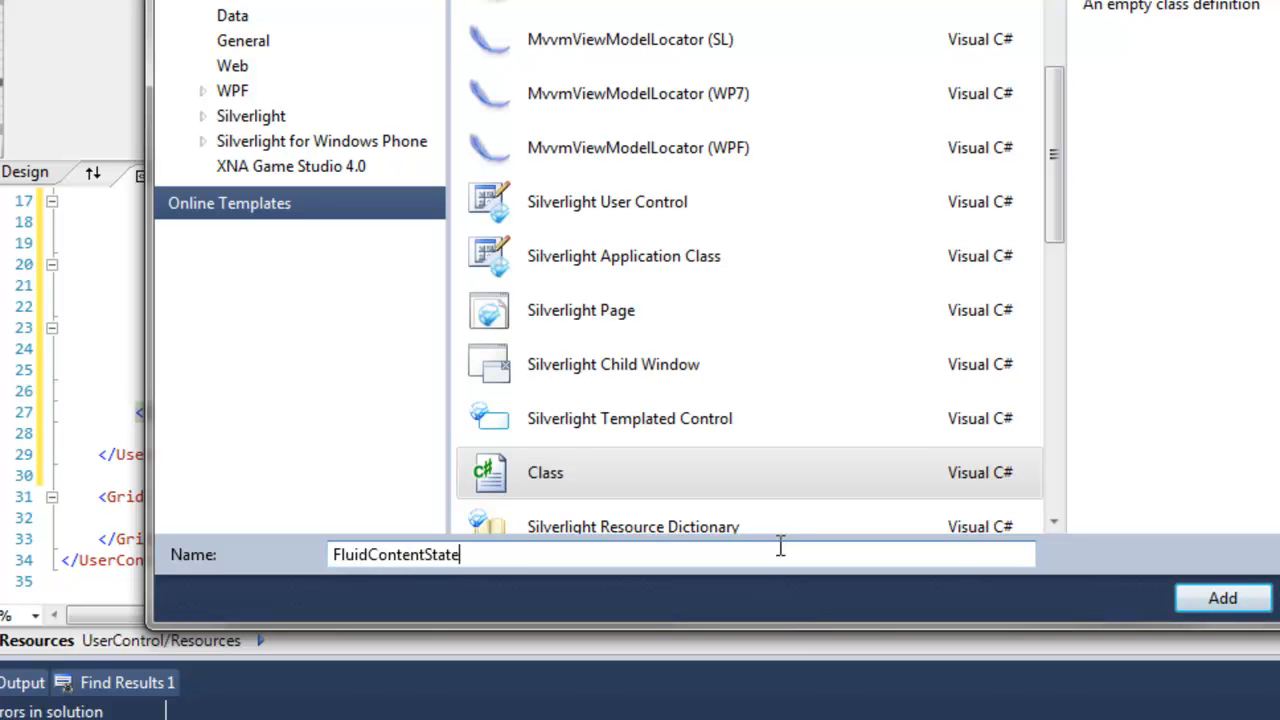
click(1222, 597)
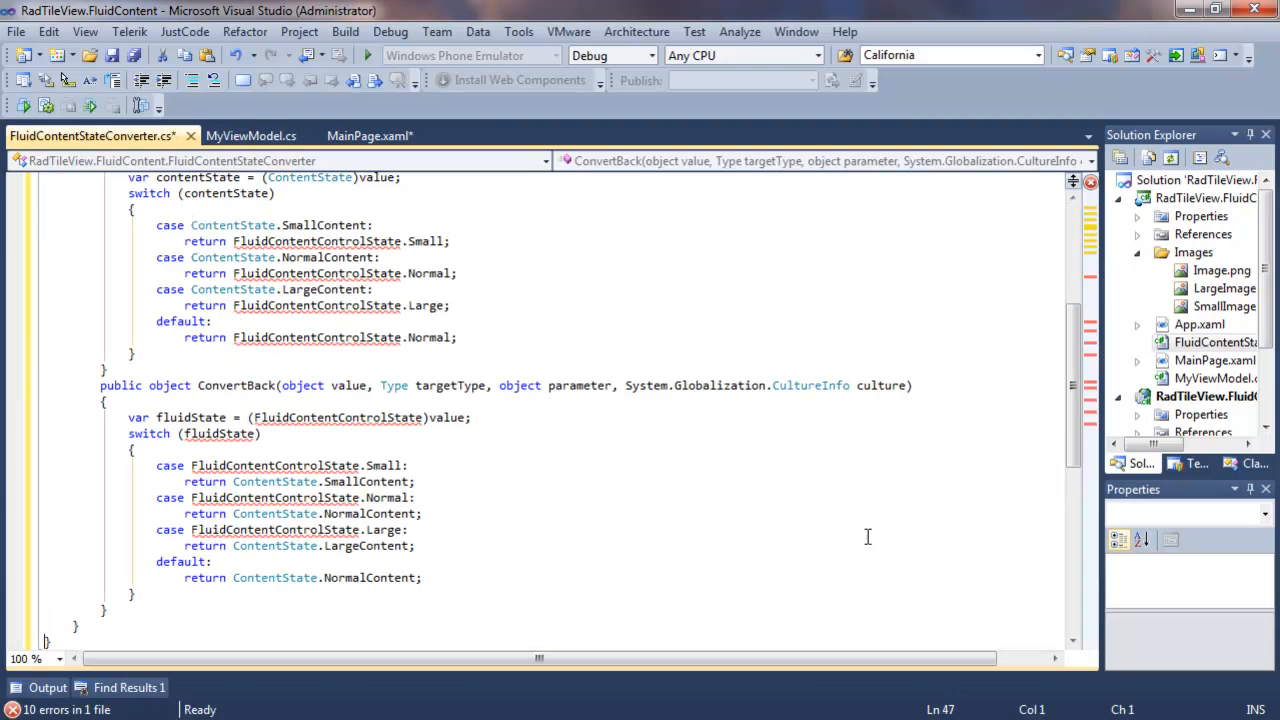
Declare public class FluidContentStateConverter : IValueConverter and review its Convert and ConvertBack methods.
click(184, 31)
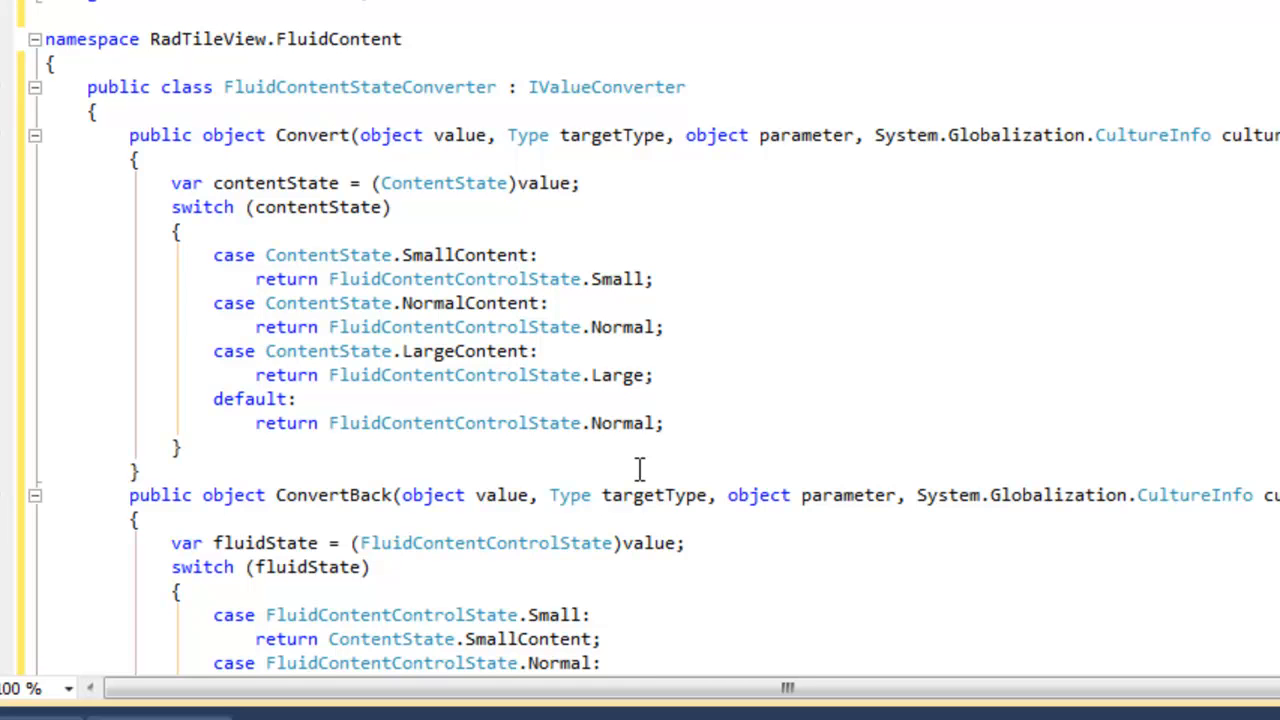
scroll(down, 3)
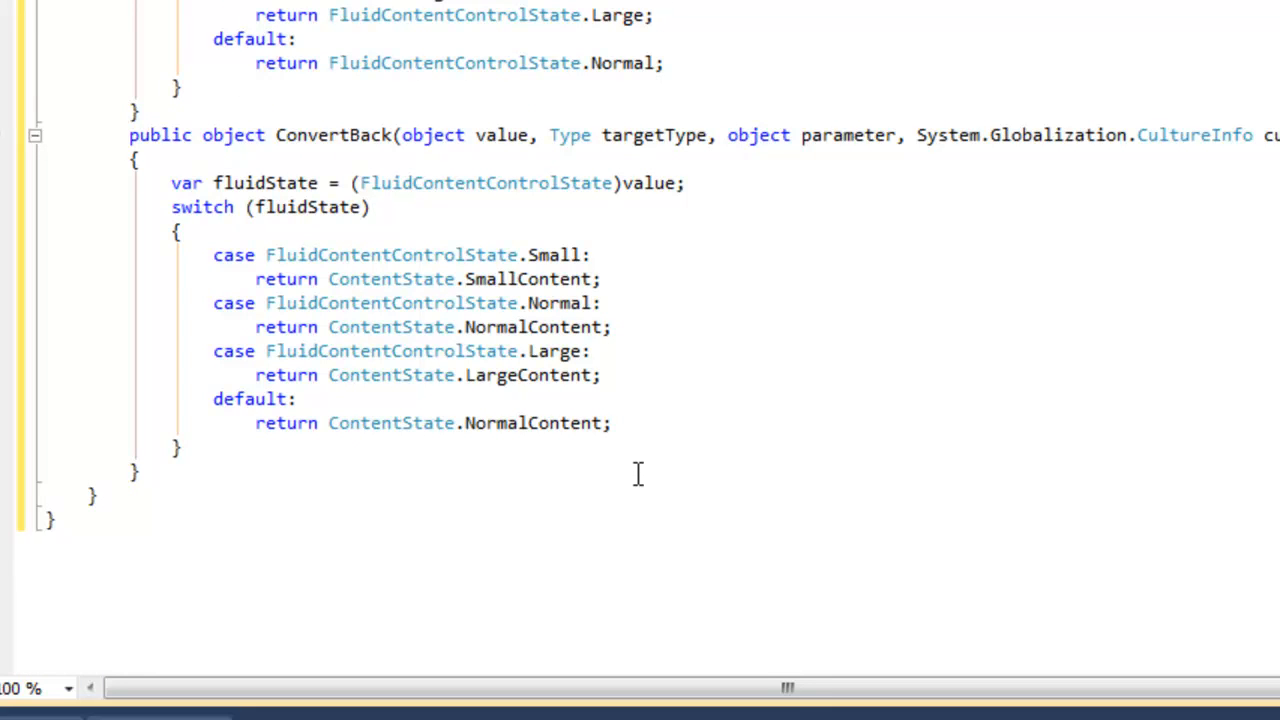
mouse_move(638, 474)
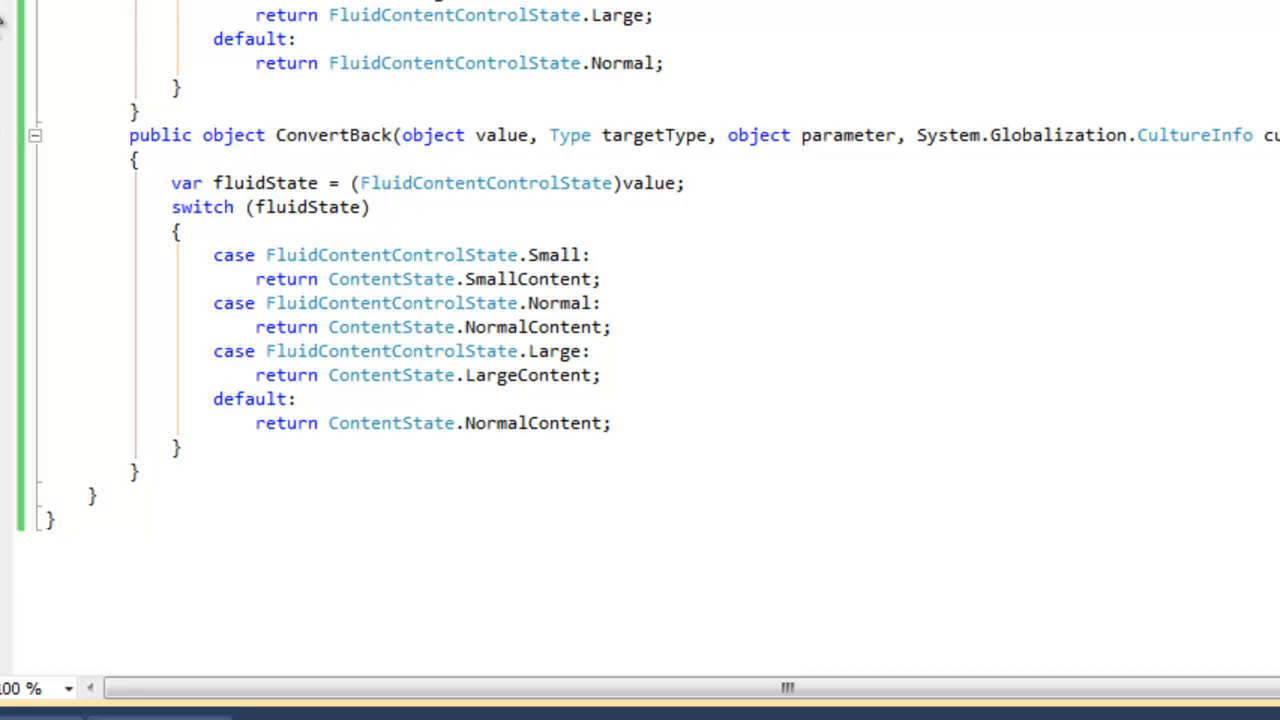
Implement TileStateConverter.ConvertBack mapping Minimized, Restored, Maximized to SmallContent, NormalContent, LargeContent.
click(256, 156)
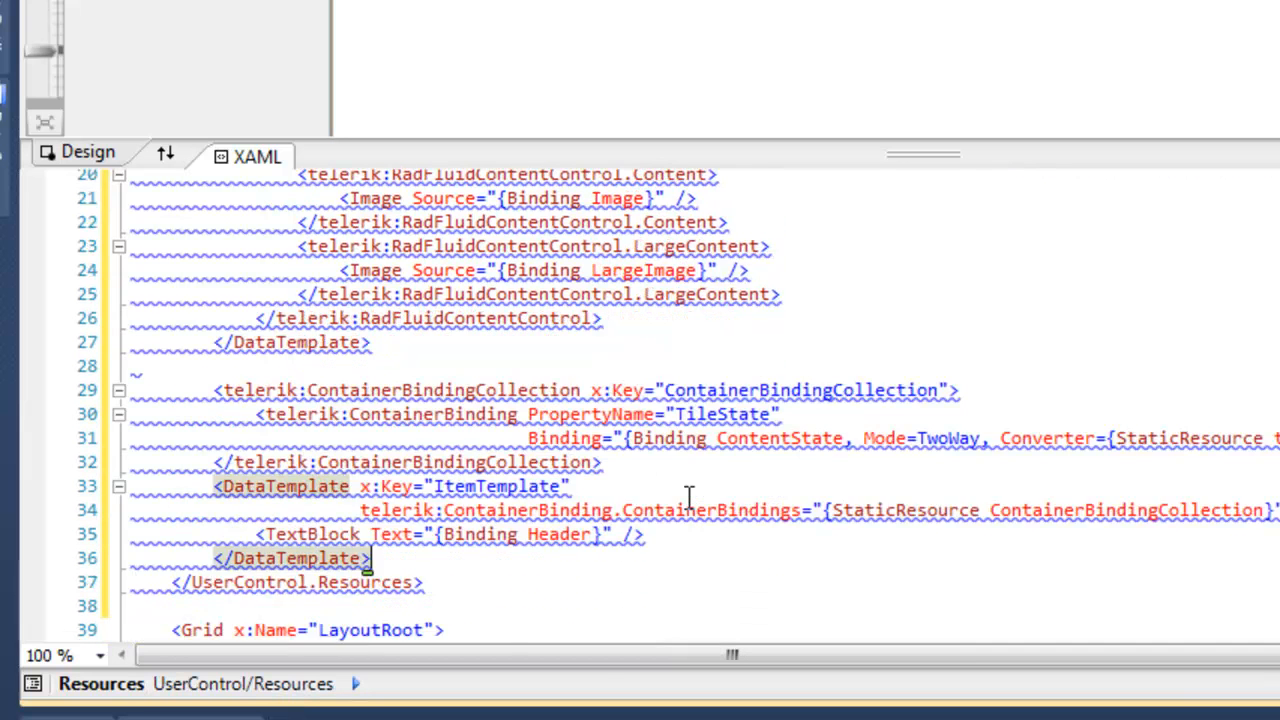
scroll(down, 3)
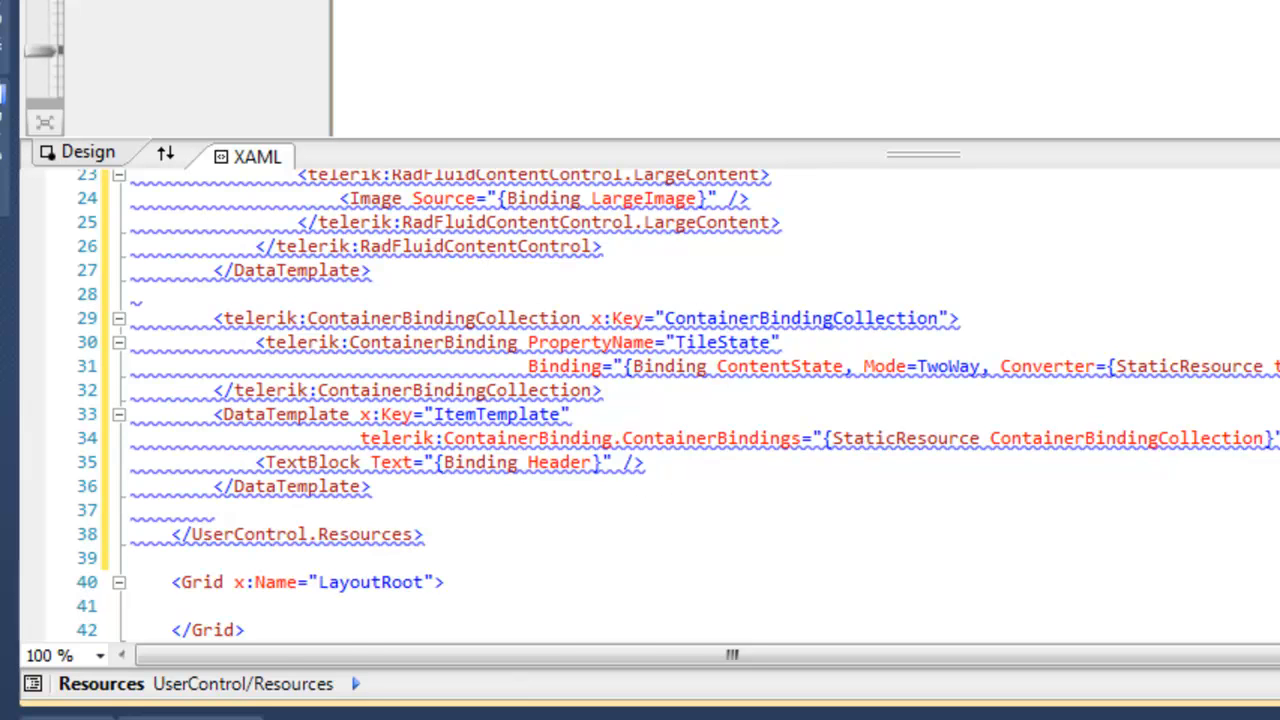
scroll(up, 3)
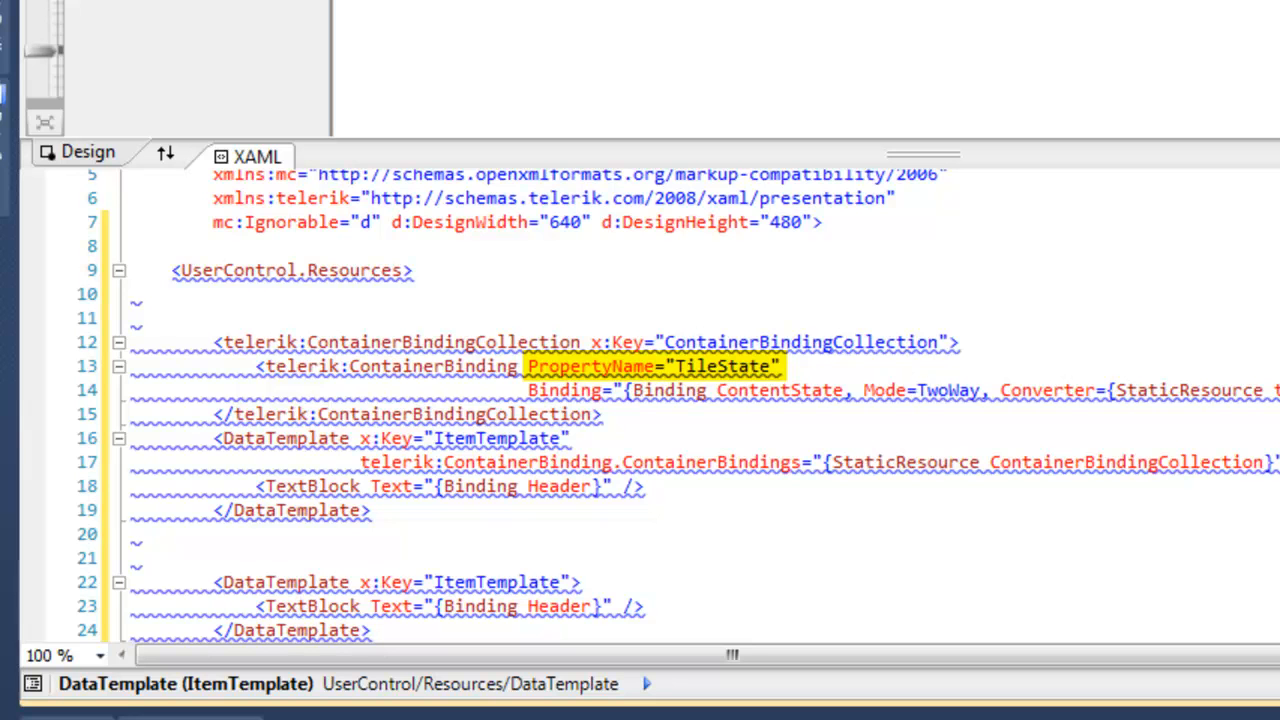
click(728, 366)
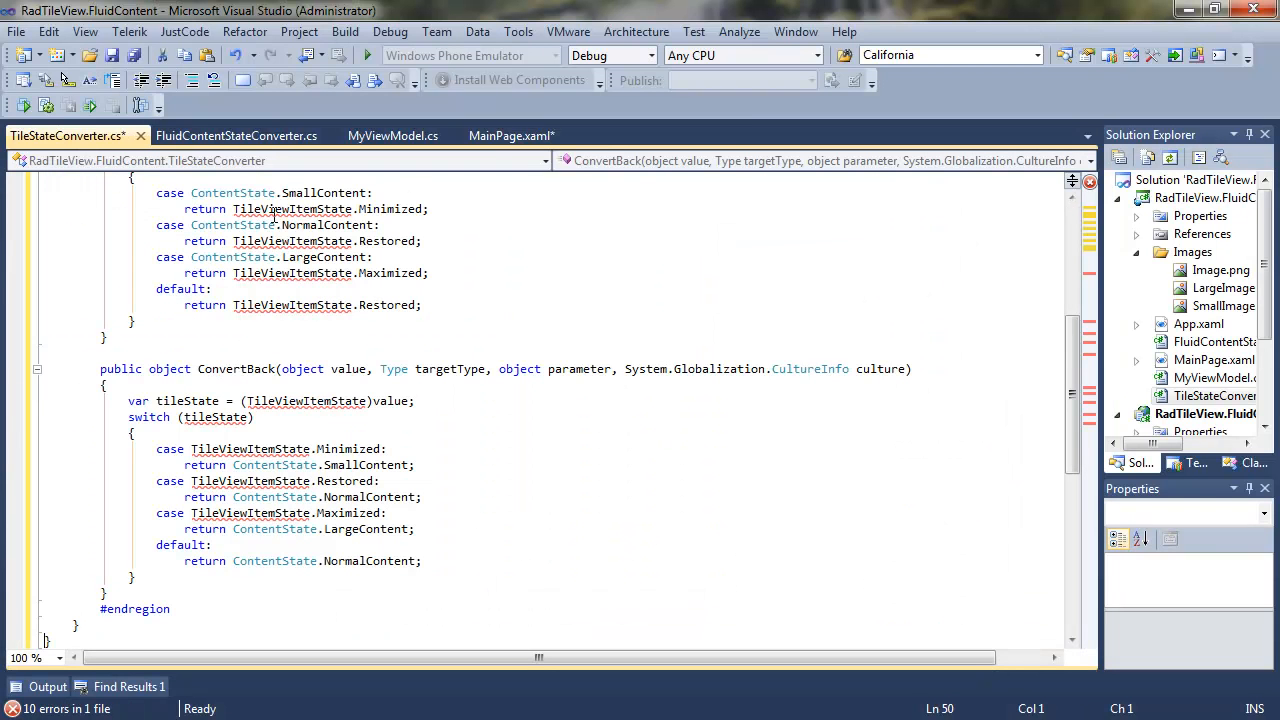
Run JustCode's Organize And Add Missing Usings on the converter code and review it.
click(184, 31)
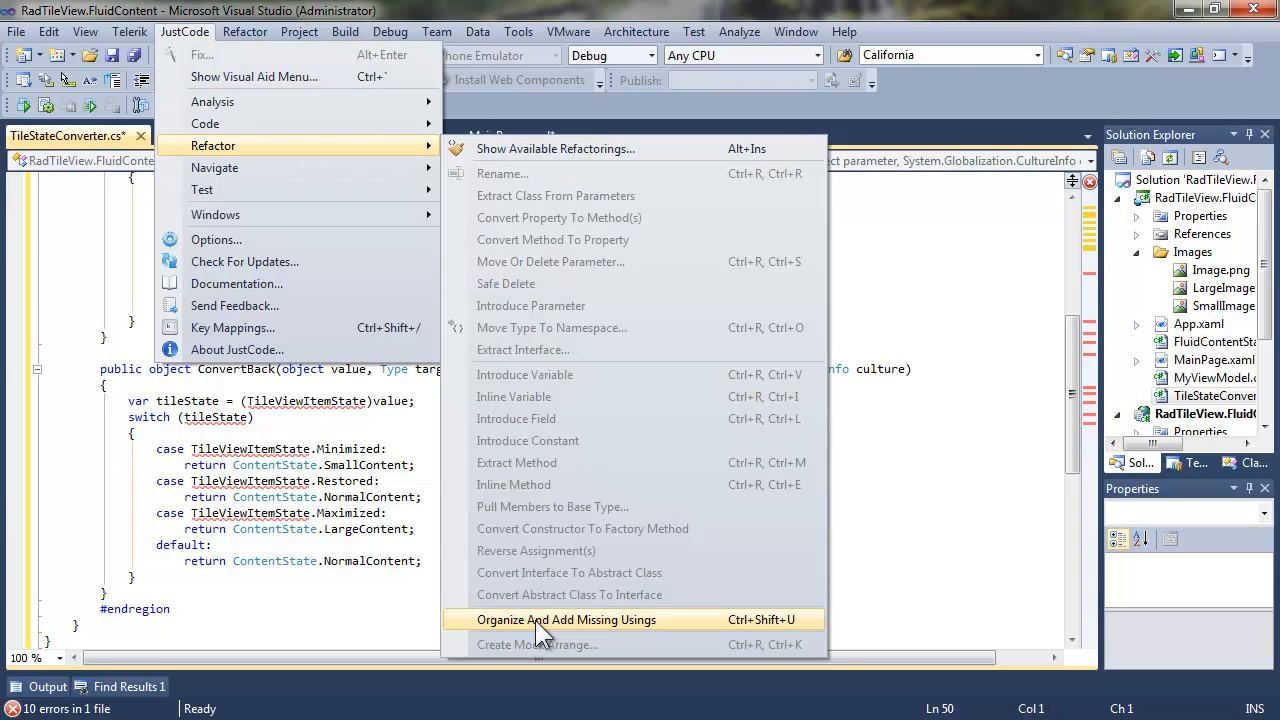
click(566, 619)
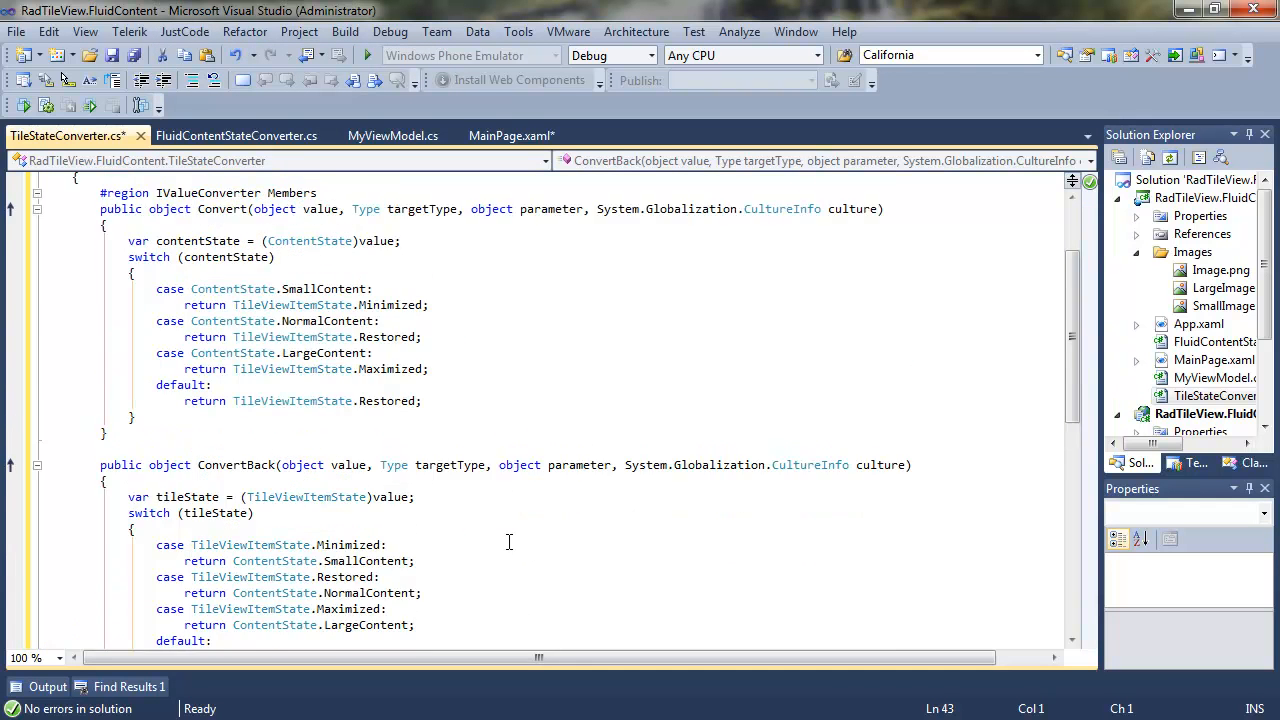
scroll(up, 3)
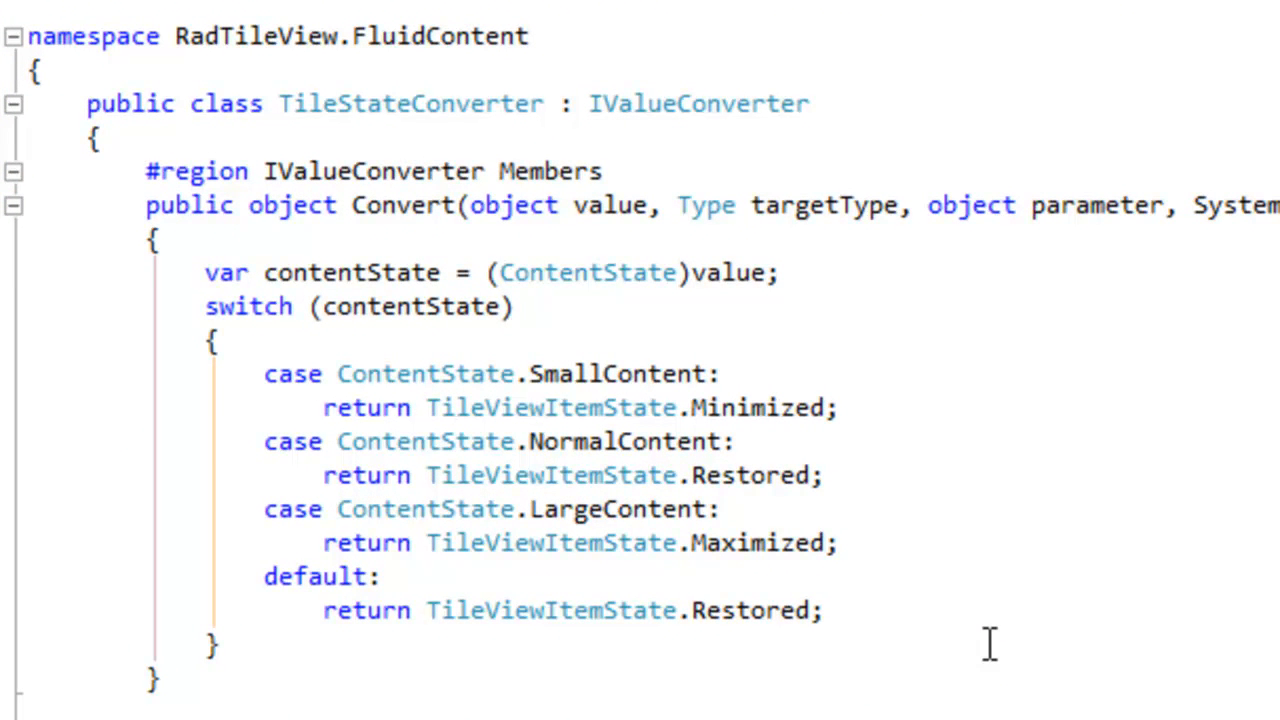
mouse_move(978, 643)
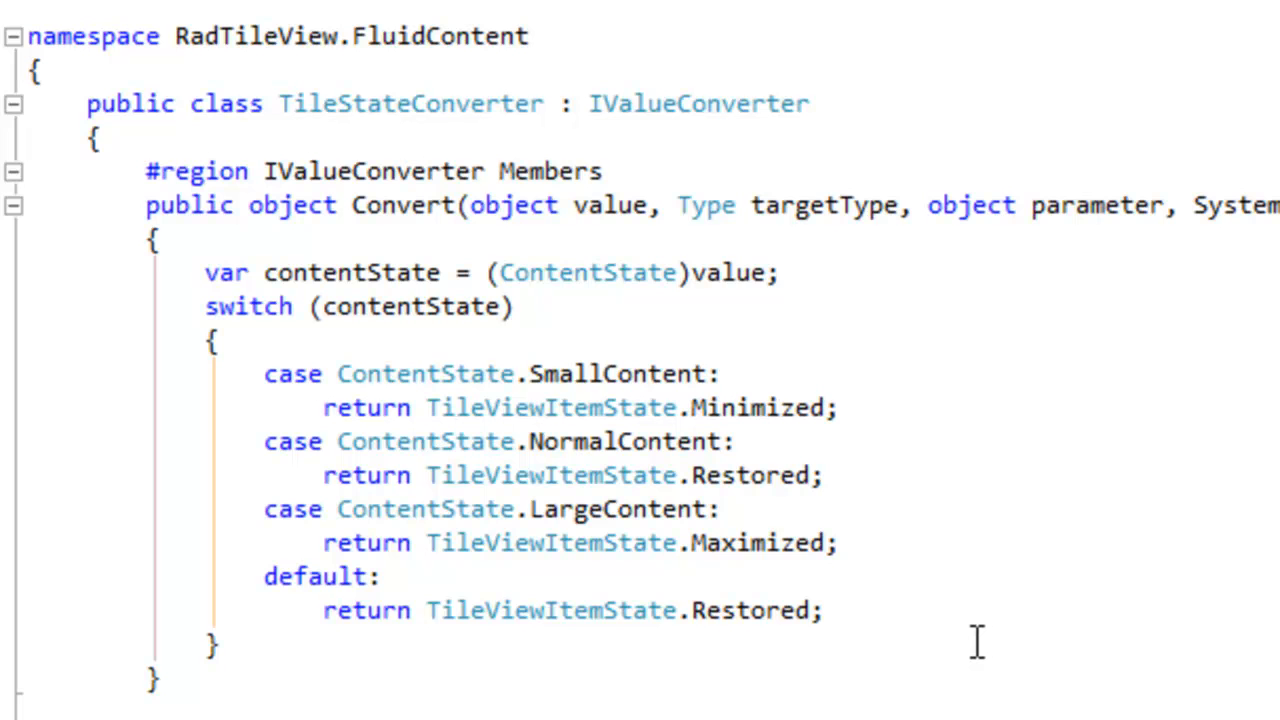
scroll(down, 3)
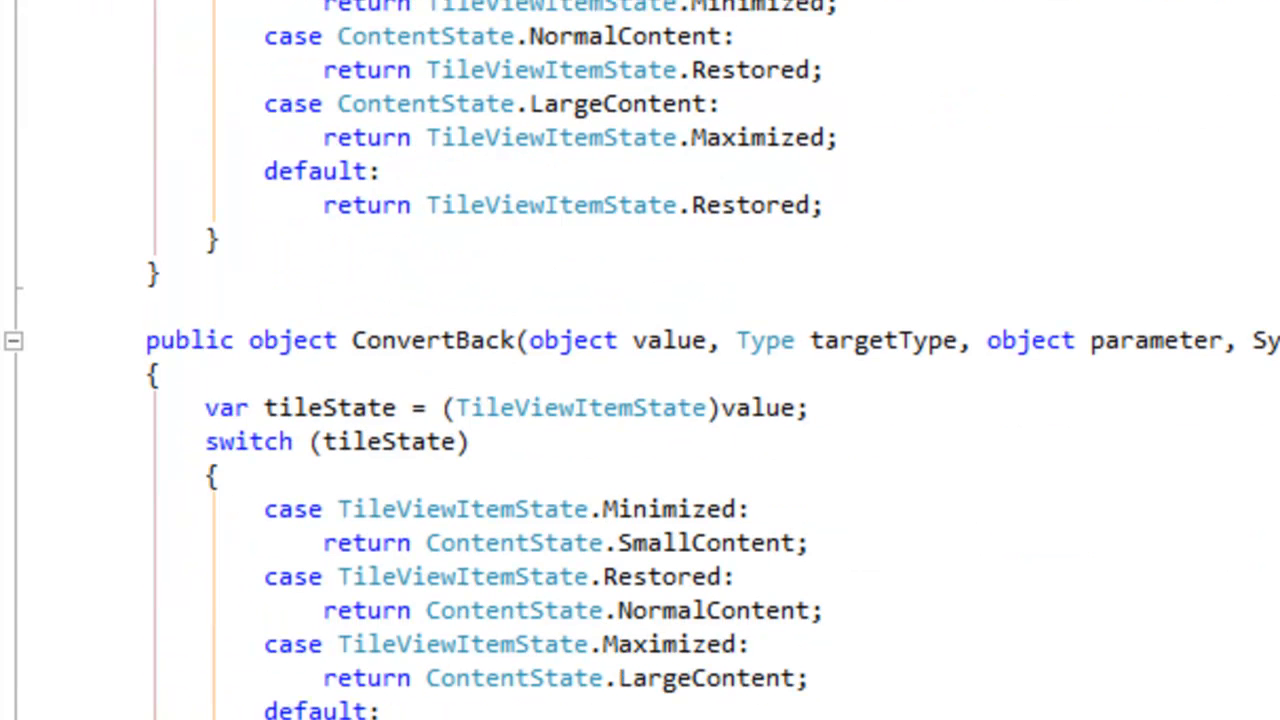
click(318, 199)
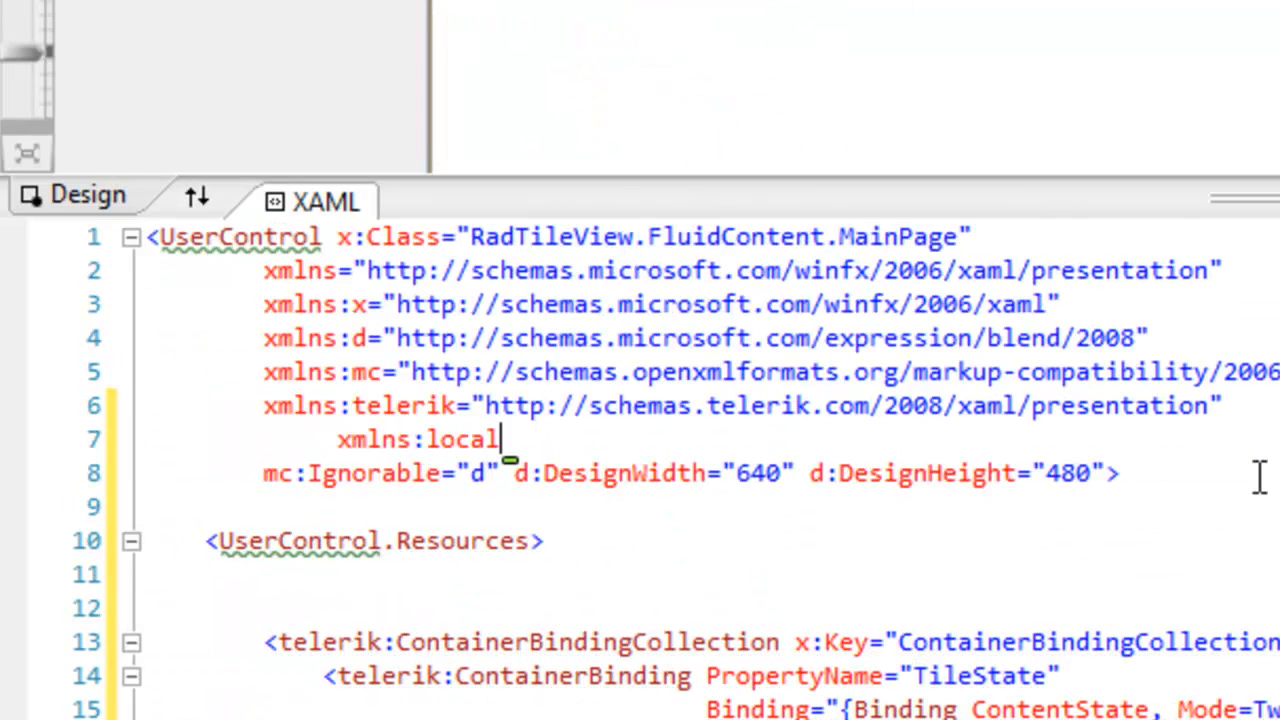
Map xmlns:local to RadTileView.FluidContent and add both converters to UserControl.Resources.
text(=")
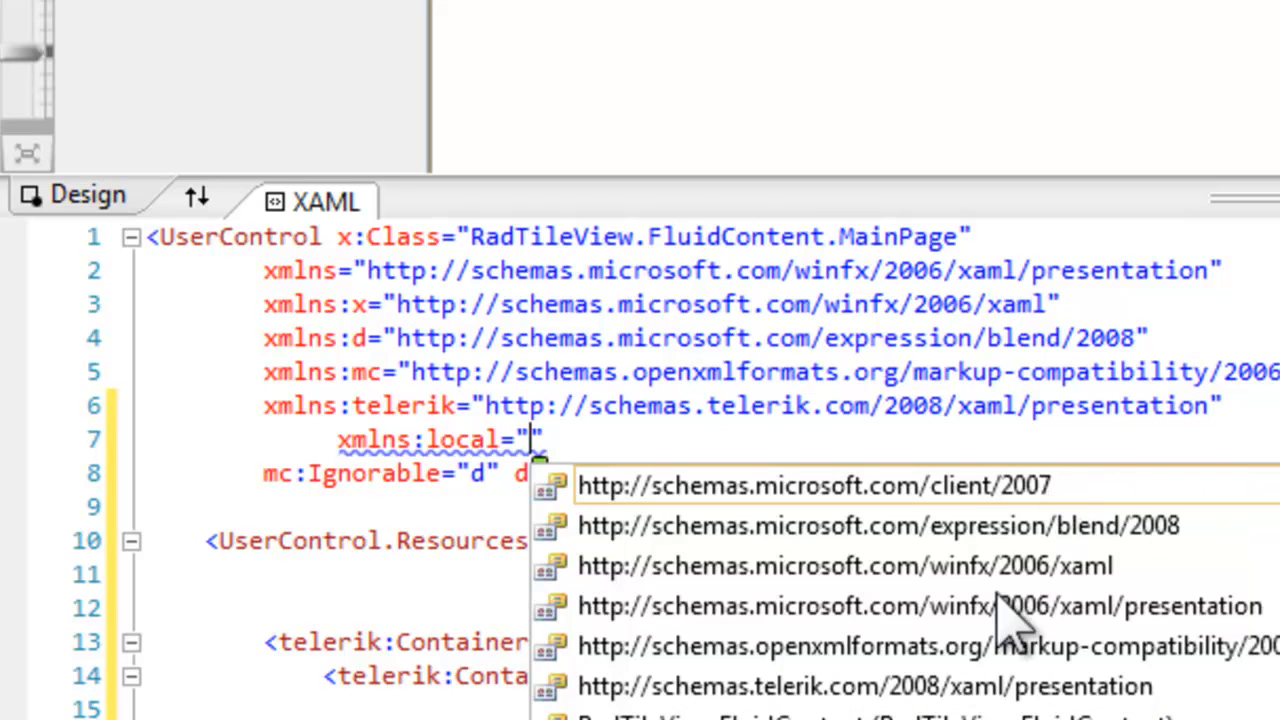
mouse_move(1010, 620)
text(<local:TileStateConverter x:Key="tileStateConverter" />)
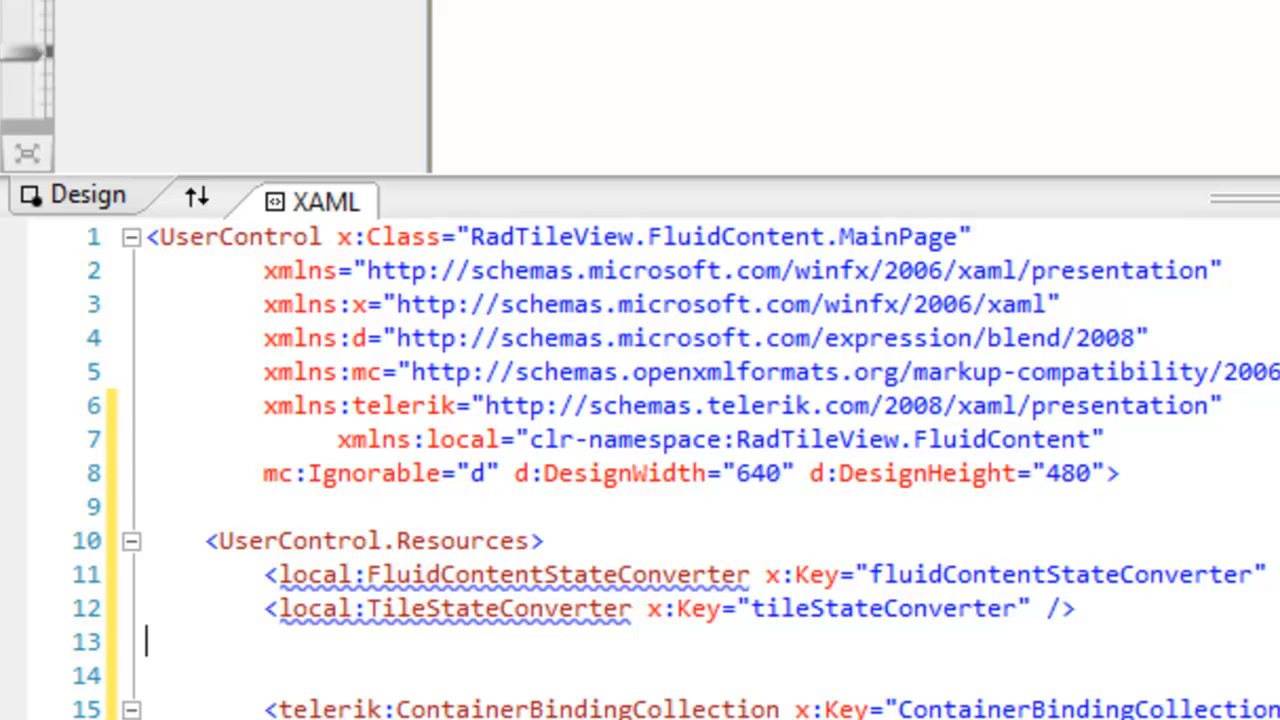
scroll(down, 3)
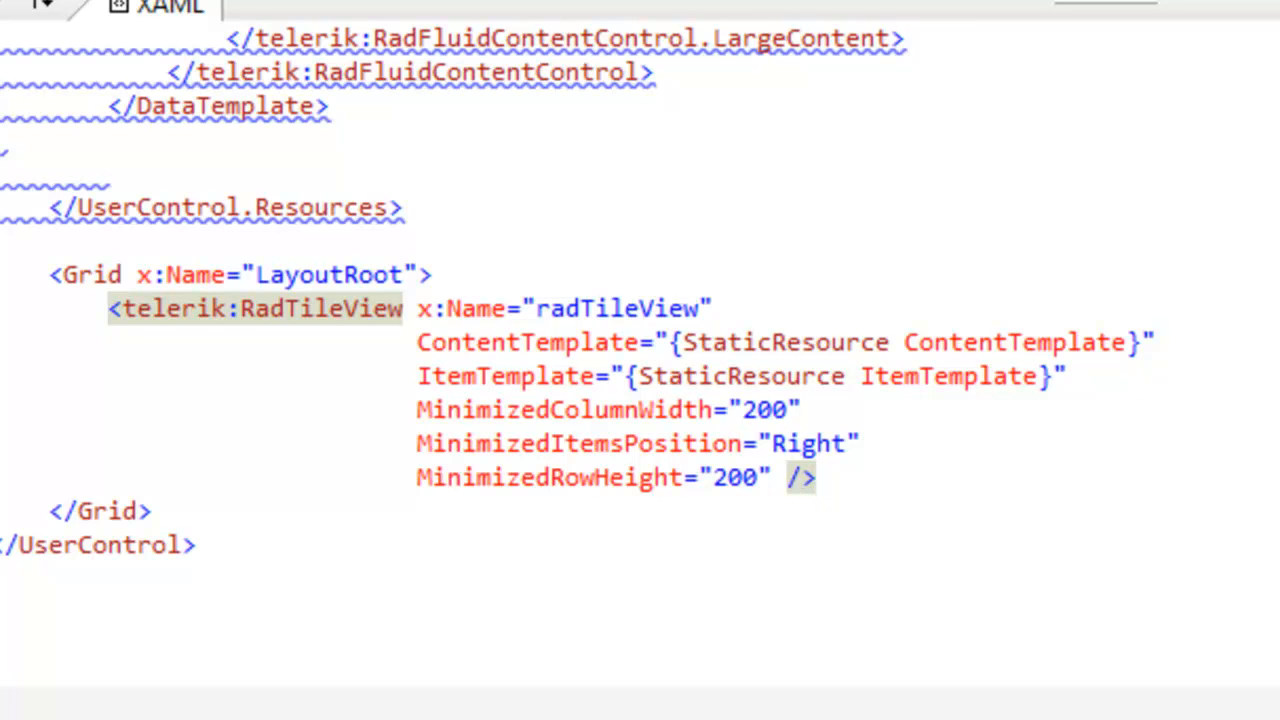
scroll(up, 3)
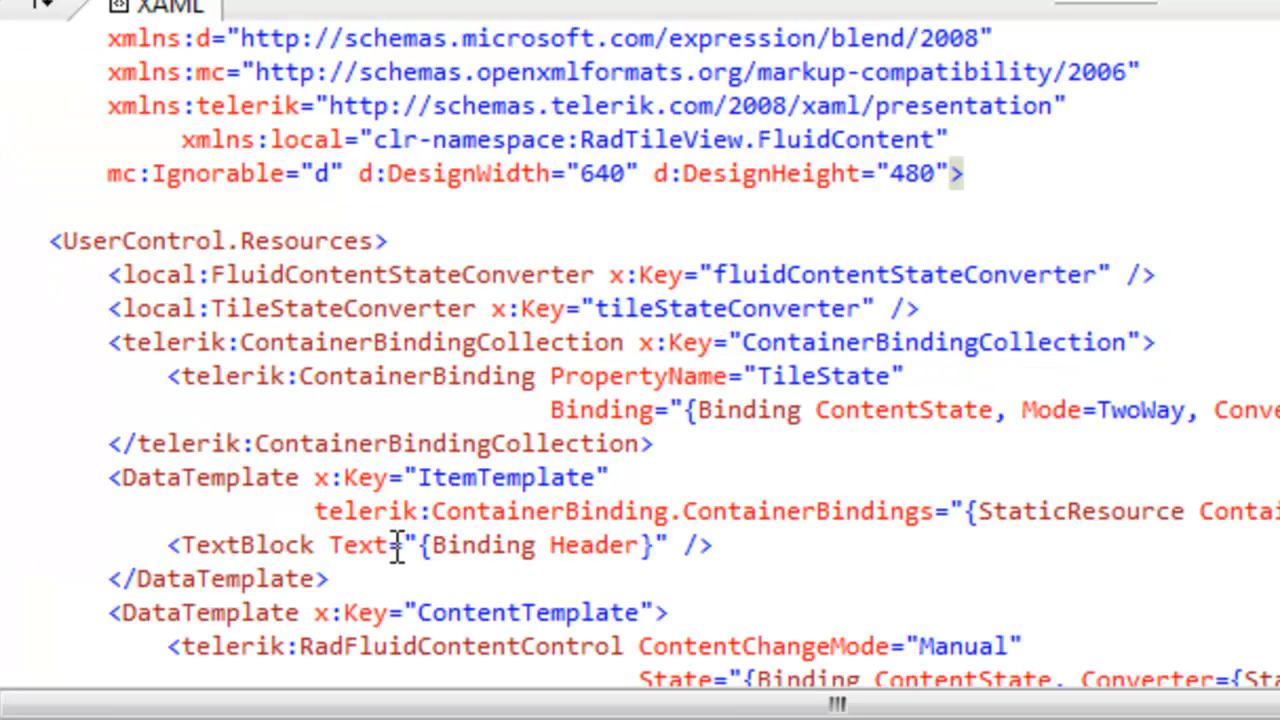
mouse_move(480, 630)
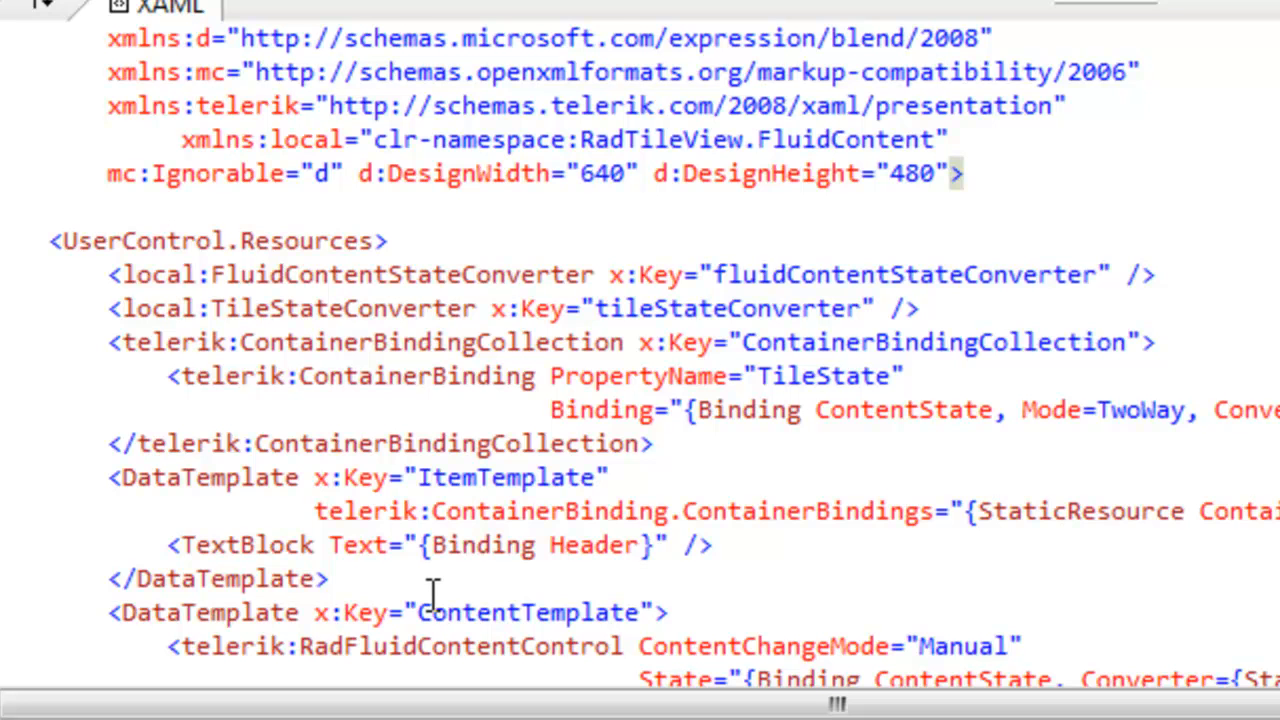
scroll(down, 3)
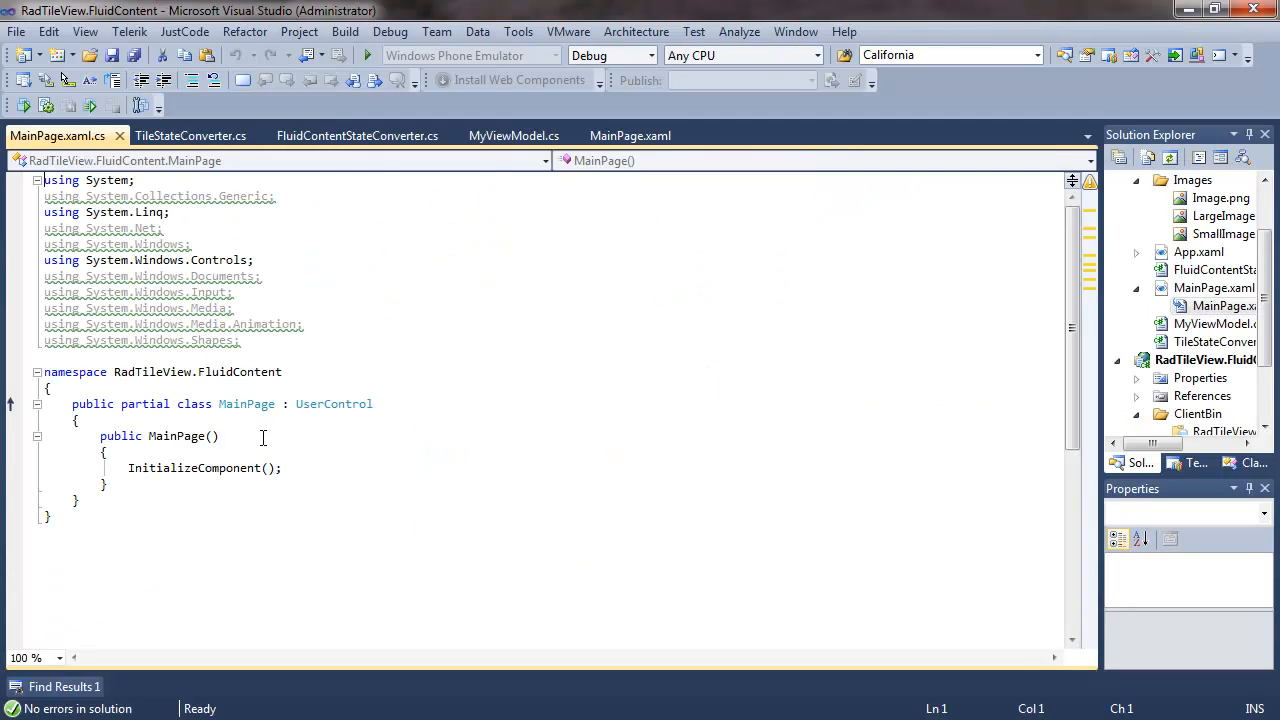
mouse_move(200, 57)
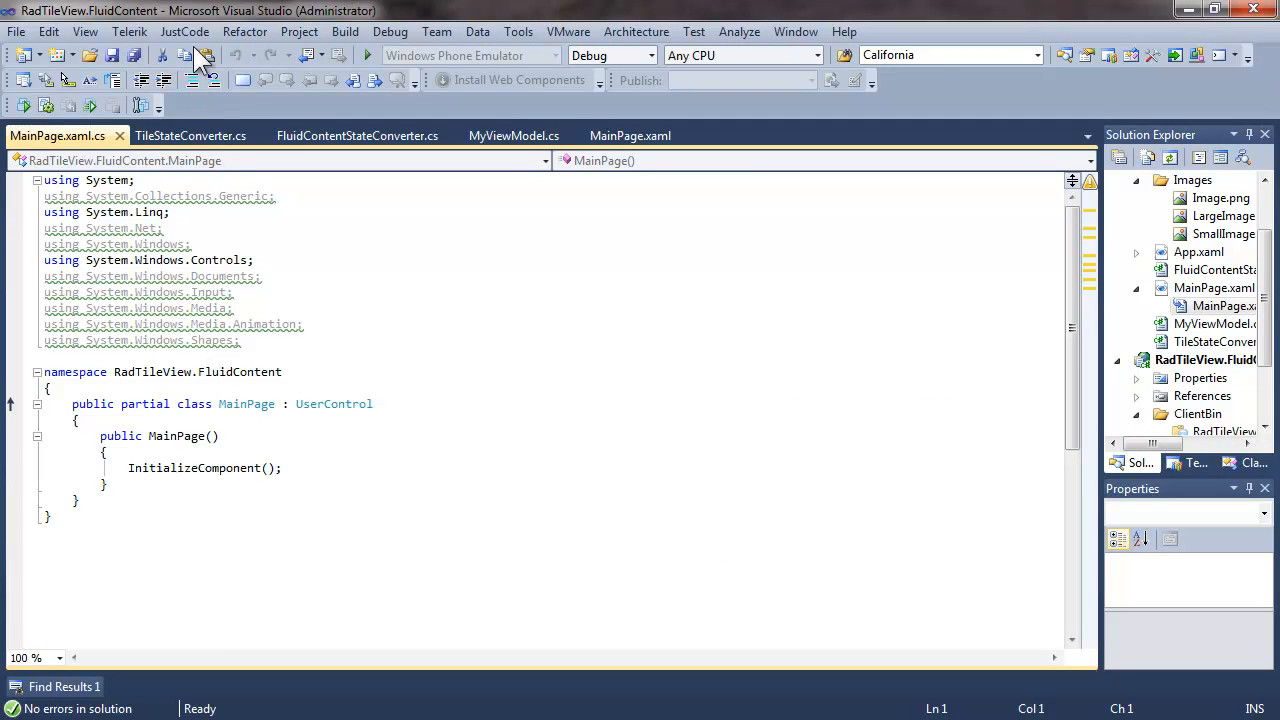
Add radTileView.ItemsSource = MyViewModel.GenerateItems(); after InitializeComponent, then rebuild the solution.
click(184, 31)
text(radTileView.ItemsSource = M)
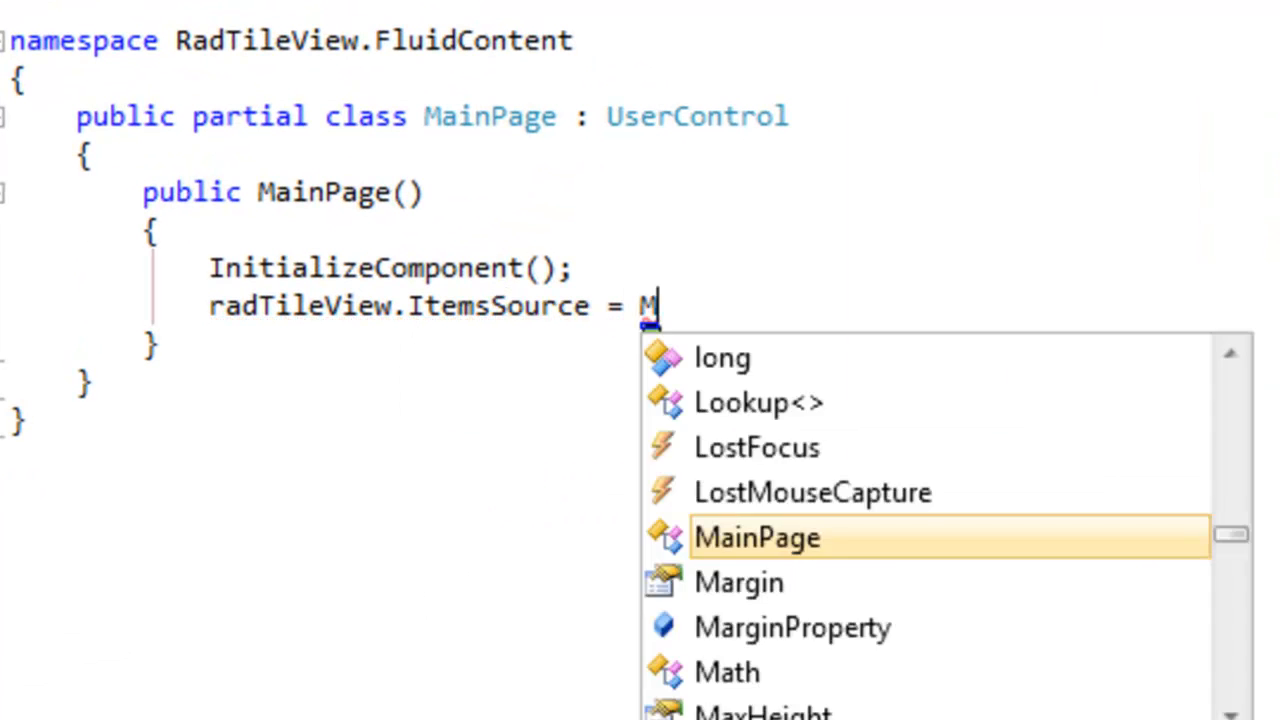
text(yViewModel.GenerateItems)
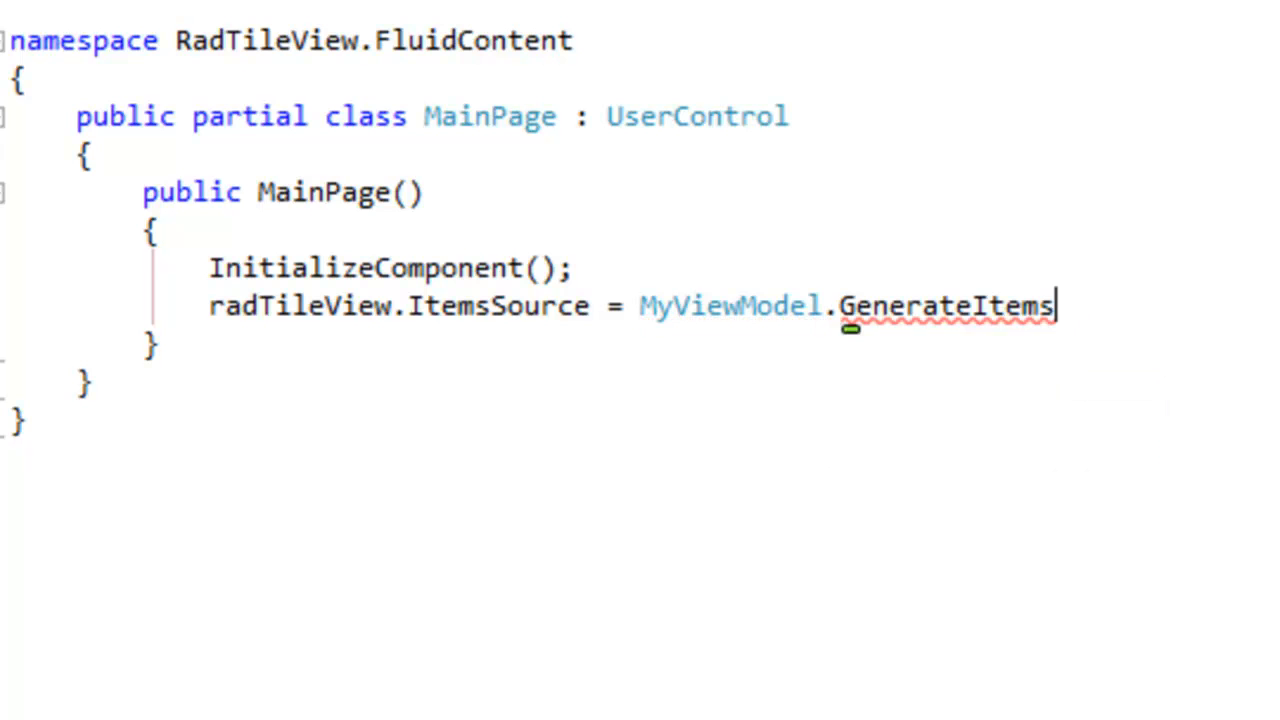
text(();)
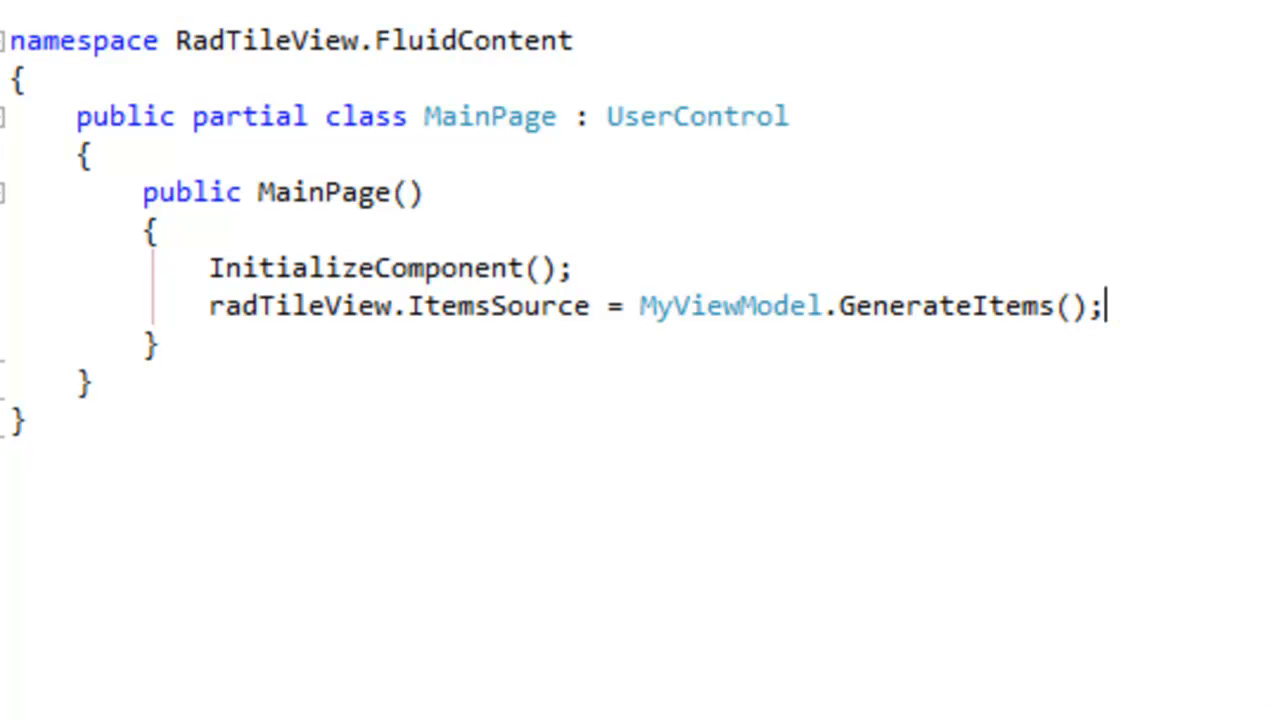
click(345, 31)
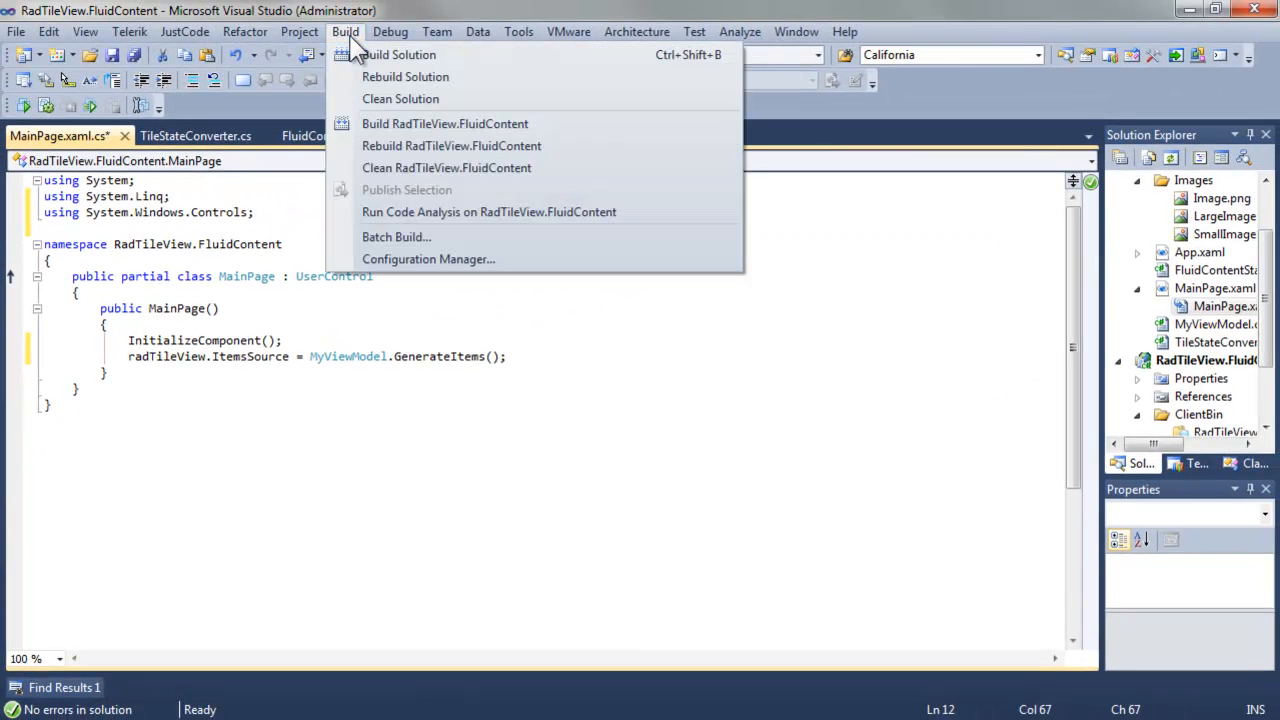
click(405, 76)
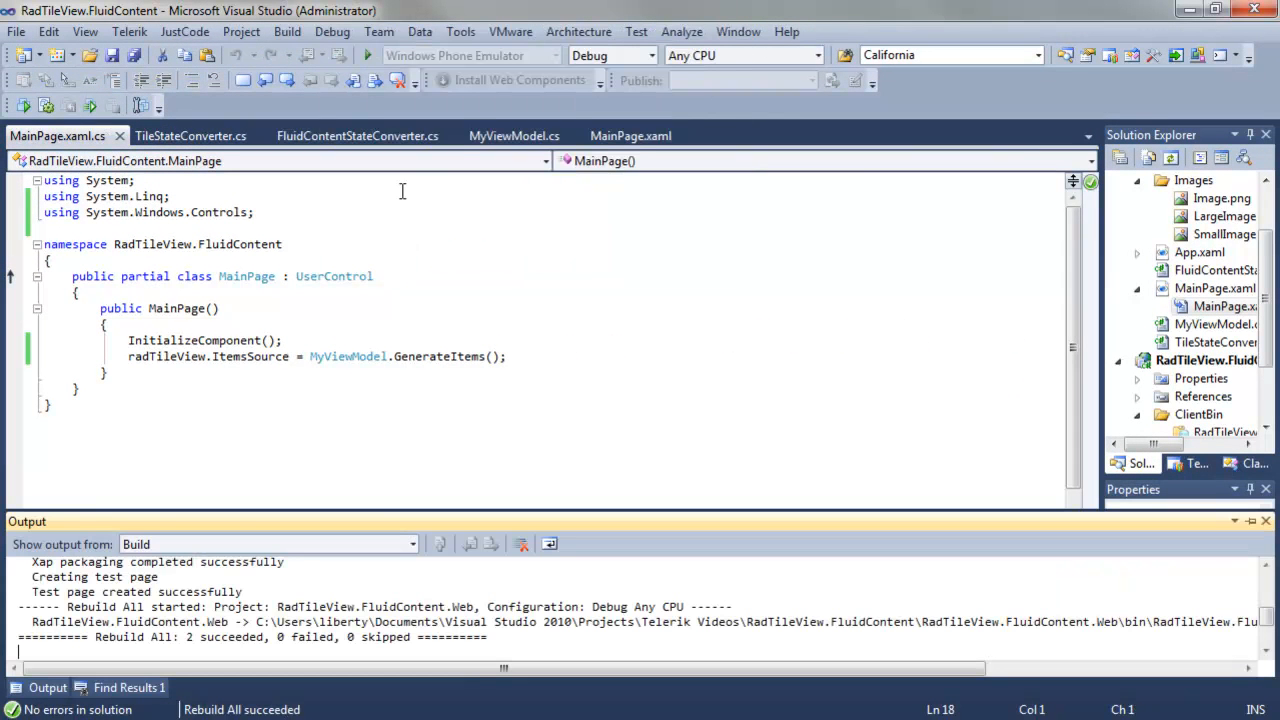
mouse_move(368, 55)
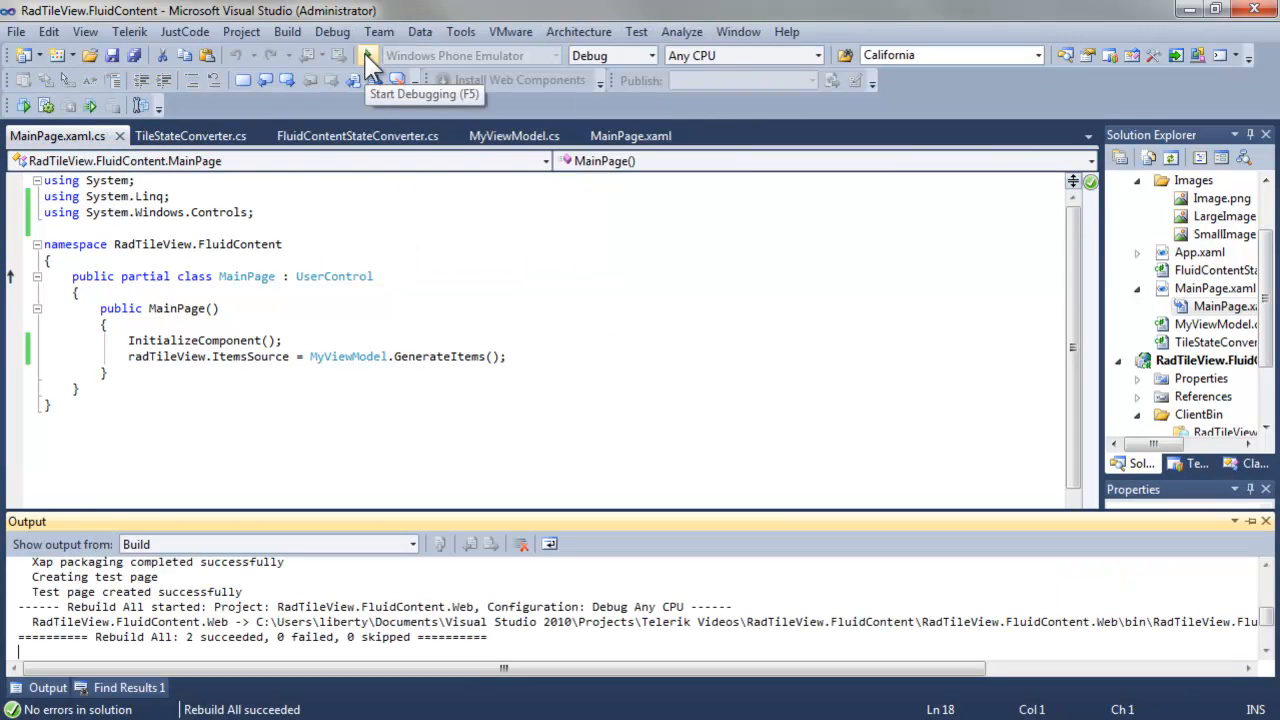
Launch the app in the browser, then restore maximized Item 1 to the tile grid.
click(367, 55)
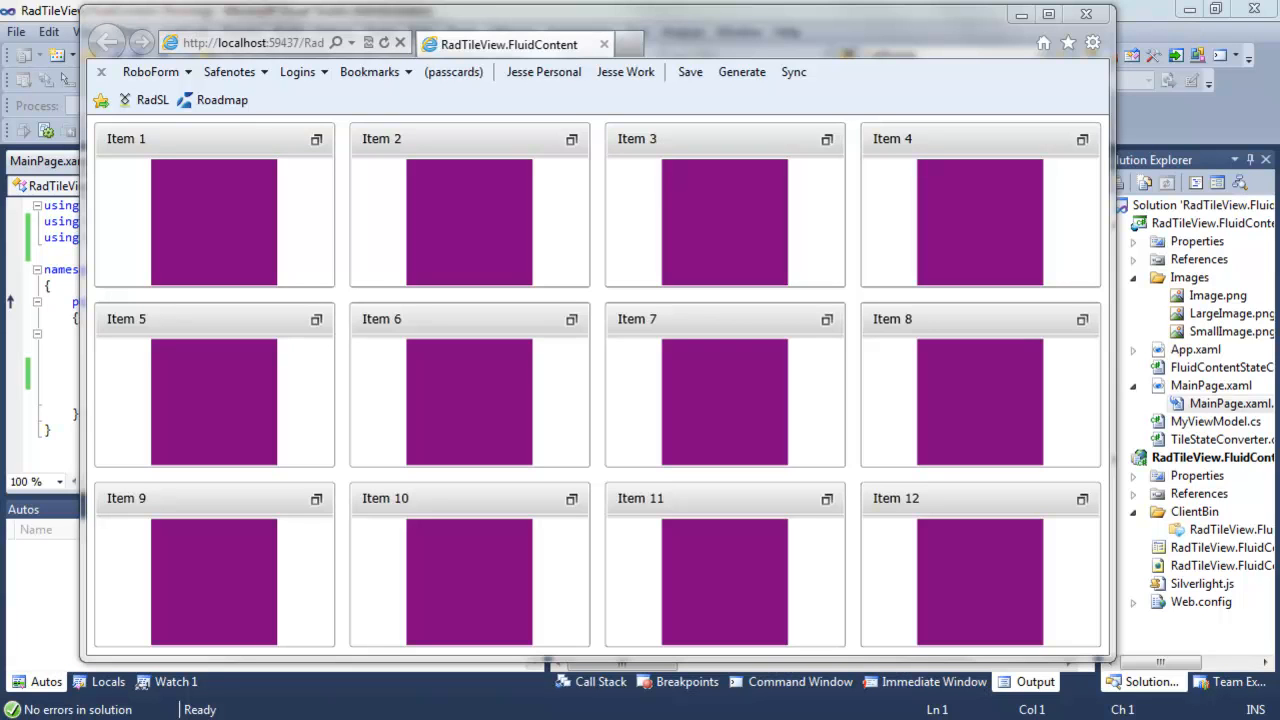
mouse_move(295, 170)
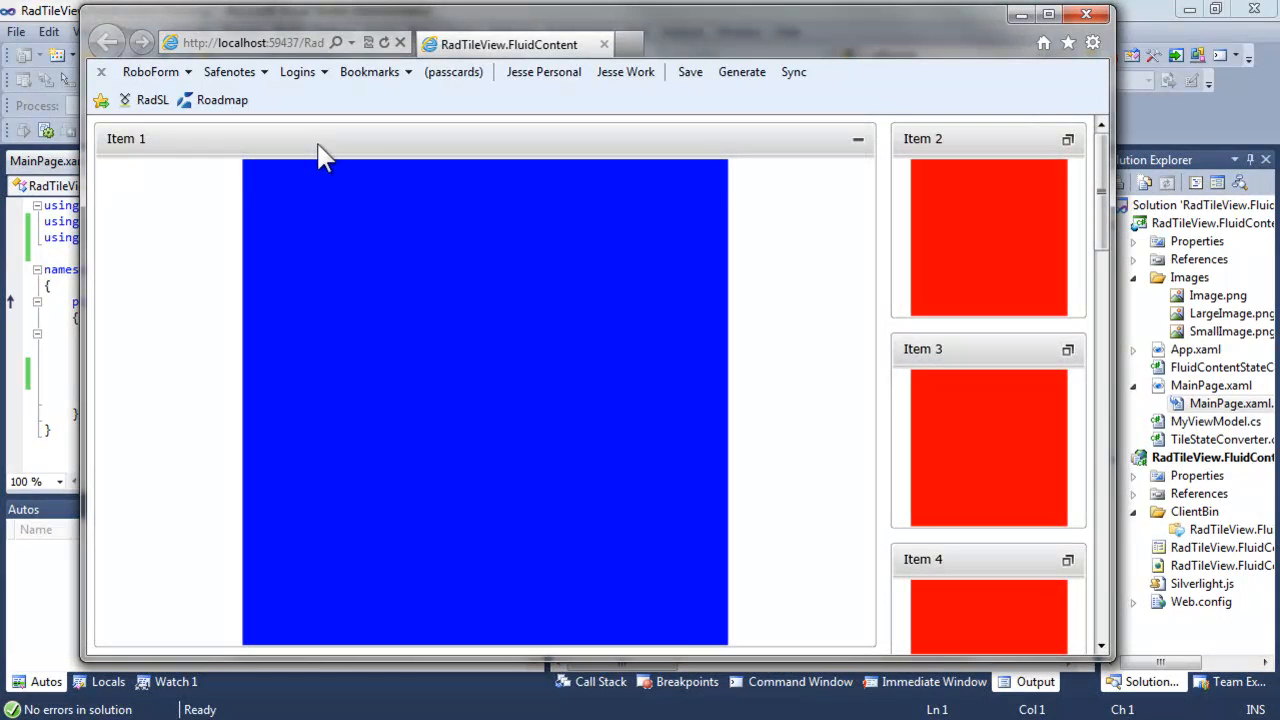
mouse_move(955, 485)
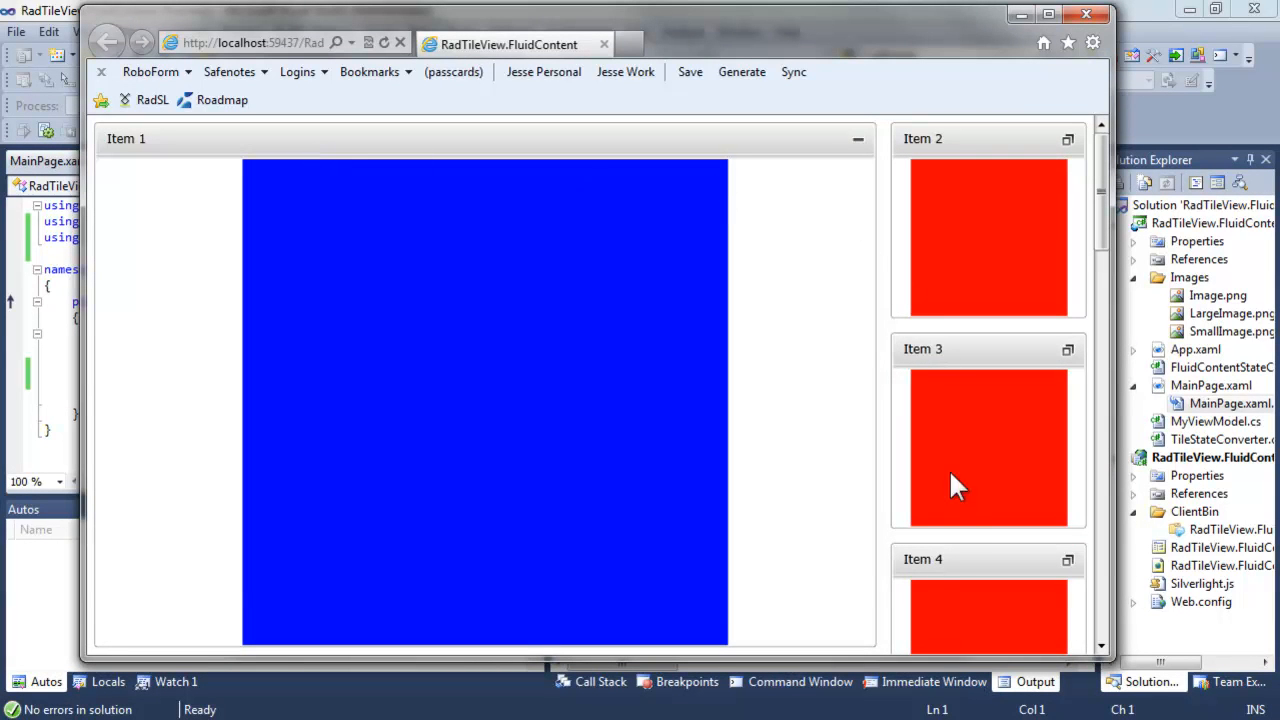
mouse_move(1087, 463)
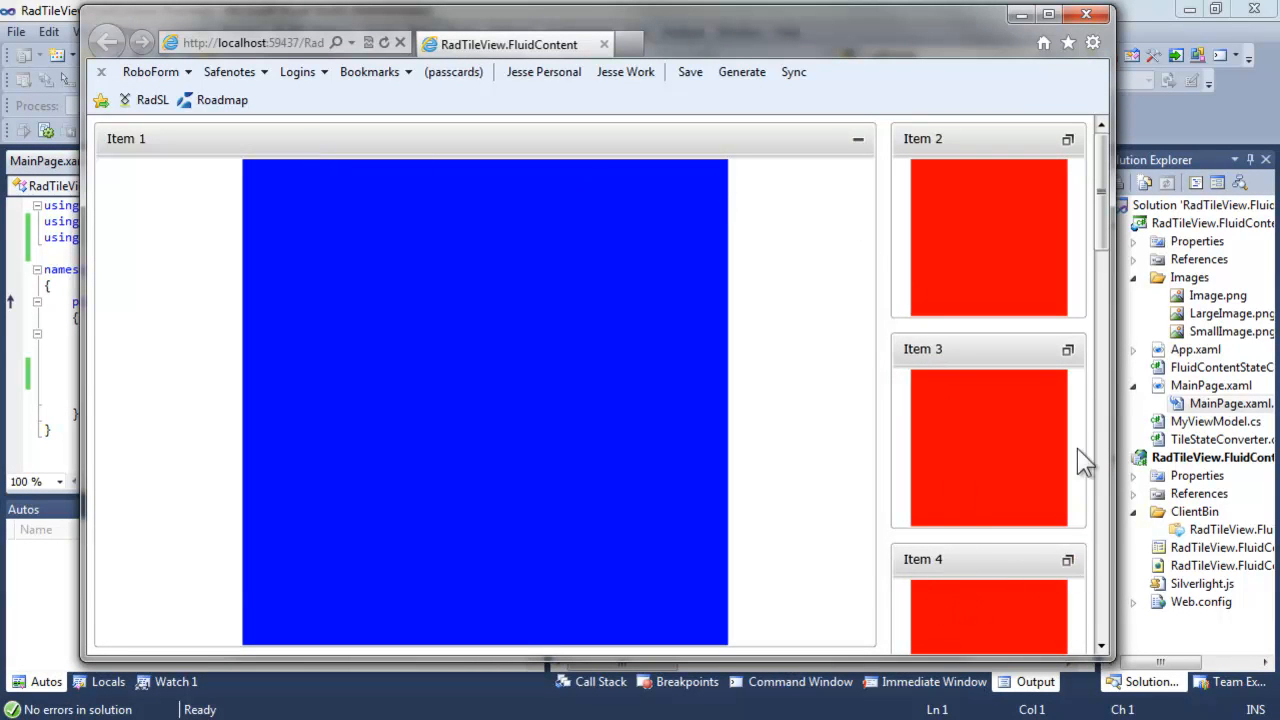
click(1068, 349)
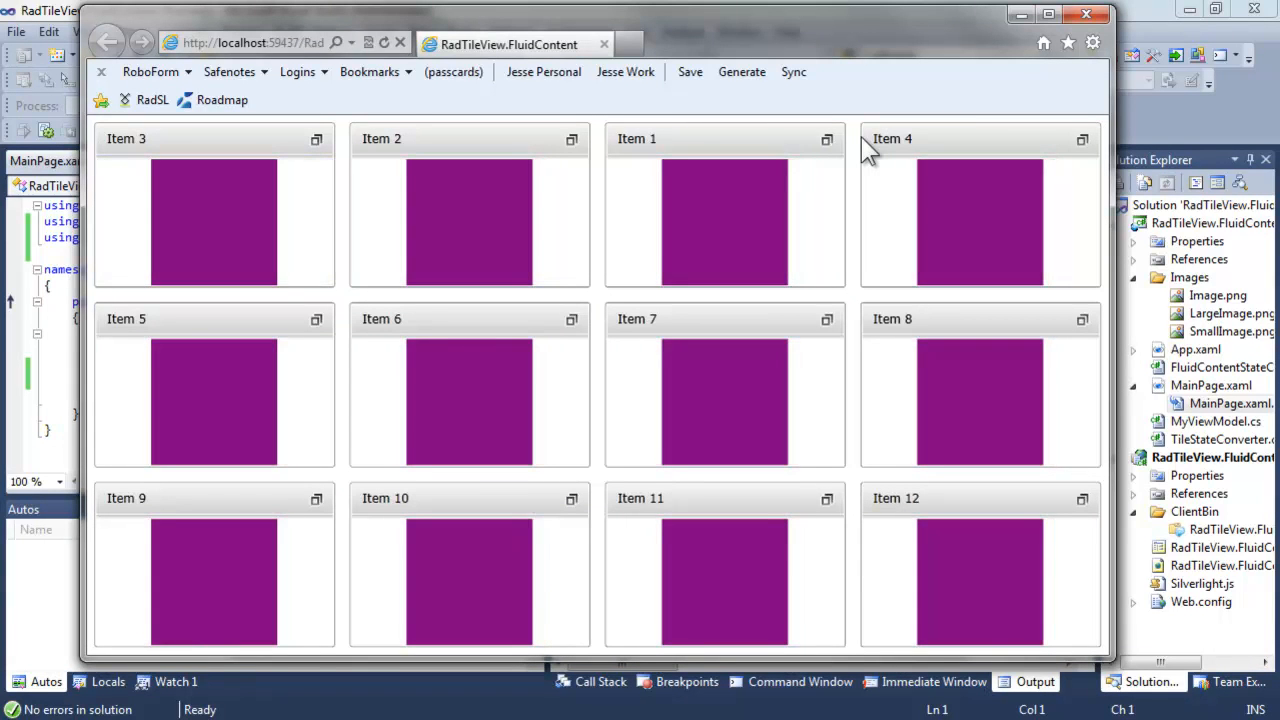
mouse_move(905, 160)
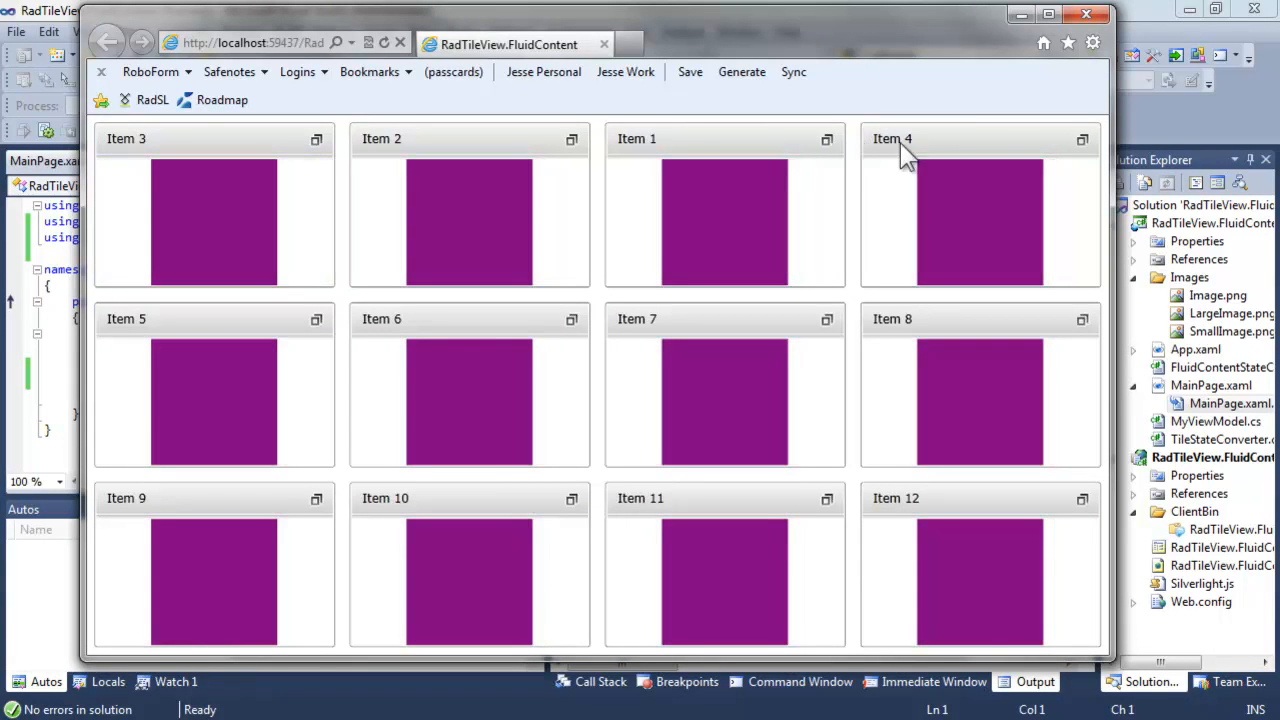